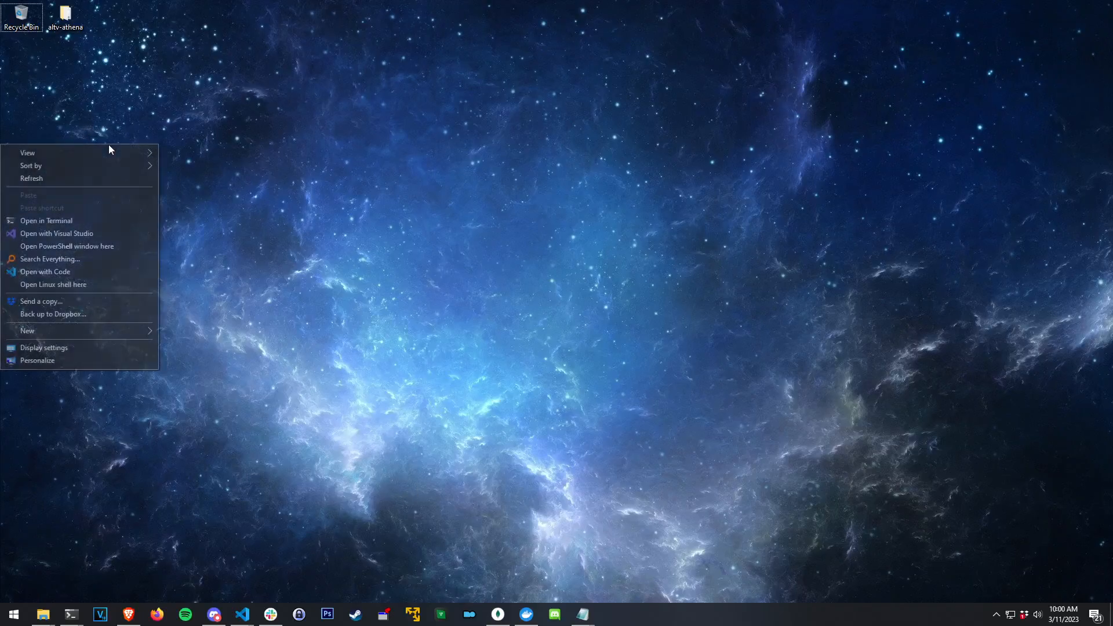
# Step: Open a PowerShell window at the Desktop folder from the Explorer context menu
pyautogui.click(174, 130)
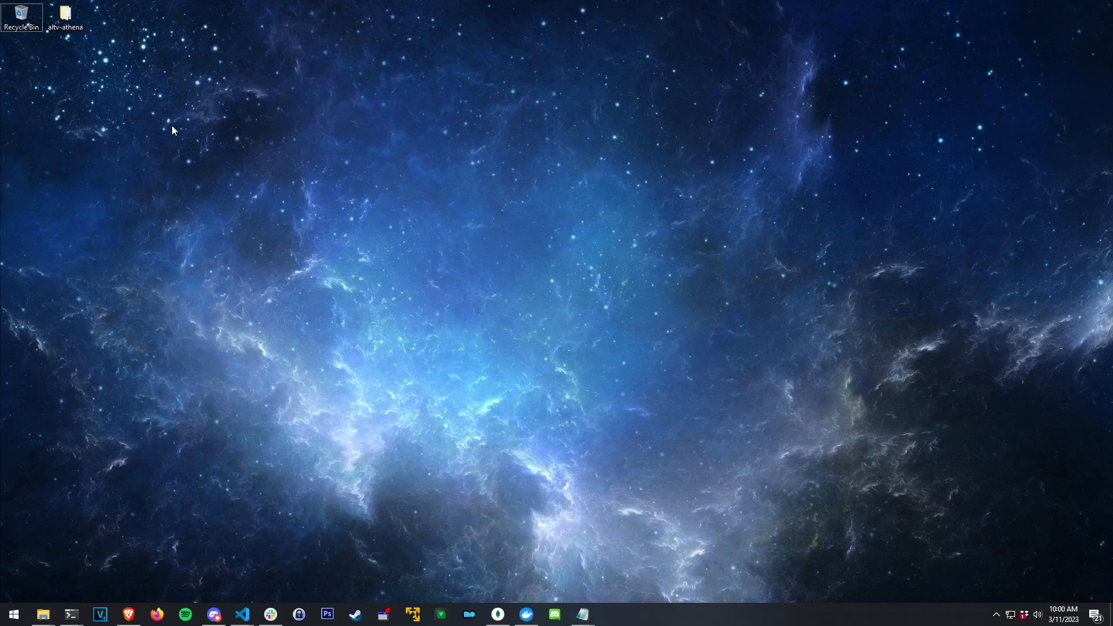
pyautogui.click(71, 615)
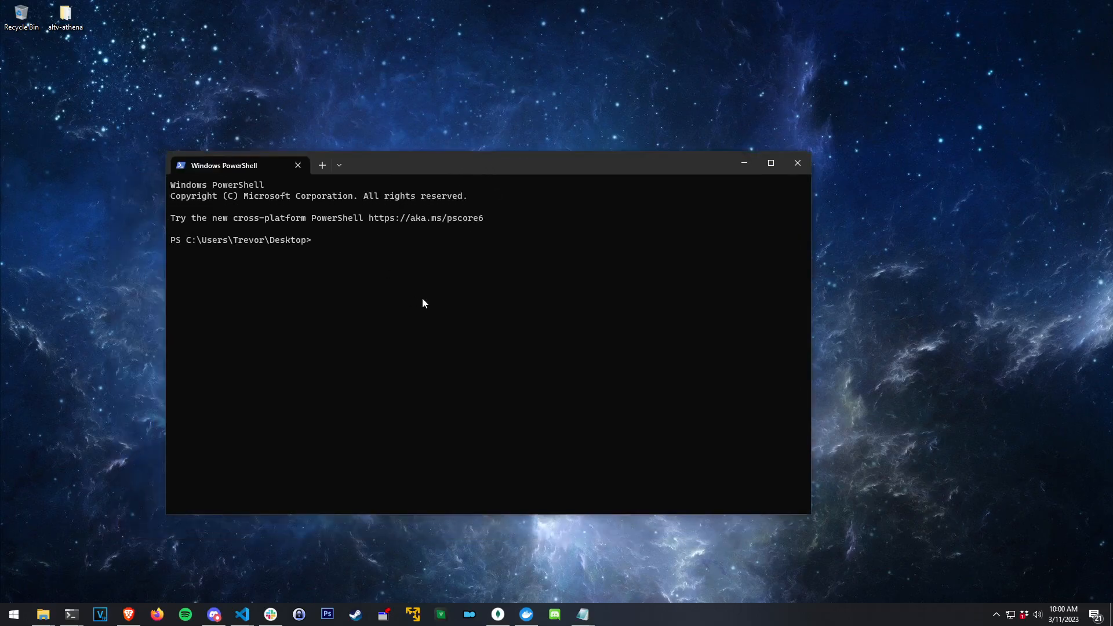
pyautogui.write('git clone git@github.com:Stuyk/altv-athena.git')
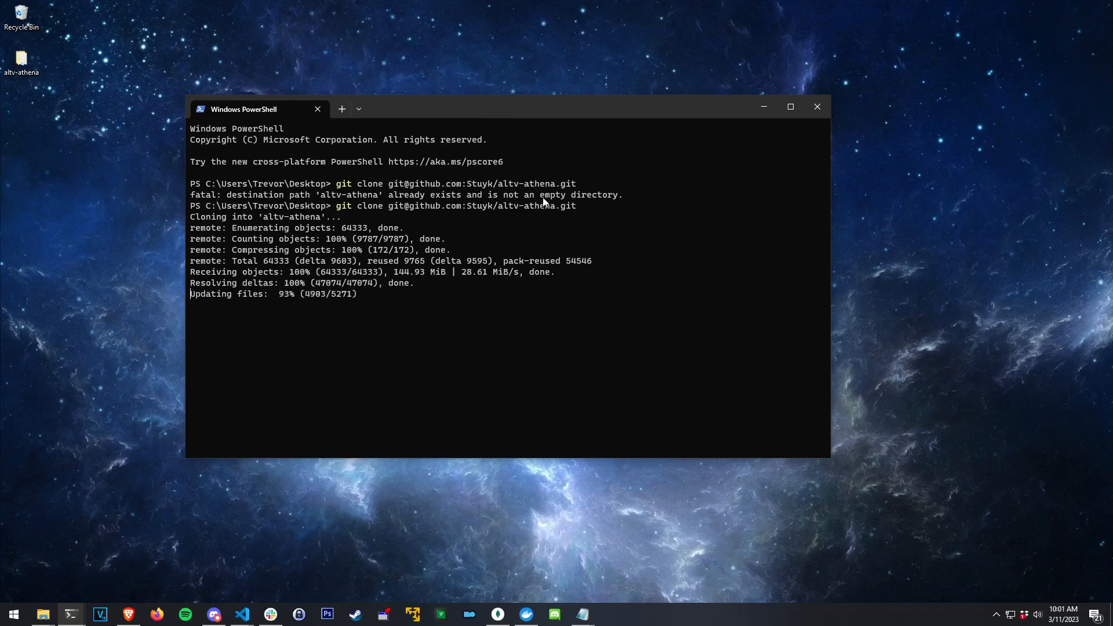
pyautogui.write('cd a')
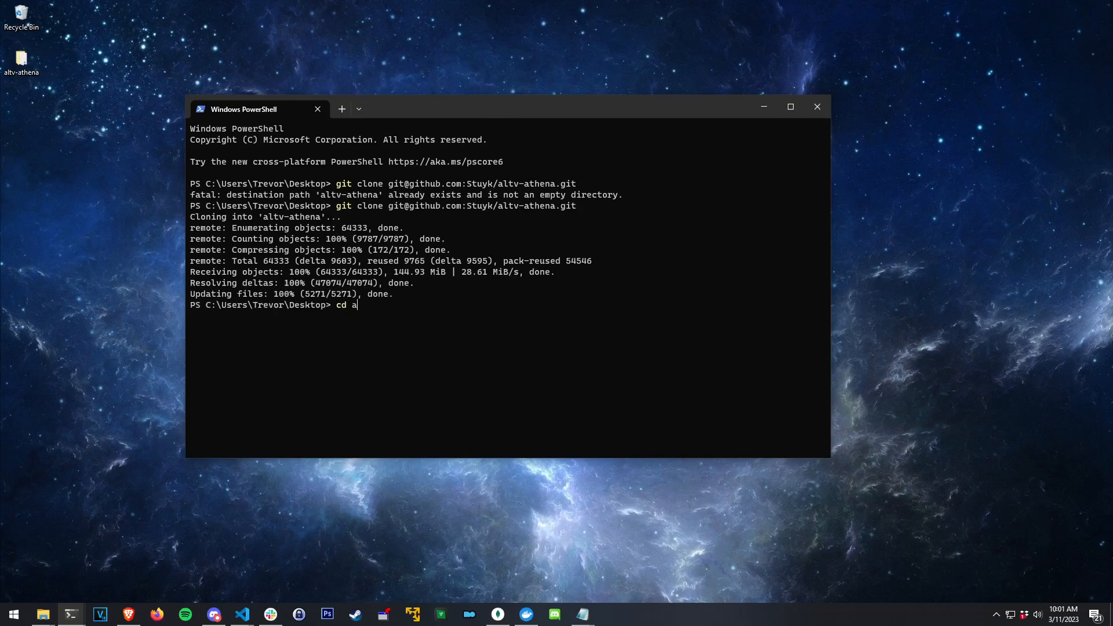
pyautogui.press('Return')
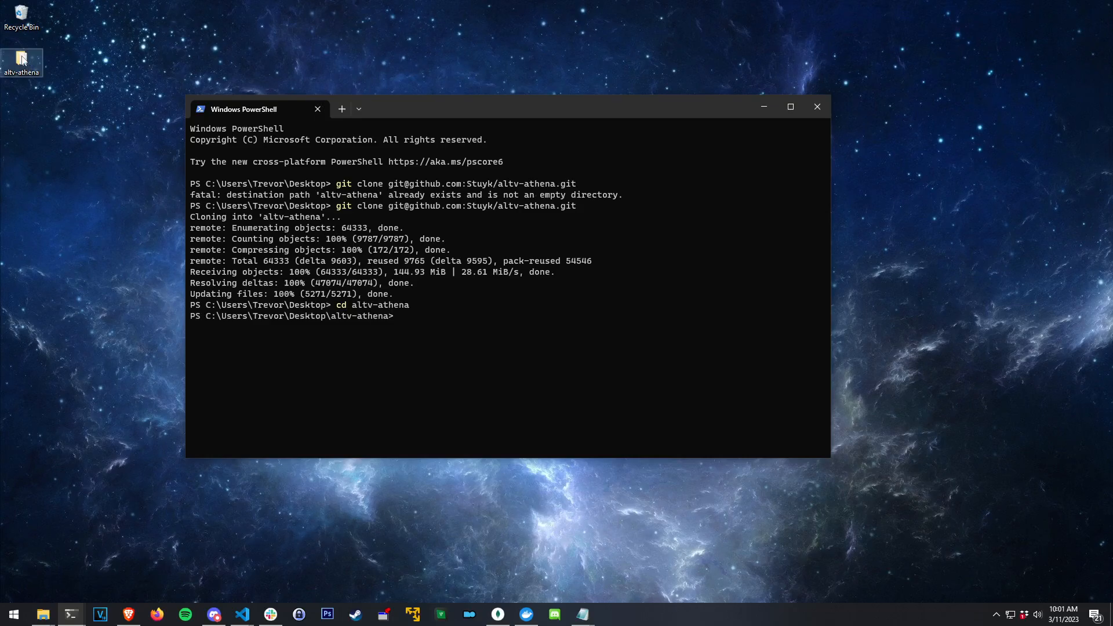
pyautogui.rightClick(21, 63)
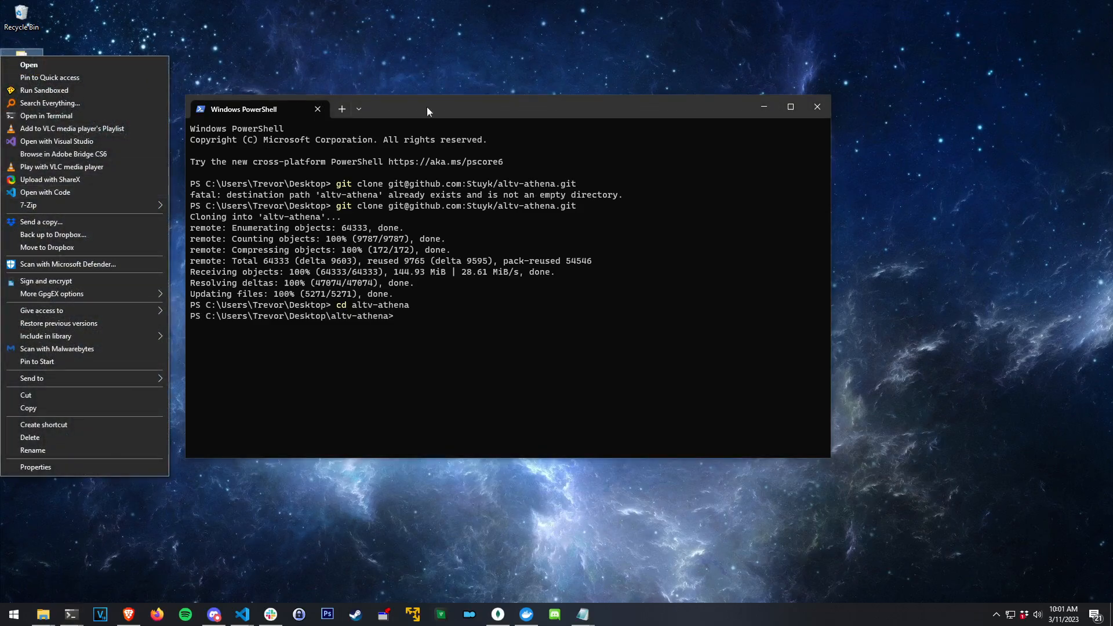
pyautogui.write('co')
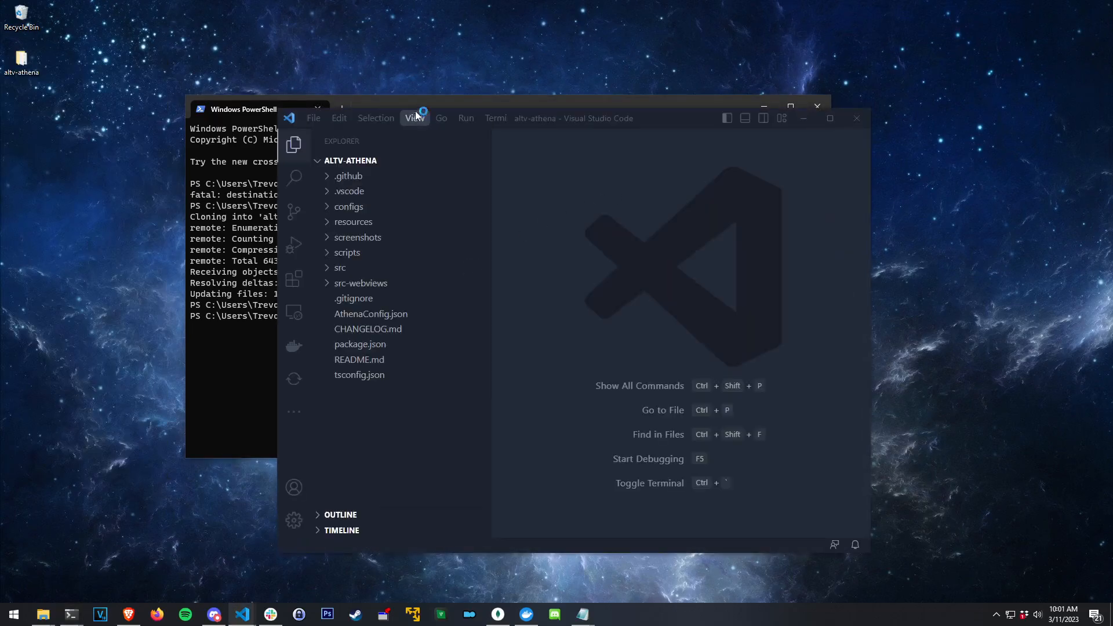
# Step: Maximize VS Code, bring up the integrated terminal and show package.json with its scripts
pyautogui.click(829, 118)
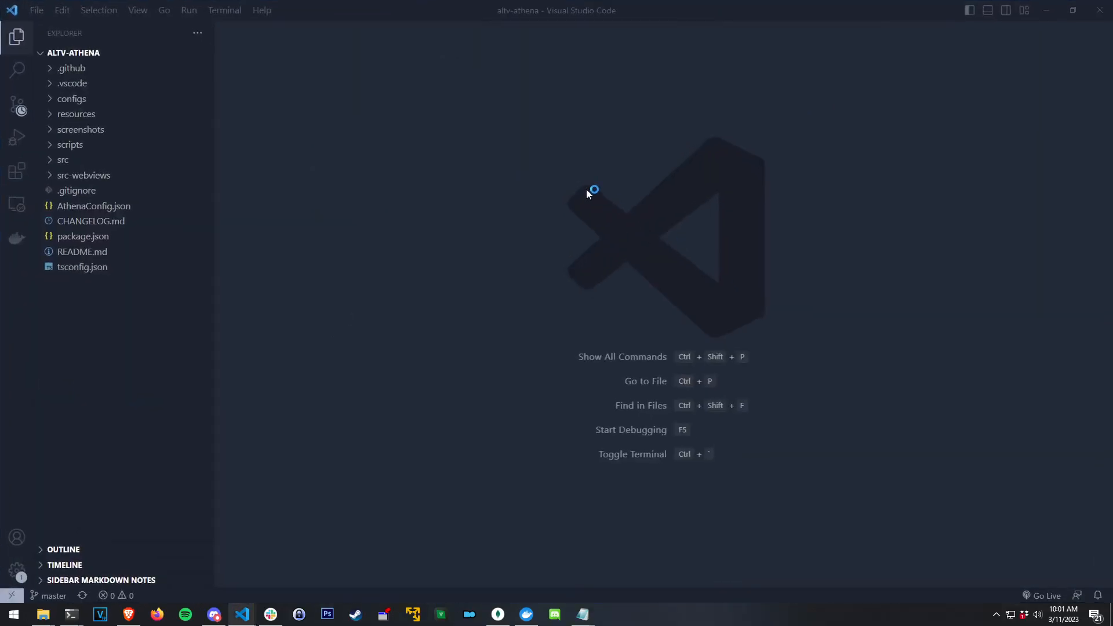
pyautogui.press('Ctrl+`')
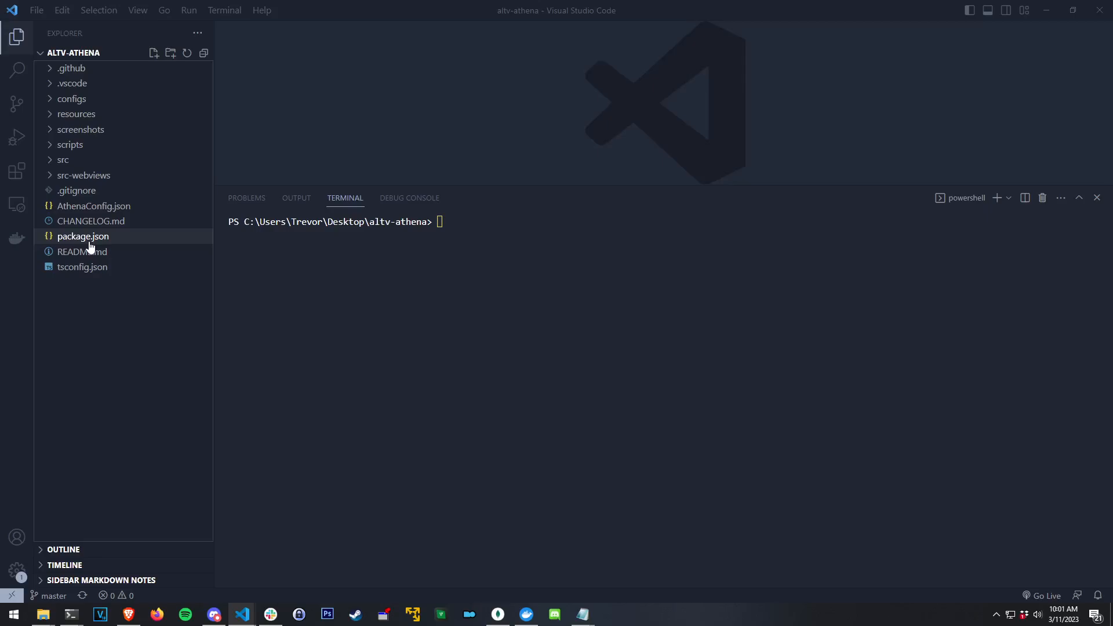
pyautogui.click(83, 236)
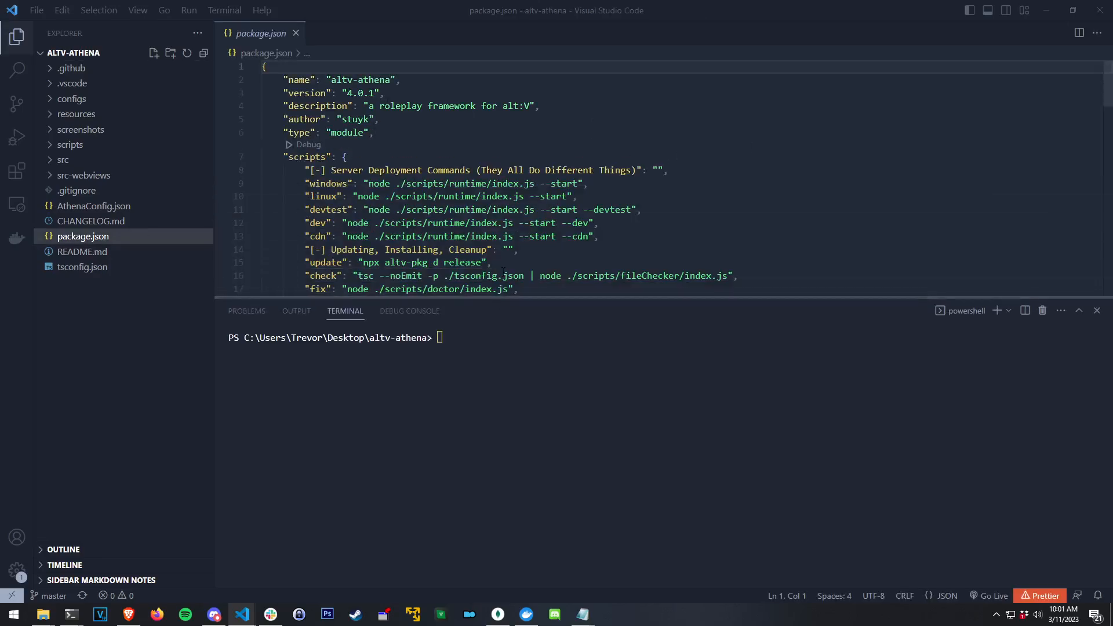
pyautogui.click(312, 157)
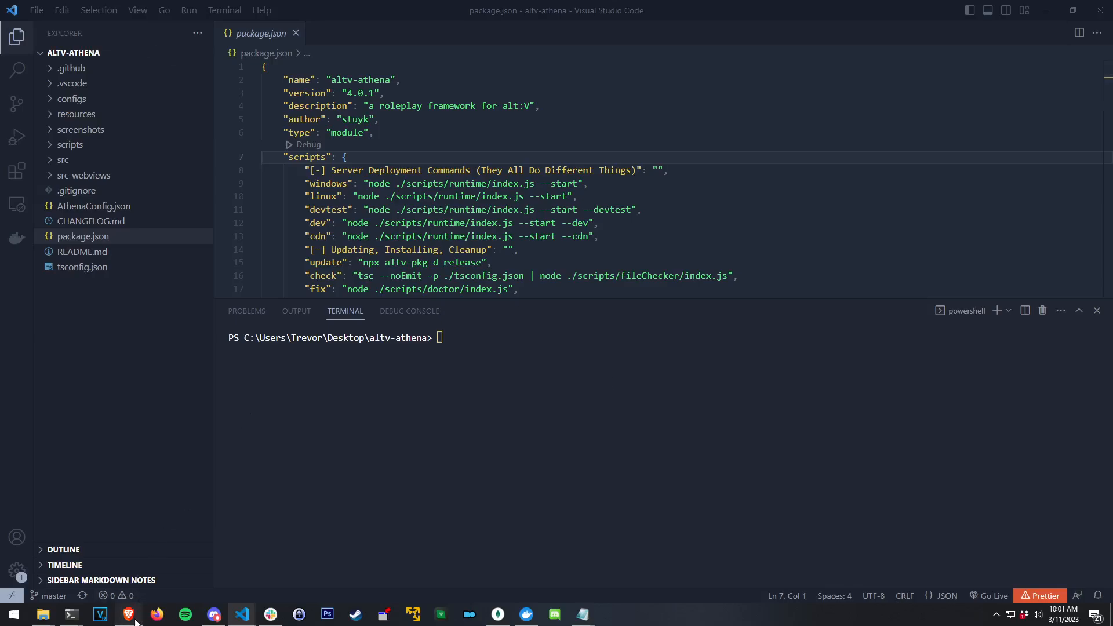
# Step: On github.com/new create a Private repository named altv-athena-private-test
pyautogui.click(127, 615)
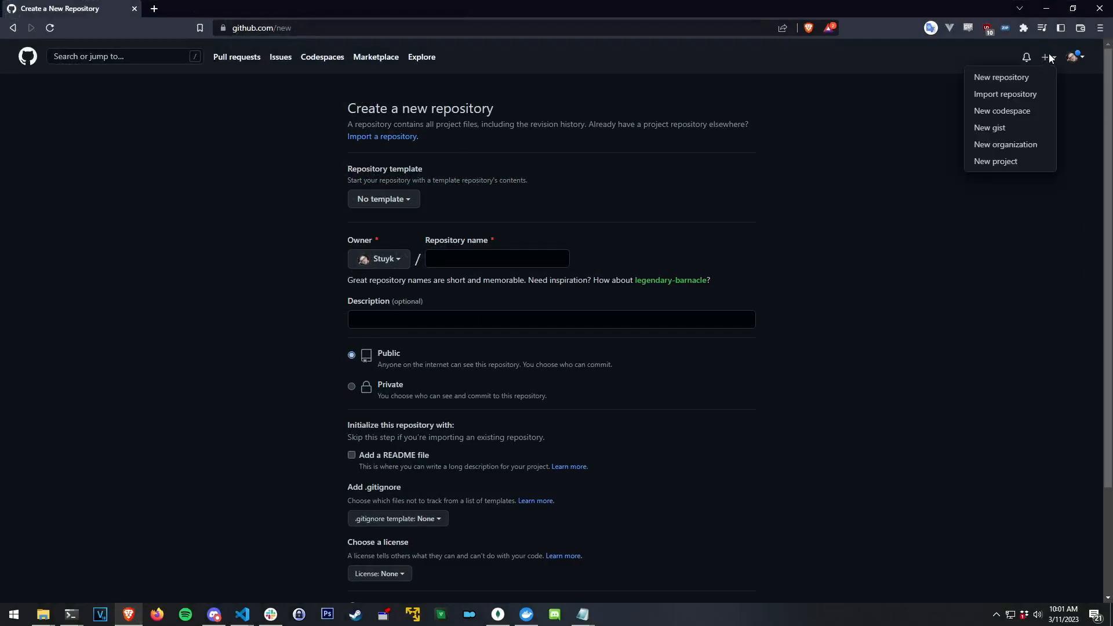
pyautogui.moveTo(1005, 94)
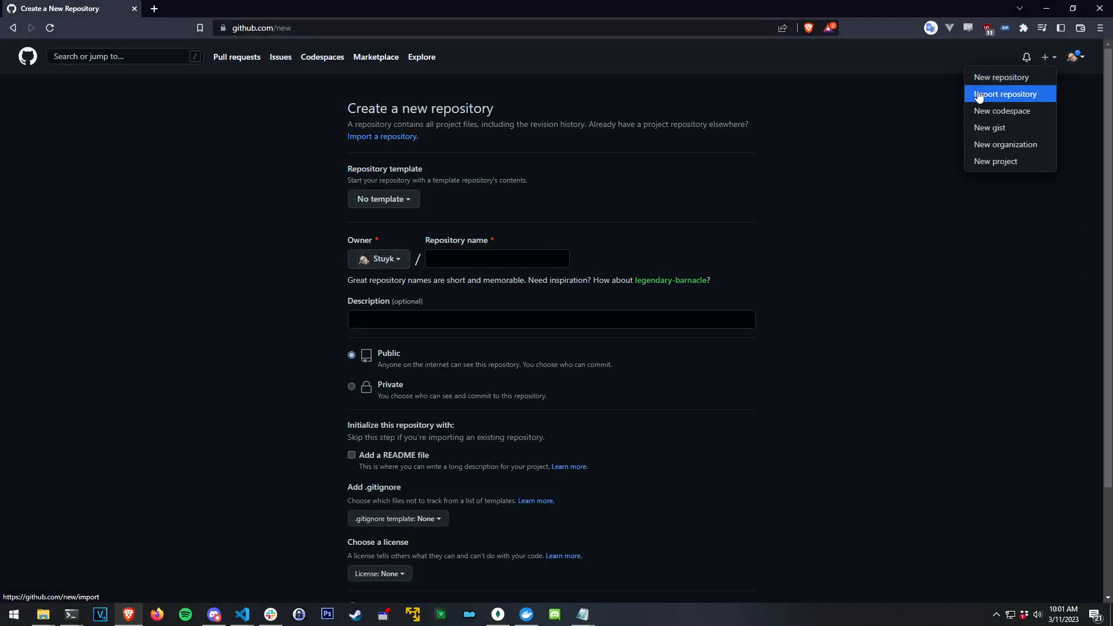
pyautogui.moveTo(918, 117)
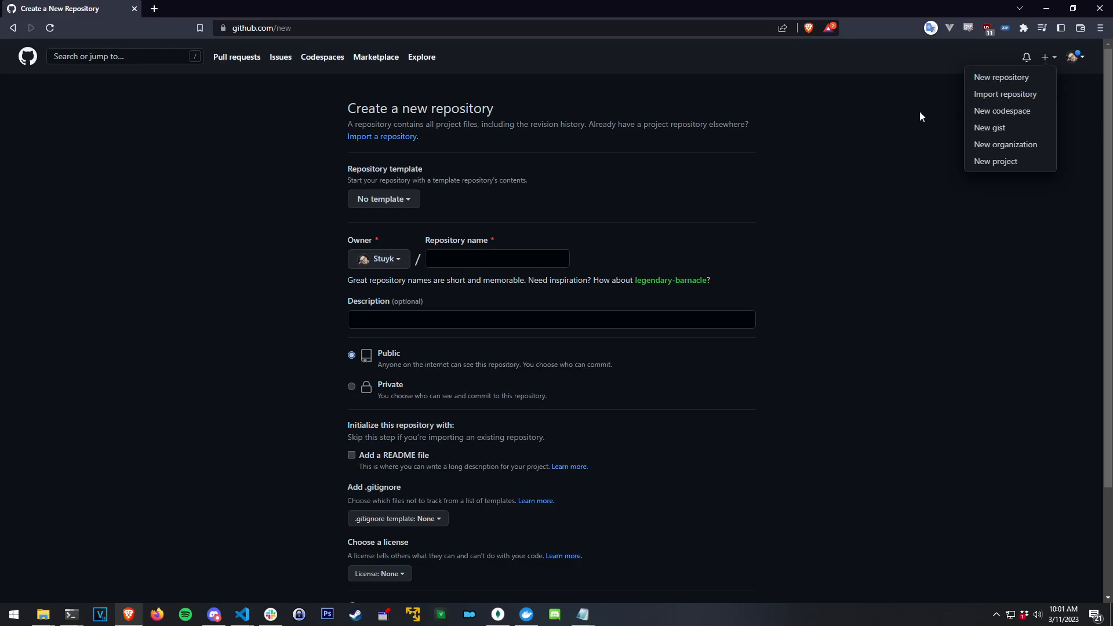
pyautogui.moveTo(1002, 76)
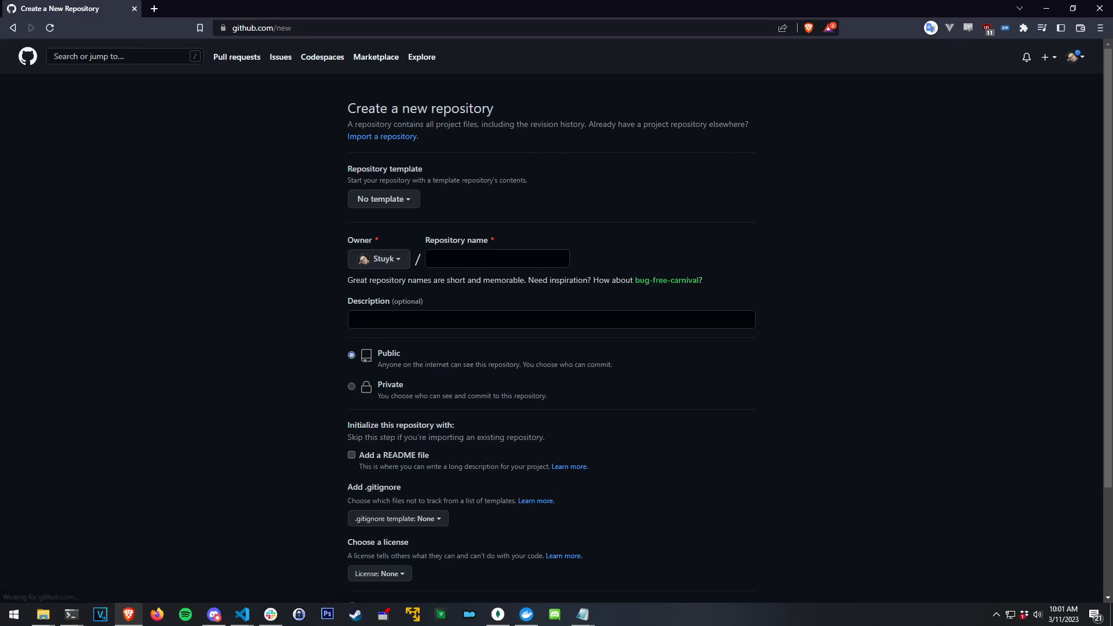
pyautogui.write('altv-ather')
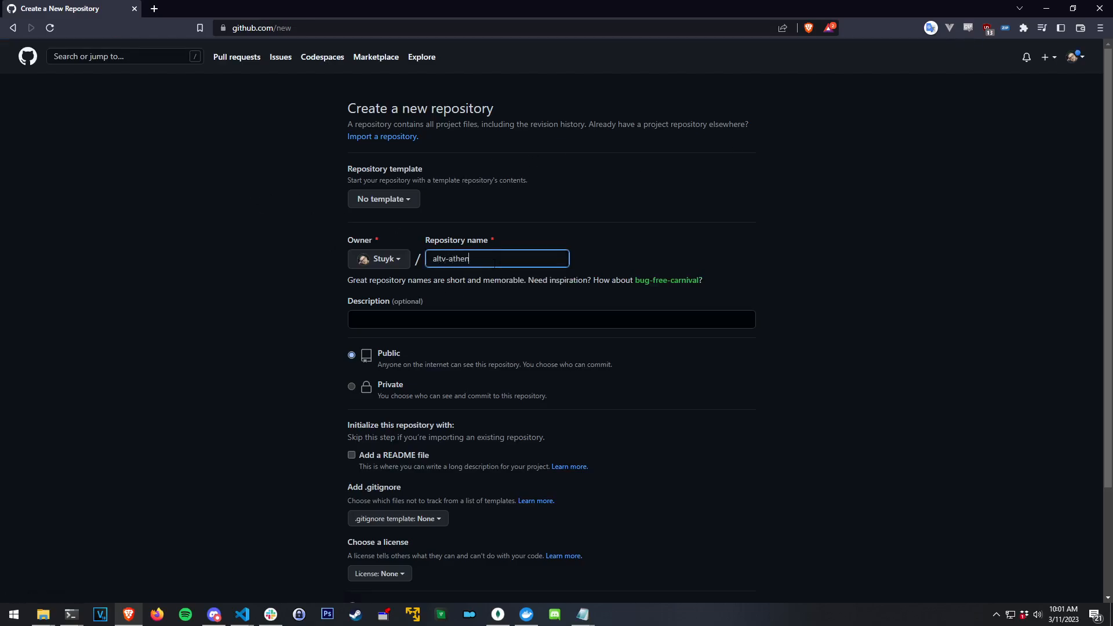
pyautogui.write('na-private-test')
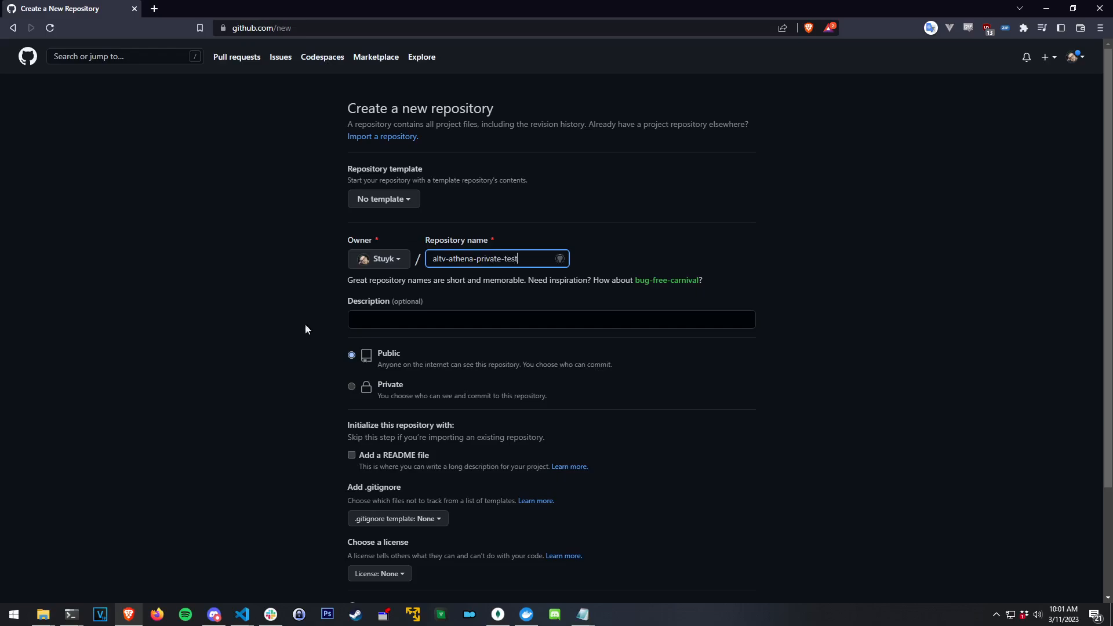
pyautogui.click(351, 386)
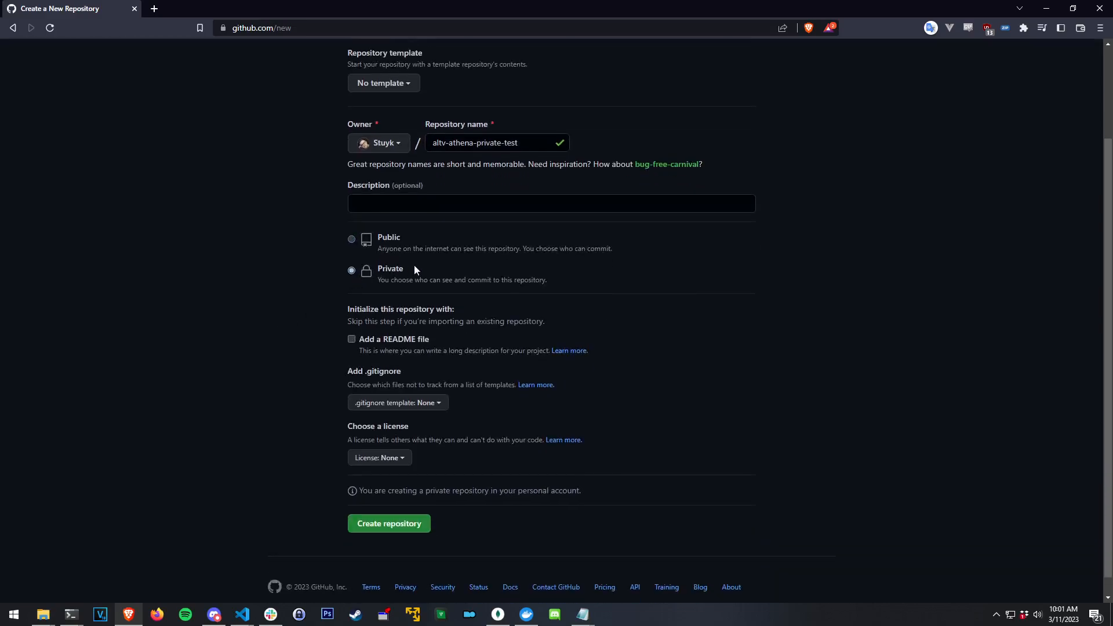
pyautogui.click(389, 523)
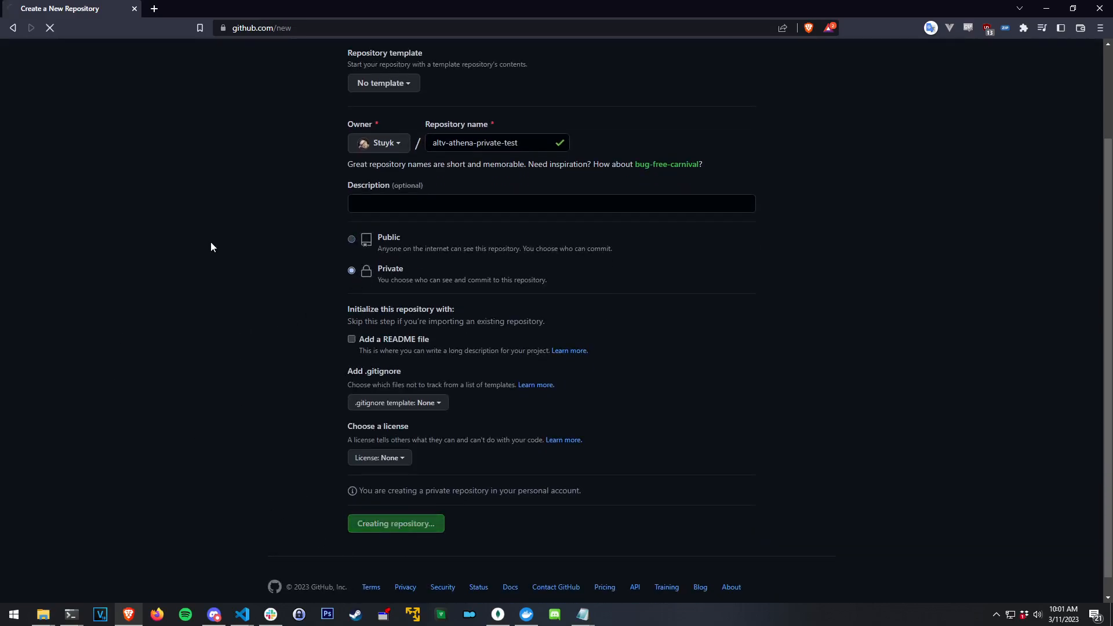
pyautogui.click(395, 523)
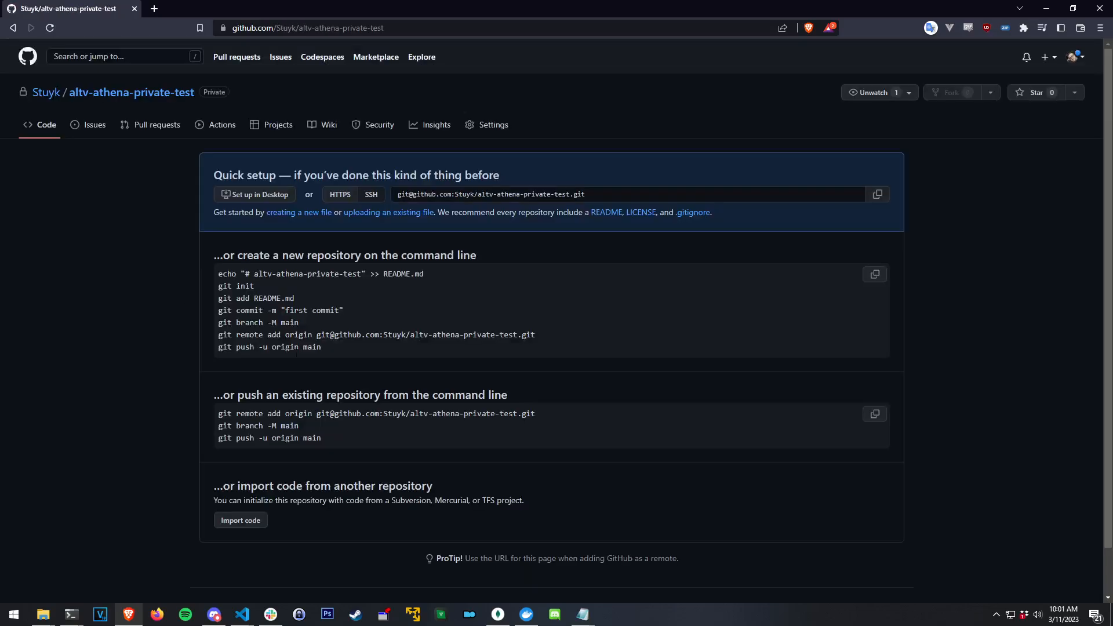
pyautogui.moveTo(160, 413)
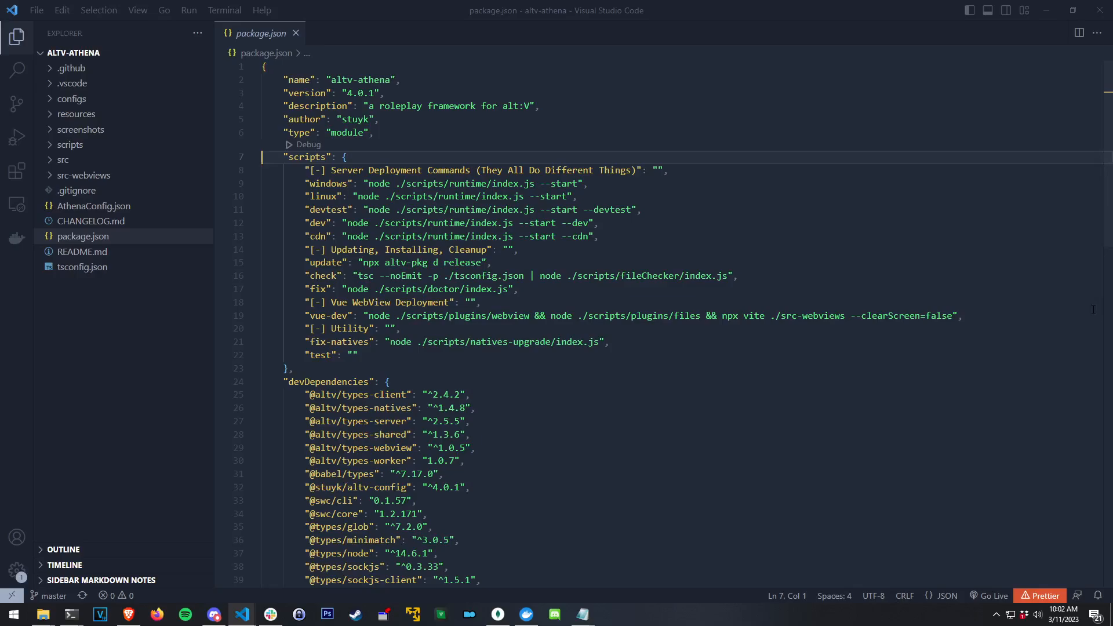
pyautogui.click(224, 11)
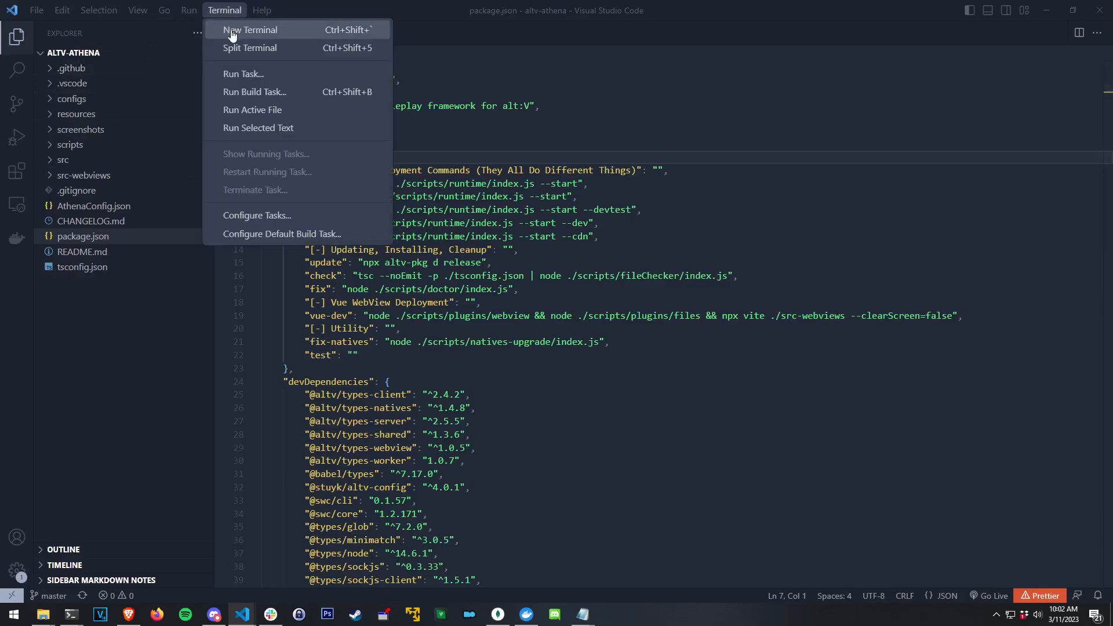
pyautogui.click(250, 30)
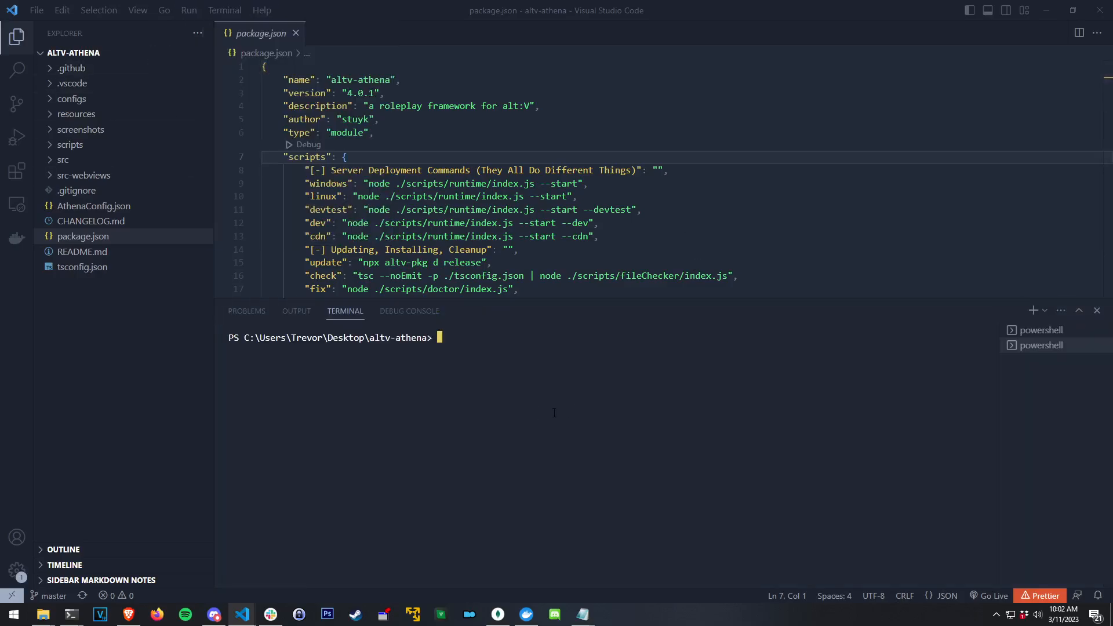
pyautogui.write('git remote set-')
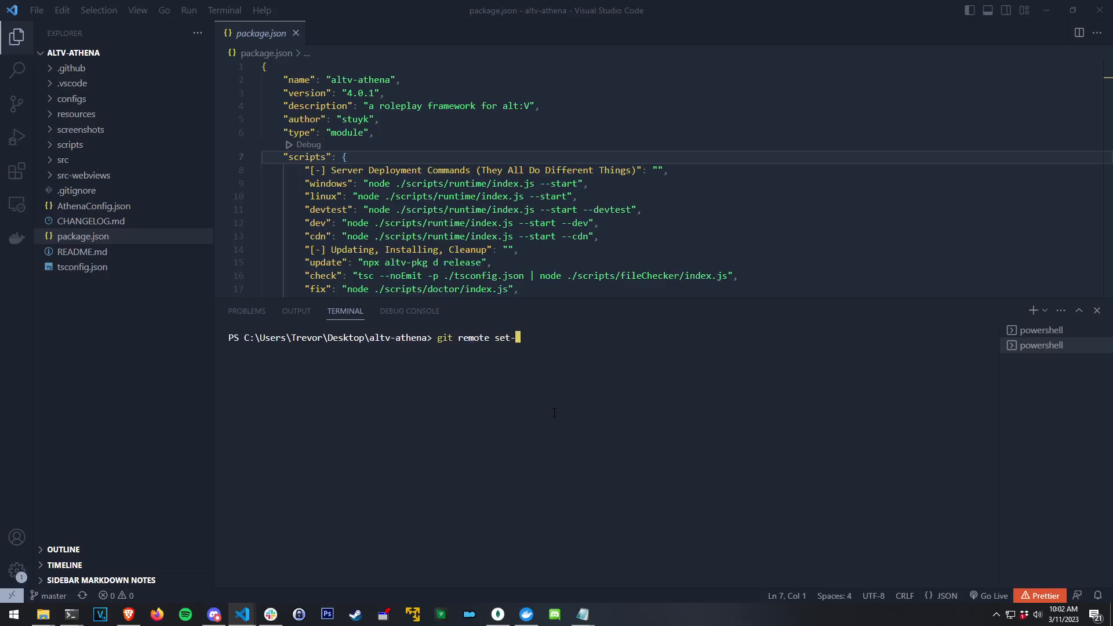
pyautogui.write('url --push origin')
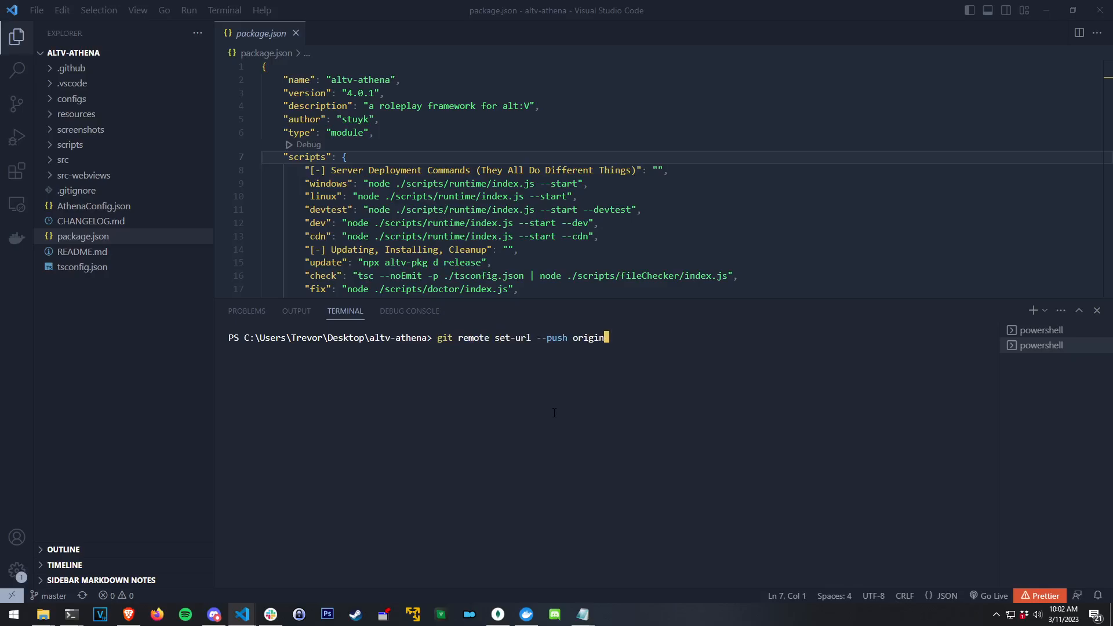
pyautogui.write('git@github.com:Stuyk/altv-athena-private-test.git')
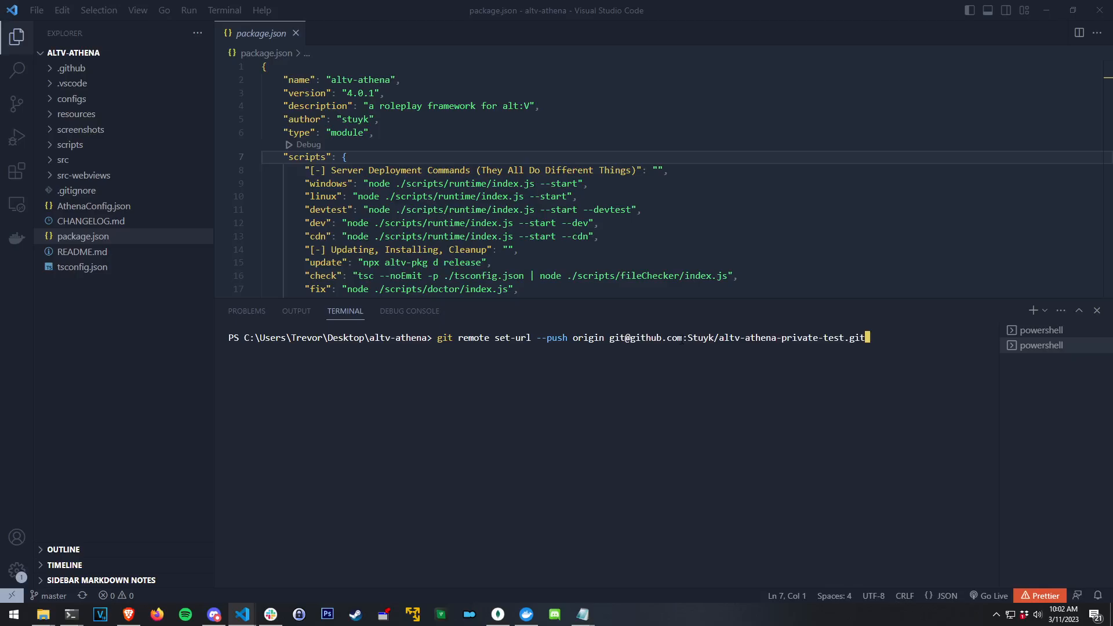
pyautogui.press('Return')
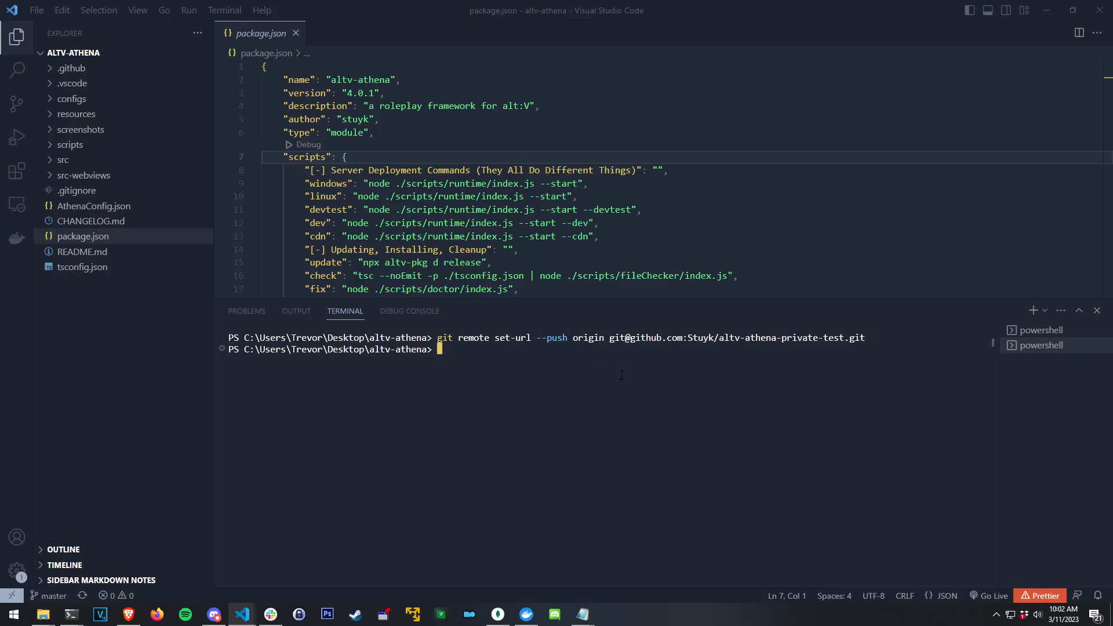
# Step: Stage everything, commit as "Add everything" and push master to origin
pyautogui.write('git add *')
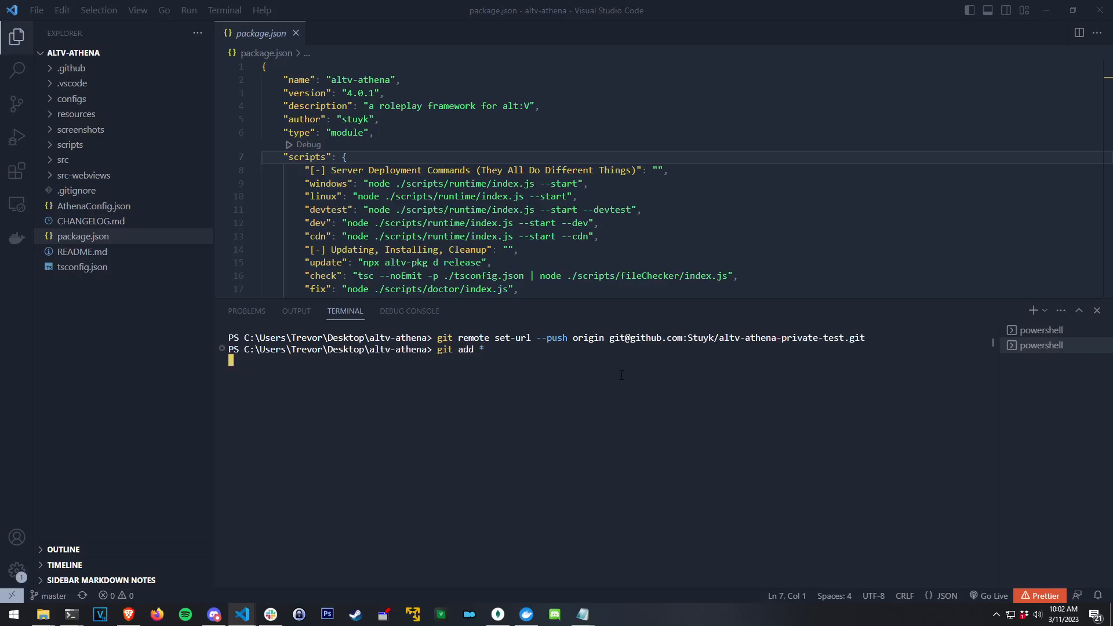
pyautogui.write('git comm')
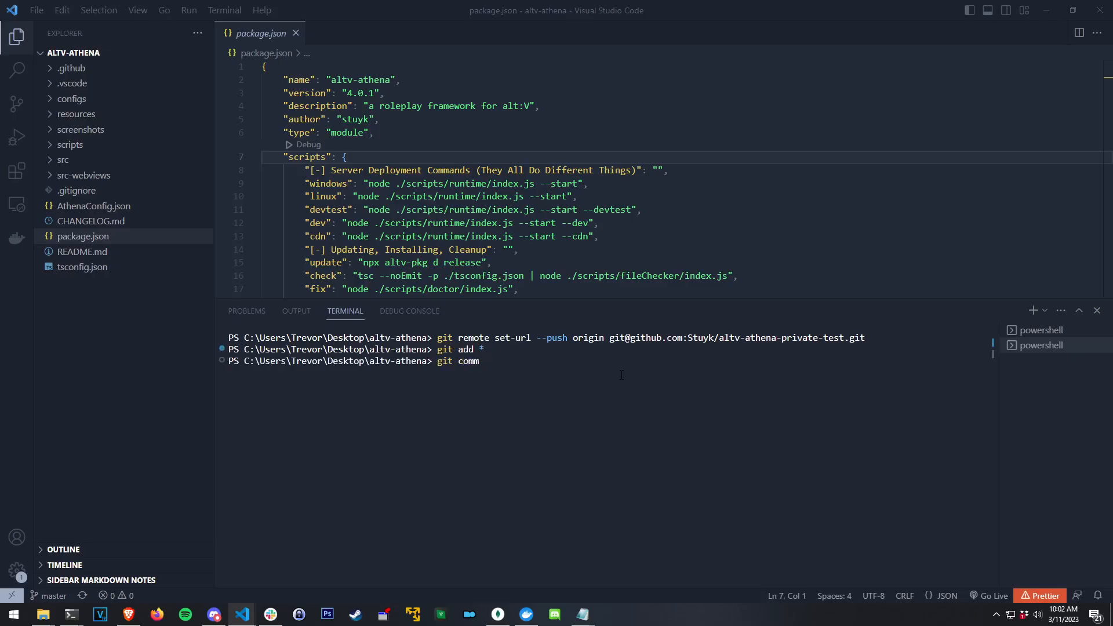
pyautogui.write('it -m "Add everything')
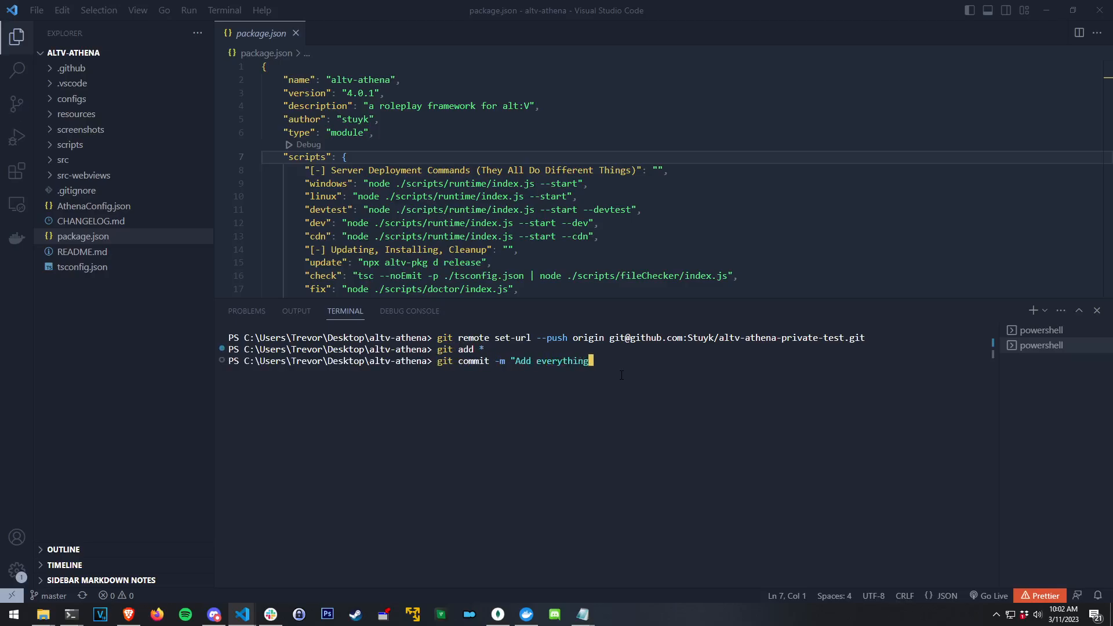
pyautogui.write('git push ori')
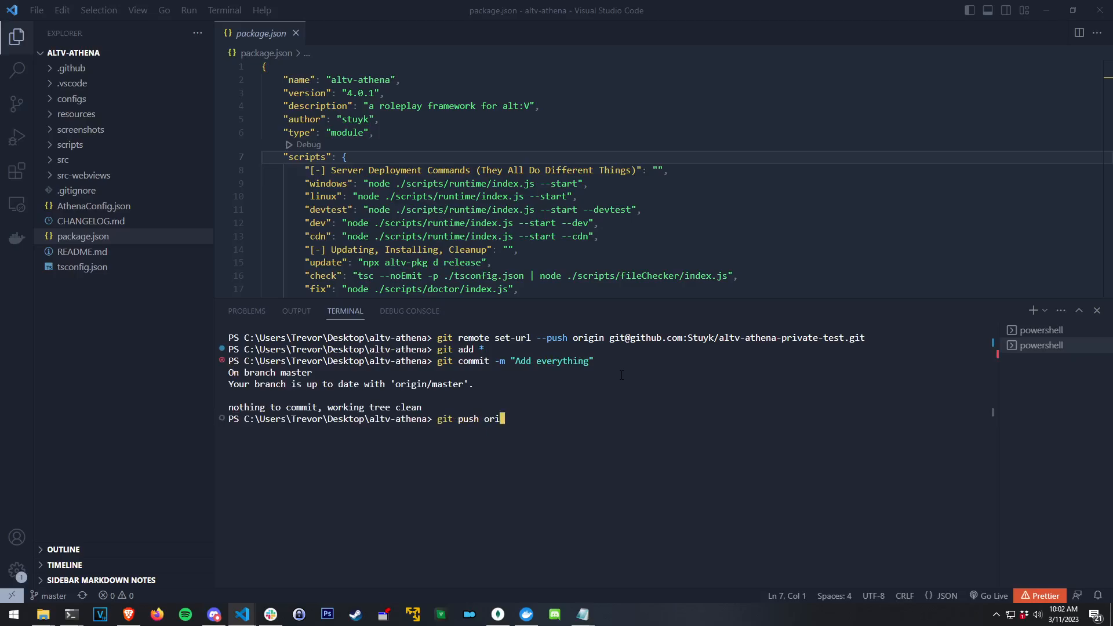
pyautogui.press('Return')
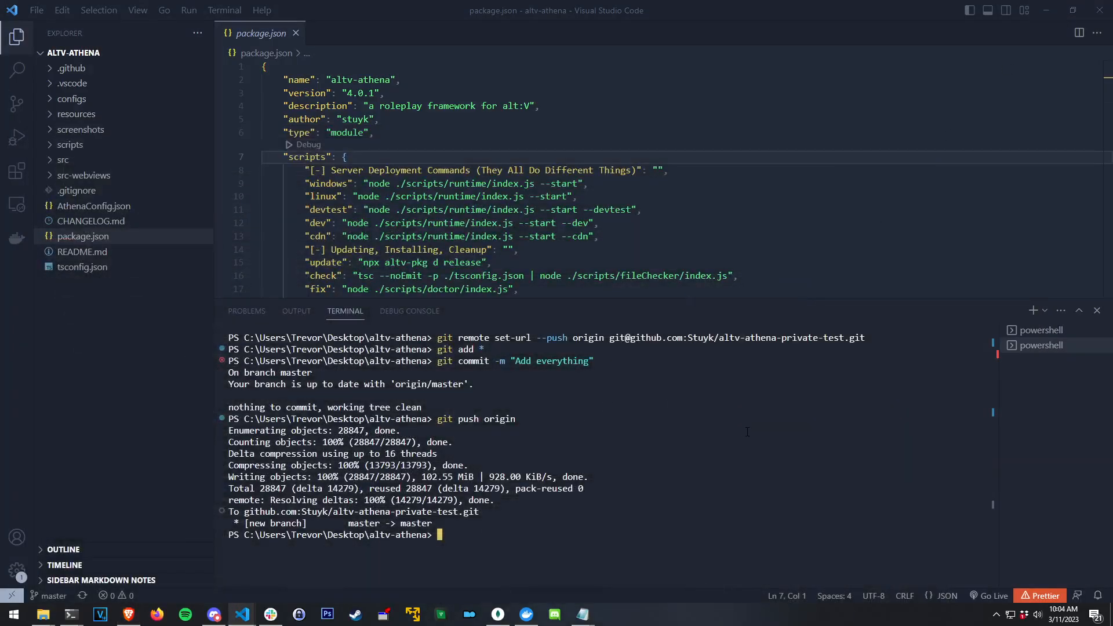
pyautogui.press('ctrl+c')
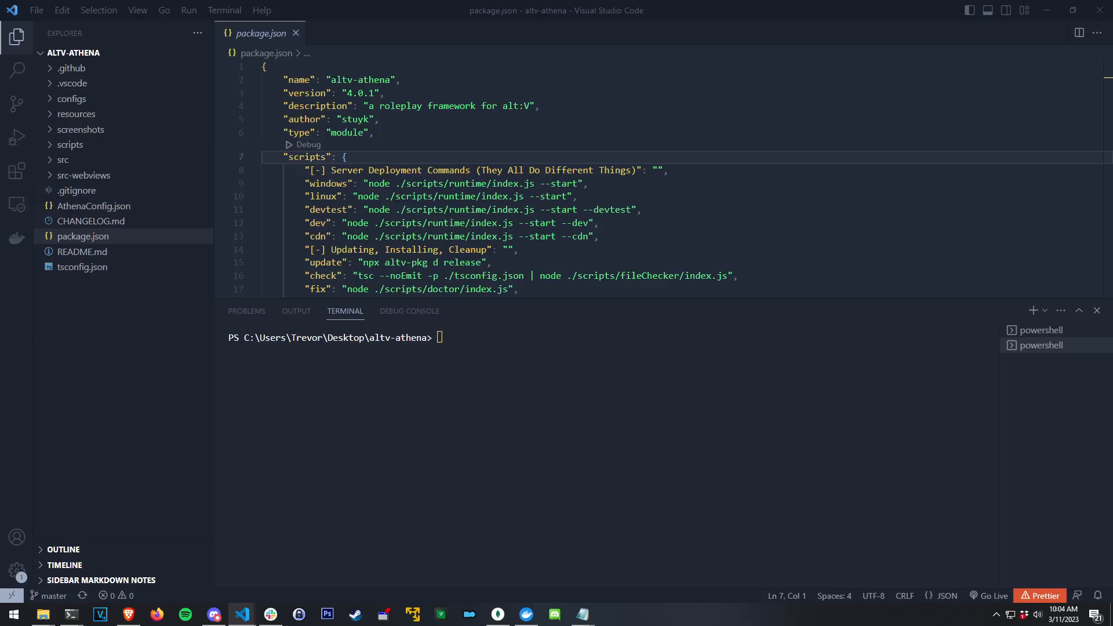
pyautogui.write('git remote add upstream https://github.com/Stuyk/altv-athena')
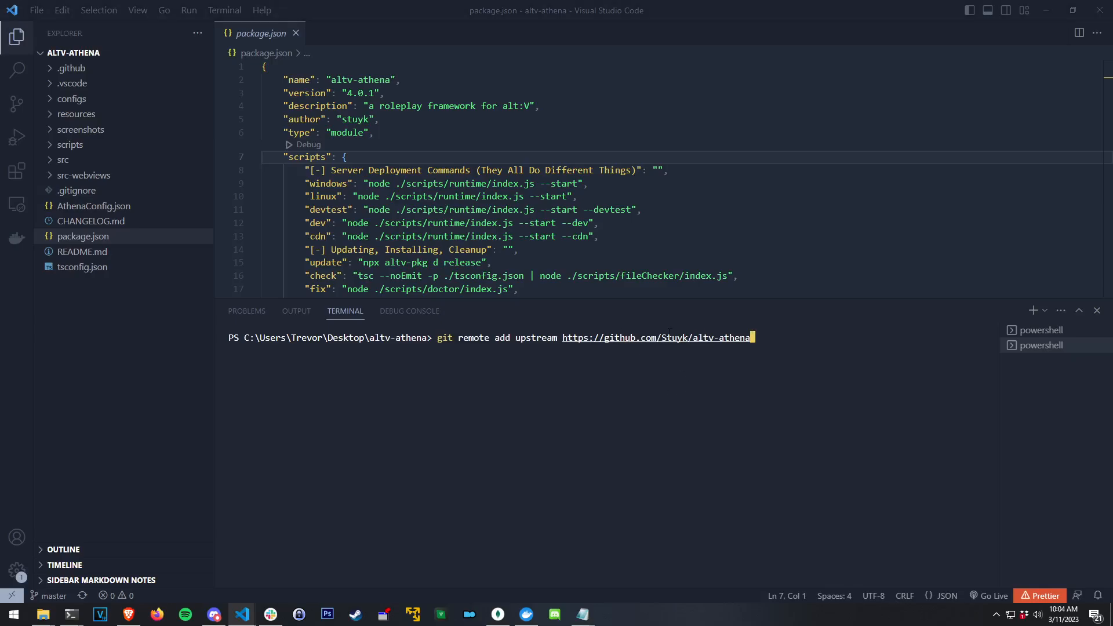
pyautogui.moveTo(745, 384)
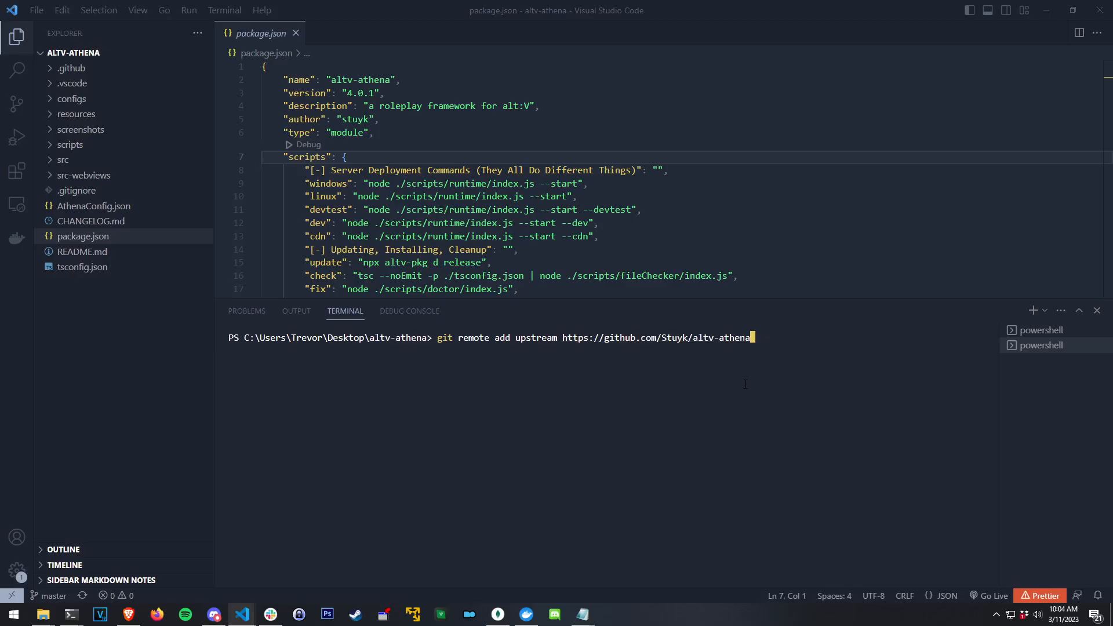
pyautogui.press('Return')
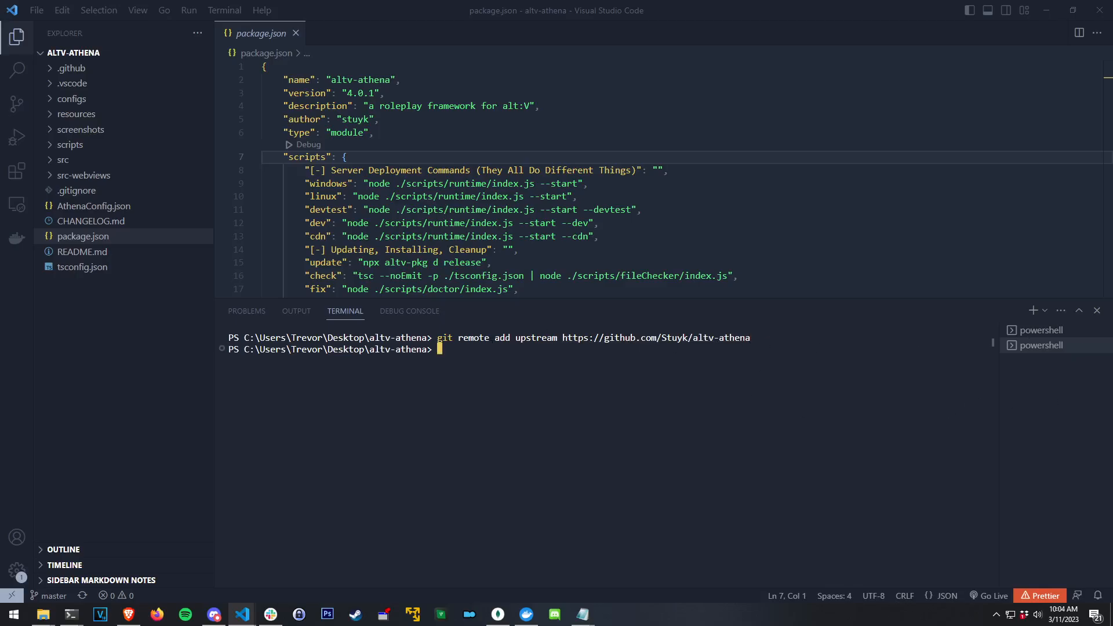
pyautogui.press('Return')
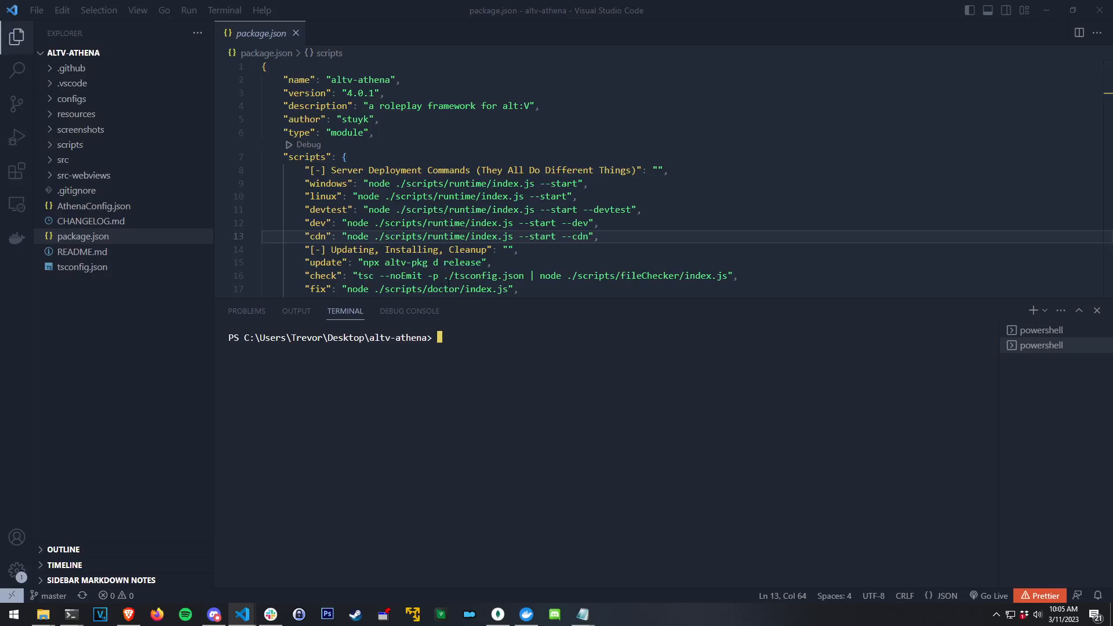
pyautogui.moveTo(63, 160)
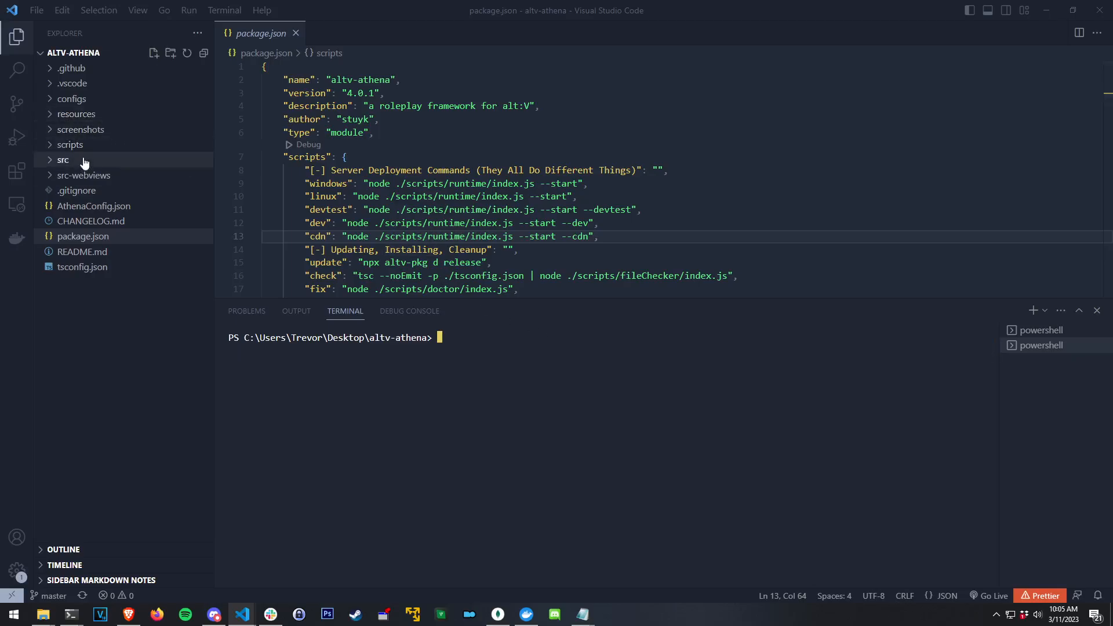
# Step: In core-discord-login's login.ts add a throwaway 'testing wow hell' comment
pyautogui.click(76, 160)
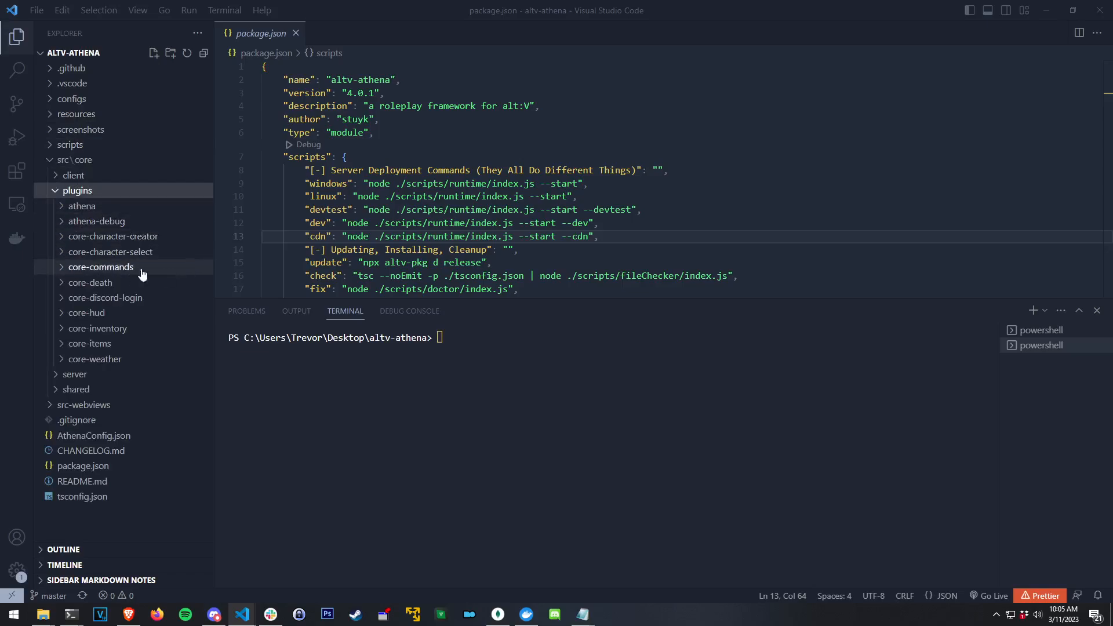
pyautogui.moveTo(105, 298)
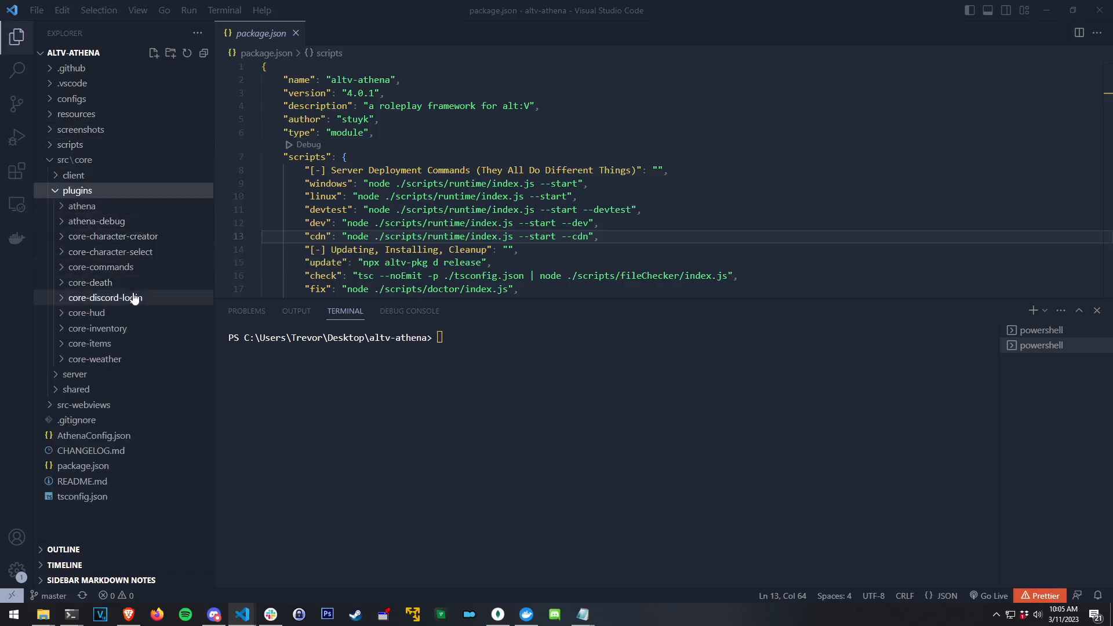
pyautogui.click(106, 298)
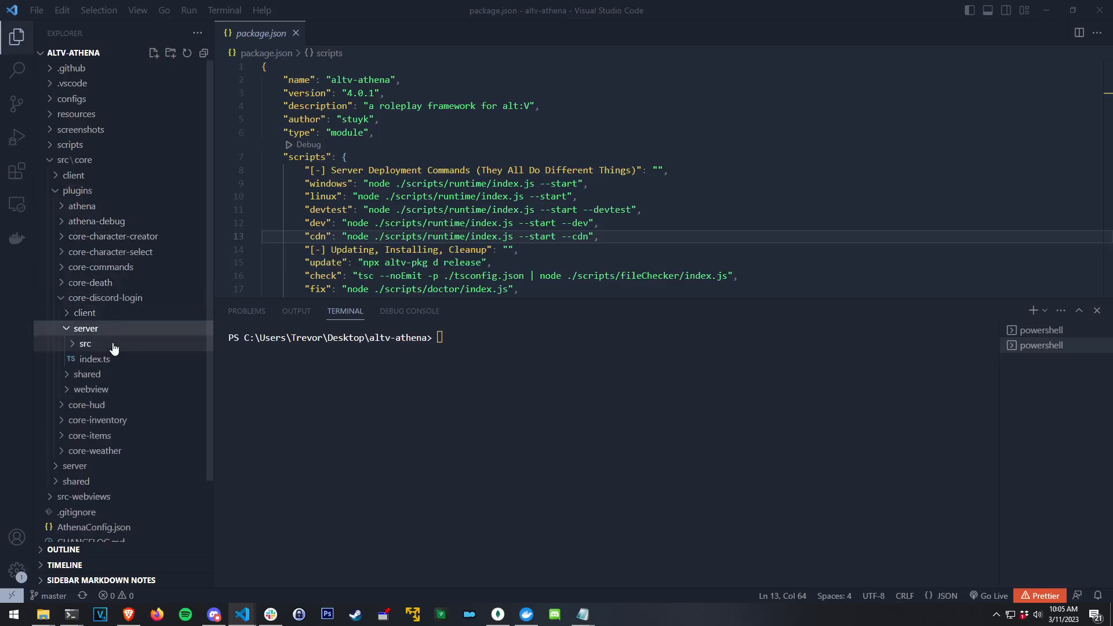
pyautogui.click(85, 358)
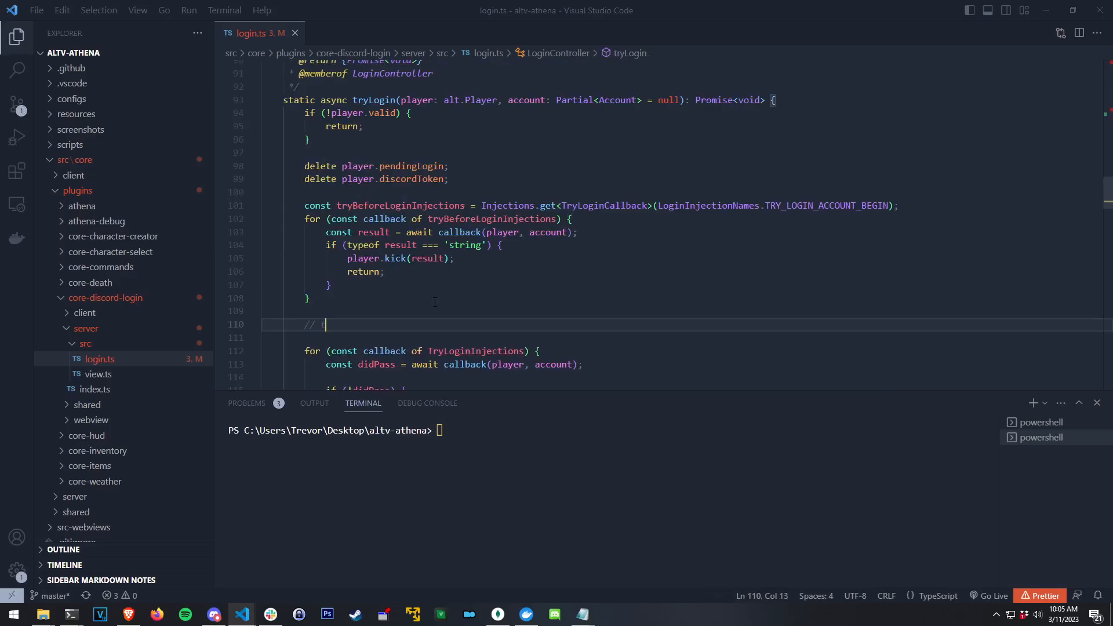
pyautogui.write('testing wow hell')
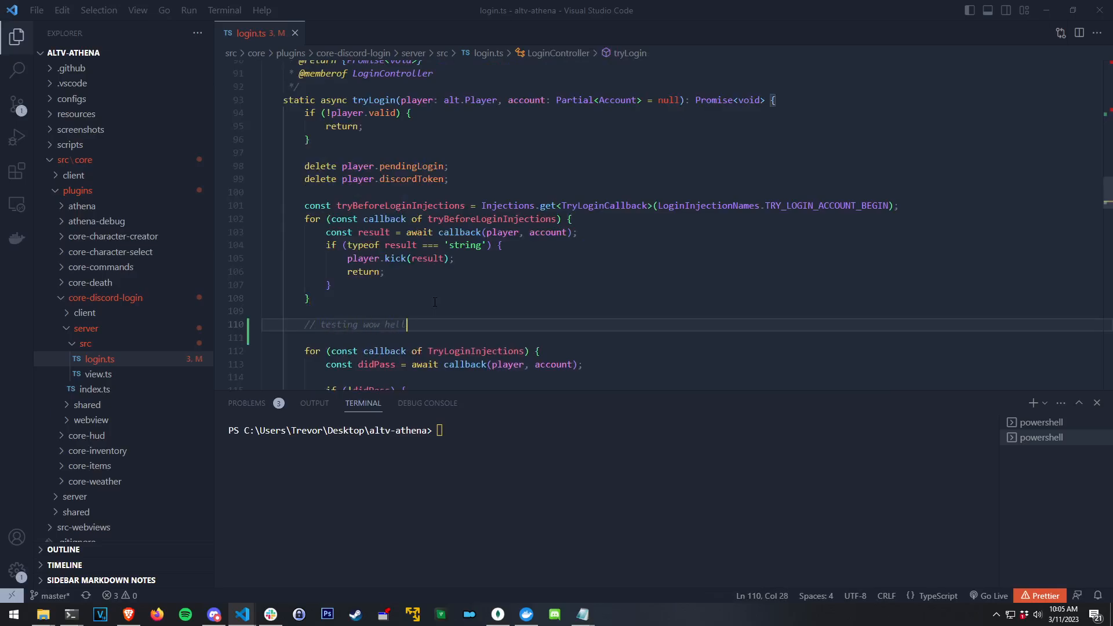
# Step: In core-commands' chat.ts add a throwaway '/ jklfdjklsfjklds' comment
pyautogui.scroll(-3)
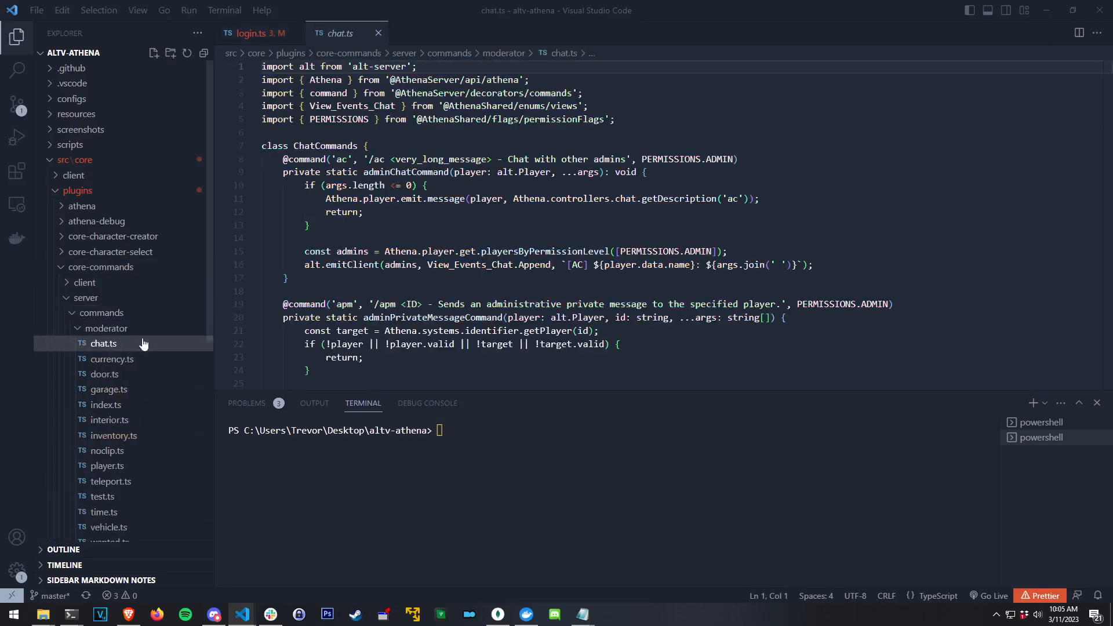
pyautogui.scroll(-3)
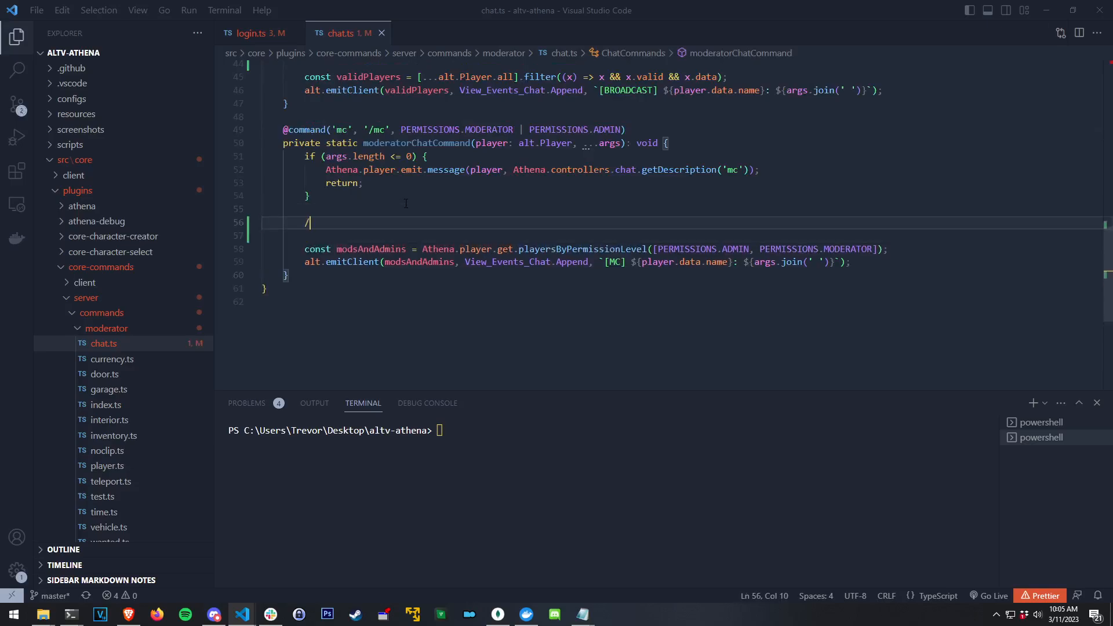
pyautogui.write('/ jklfdjklsfjklds')
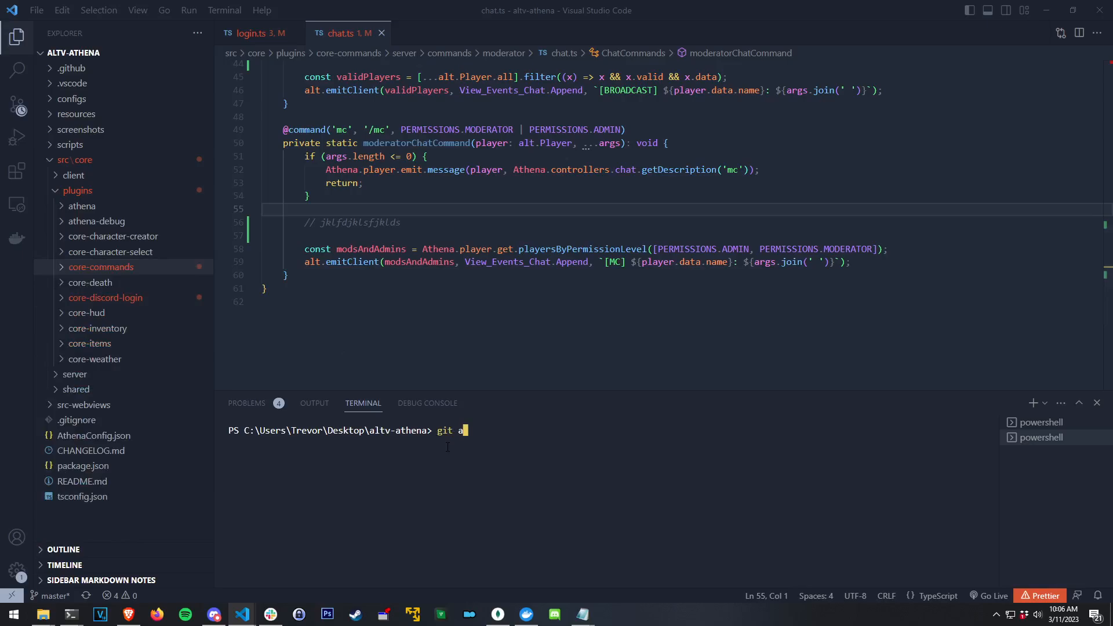
# Step: Stage and commit the edits as "some random changes", push to origin master, collapse the Explorer folders
pyautogui.write('dd .')
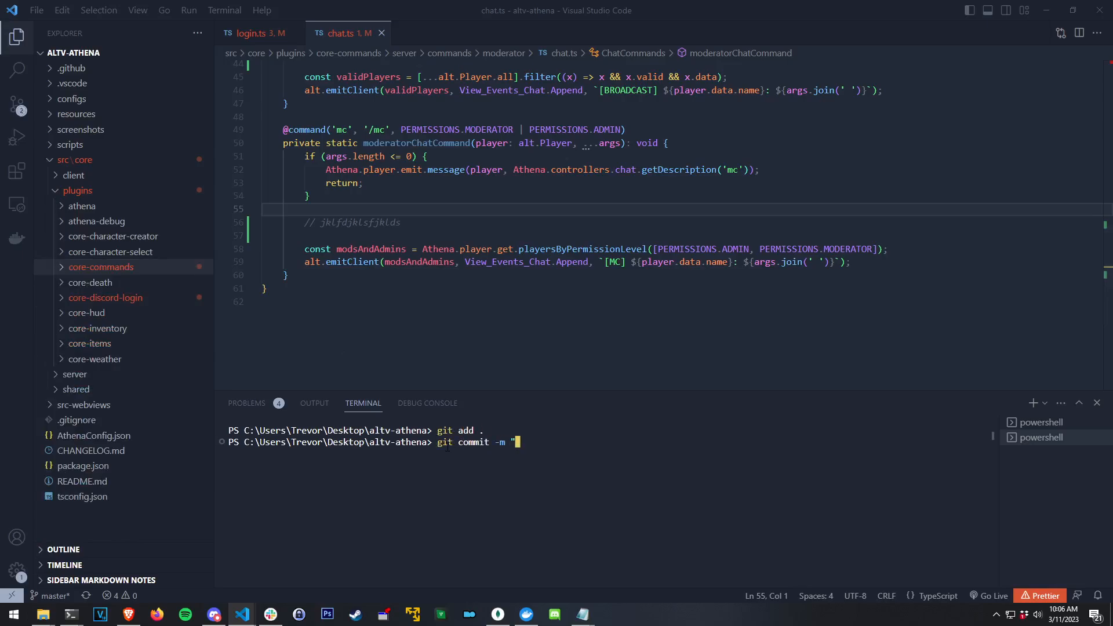
pyautogui.write('some random changes"')
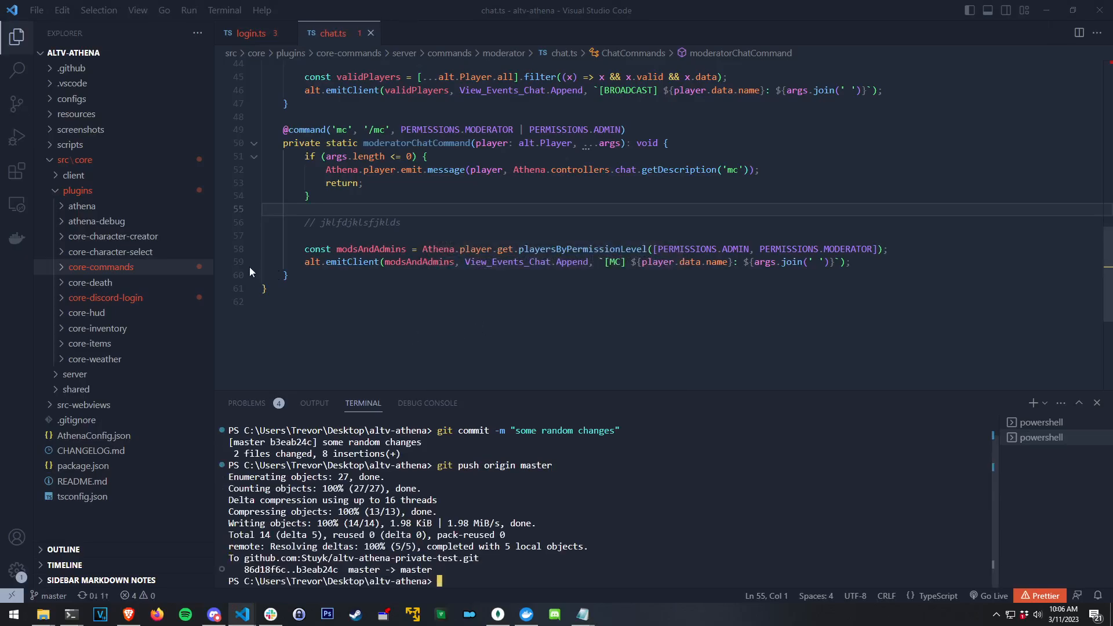
pyautogui.click(77, 191)
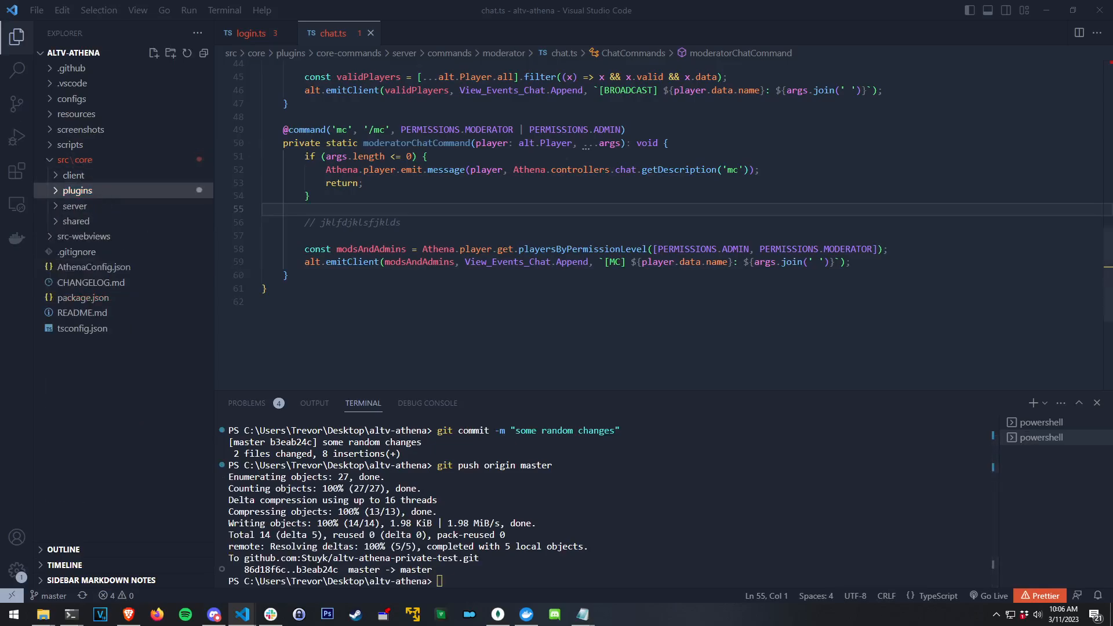
pyautogui.click(76, 159)
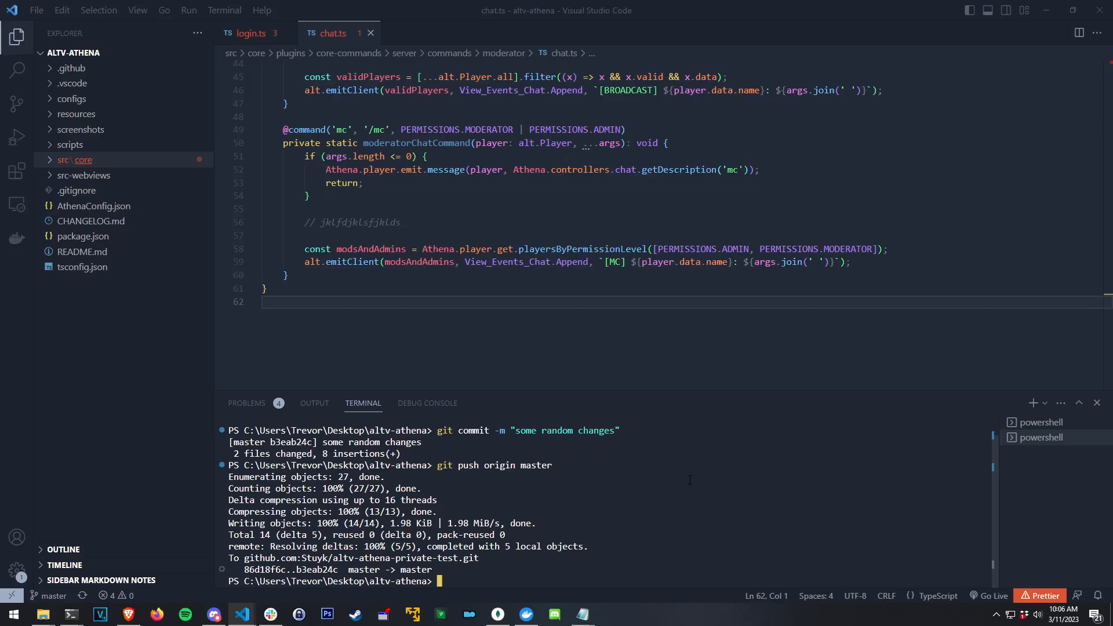
pyautogui.press('ctrl+c')
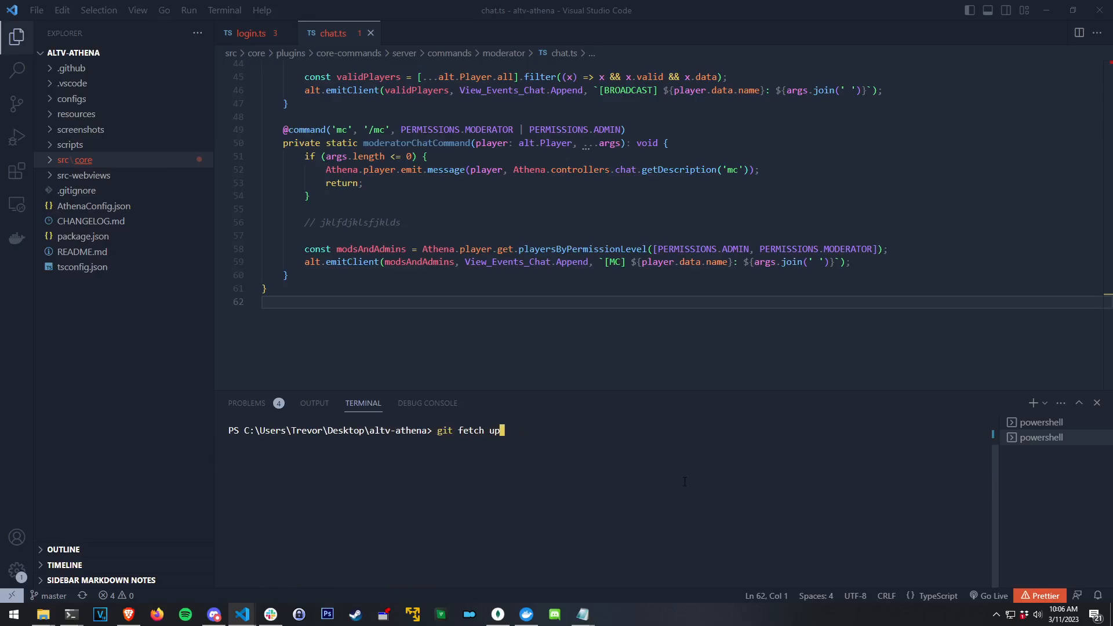
pyautogui.press('Return')
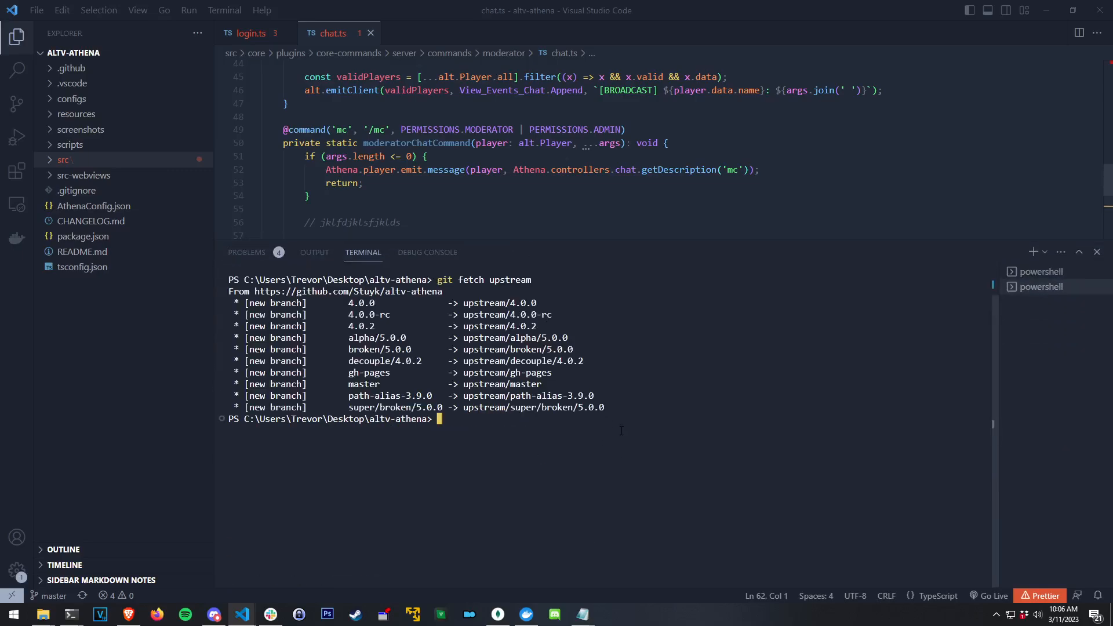
pyautogui.moveTo(612, 462)
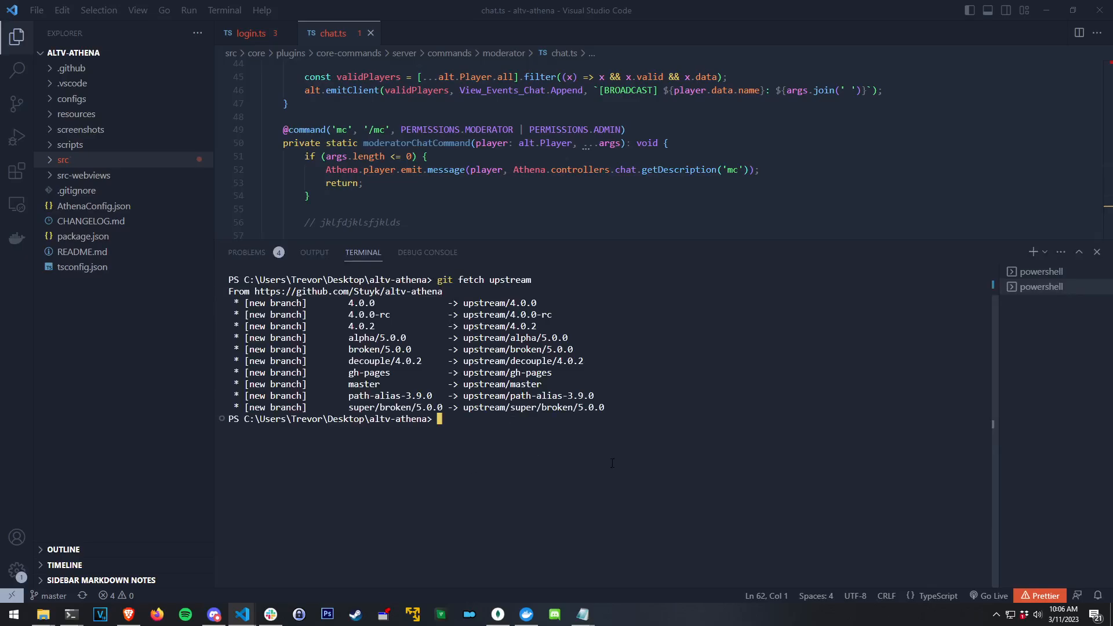
pyautogui.moveTo(580, 492)
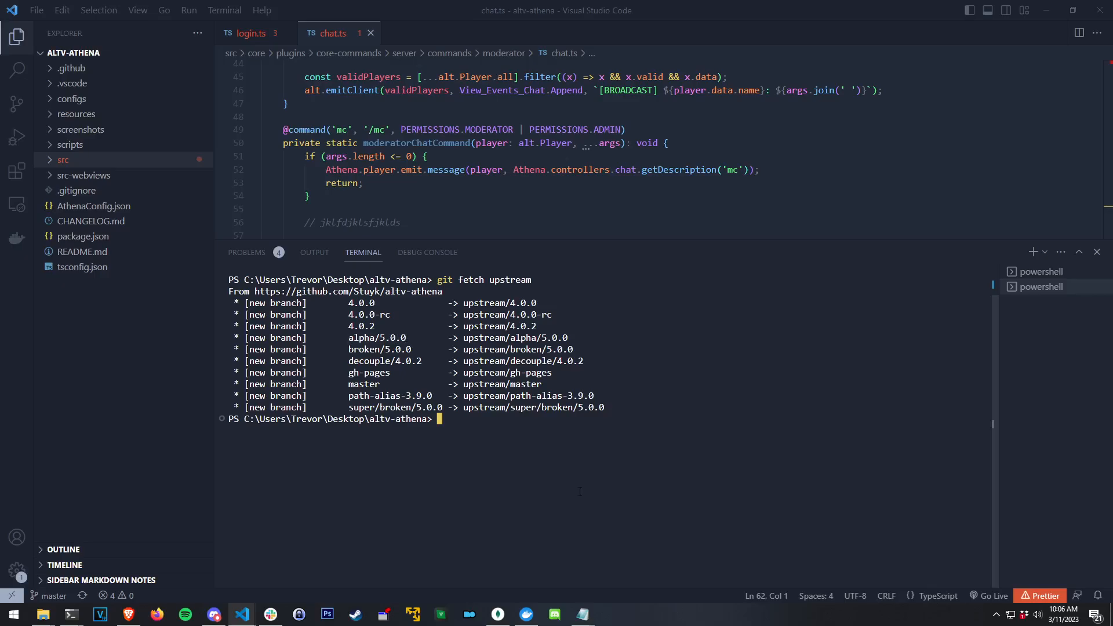
pyautogui.write('git pull upst')
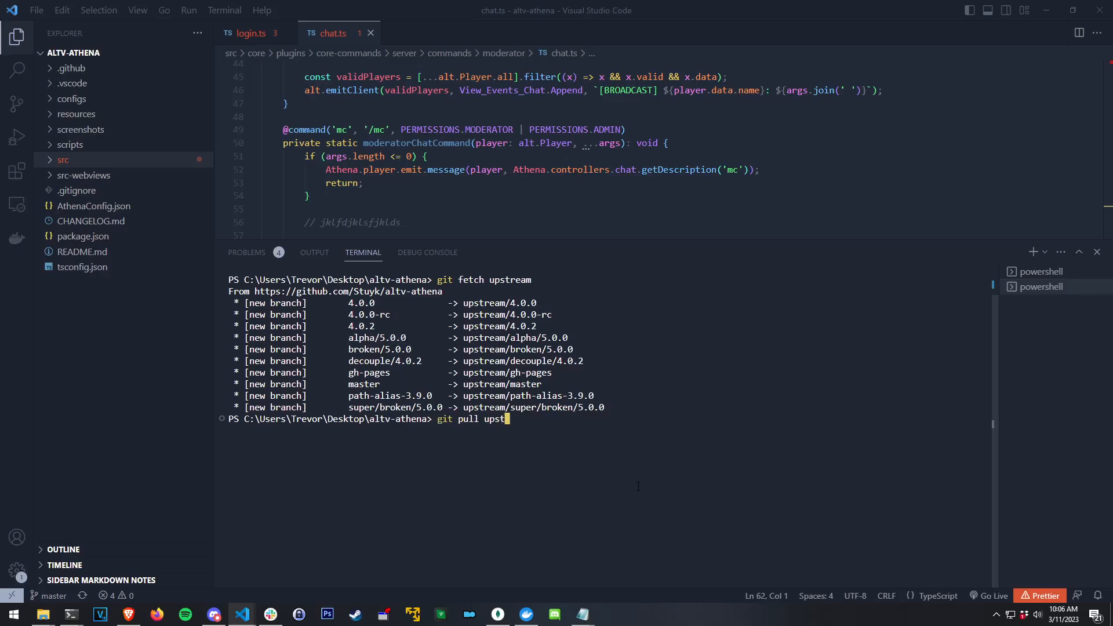
pyautogui.press('Return')
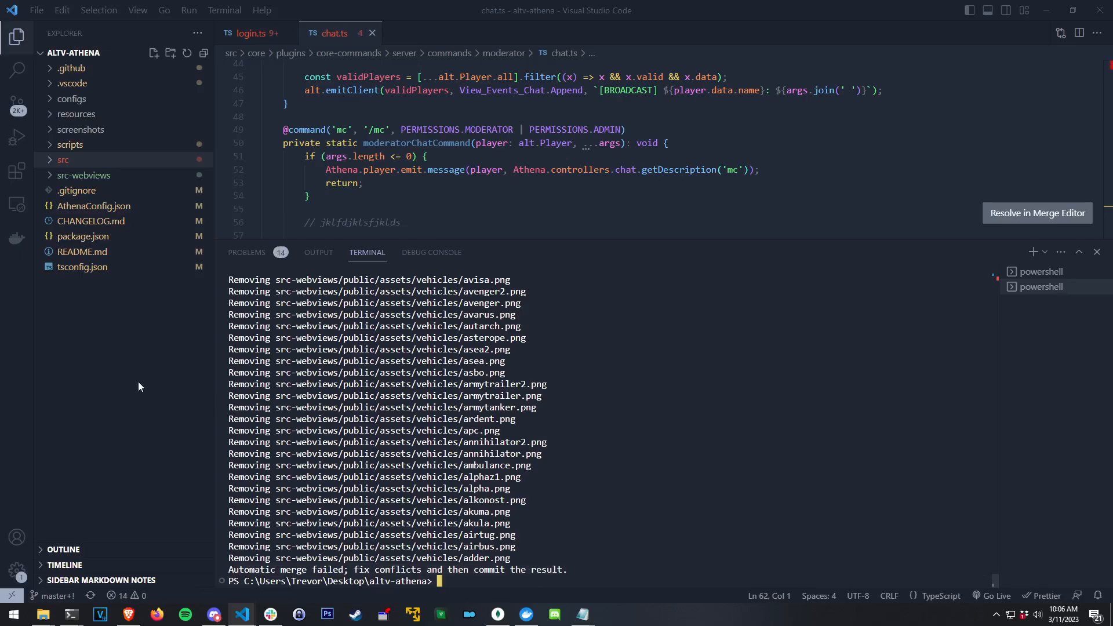
pyautogui.moveTo(134, 340)
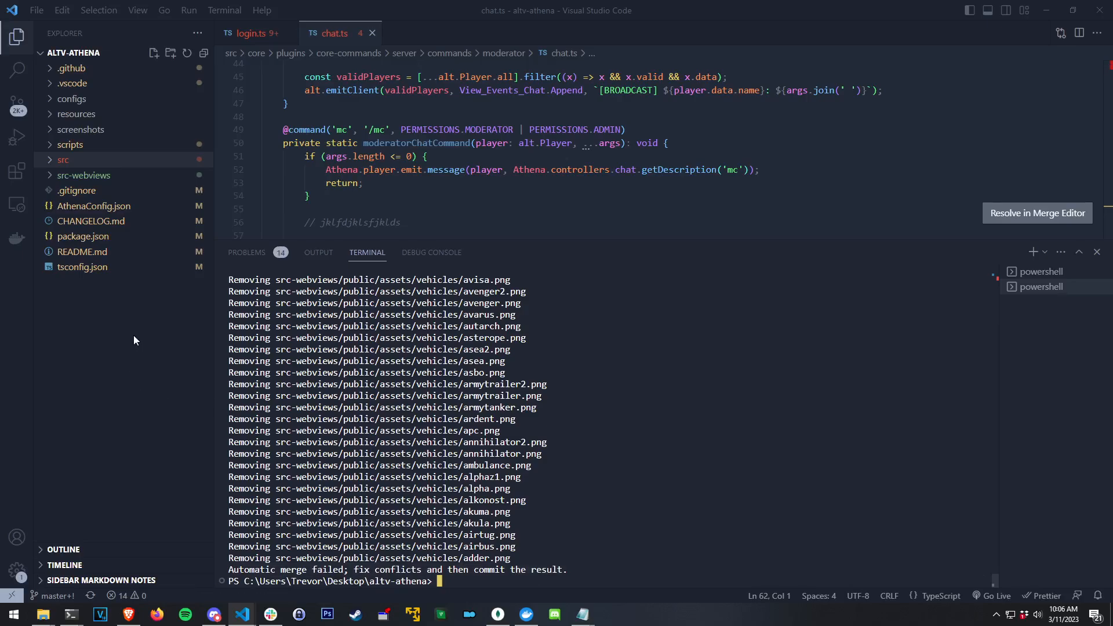
pyautogui.moveTo(163, 340)
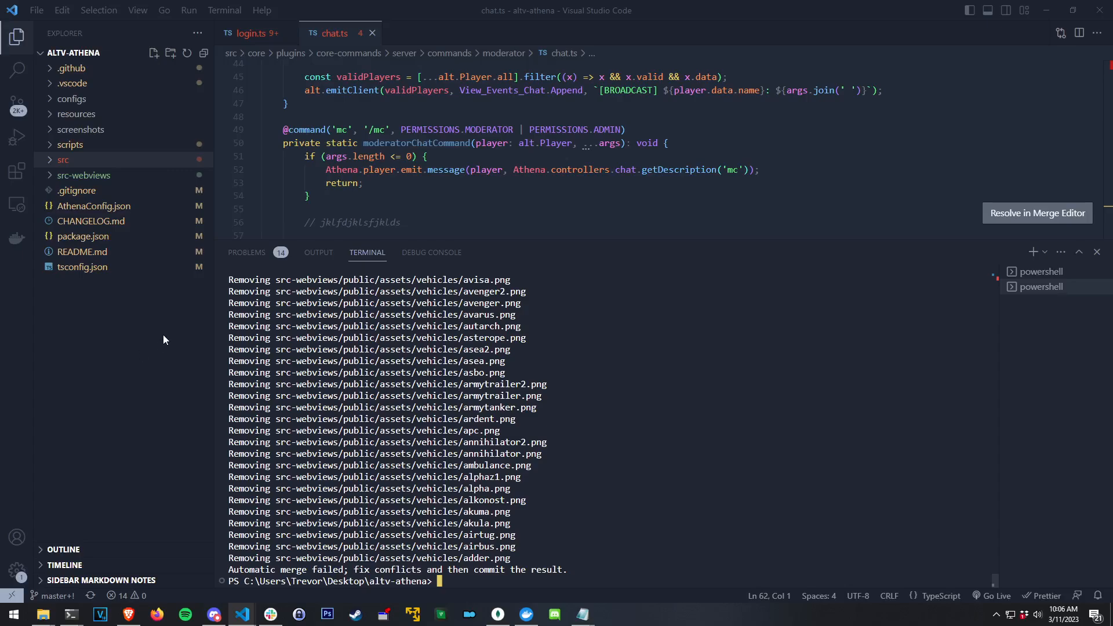
pyautogui.moveTo(17, 106)
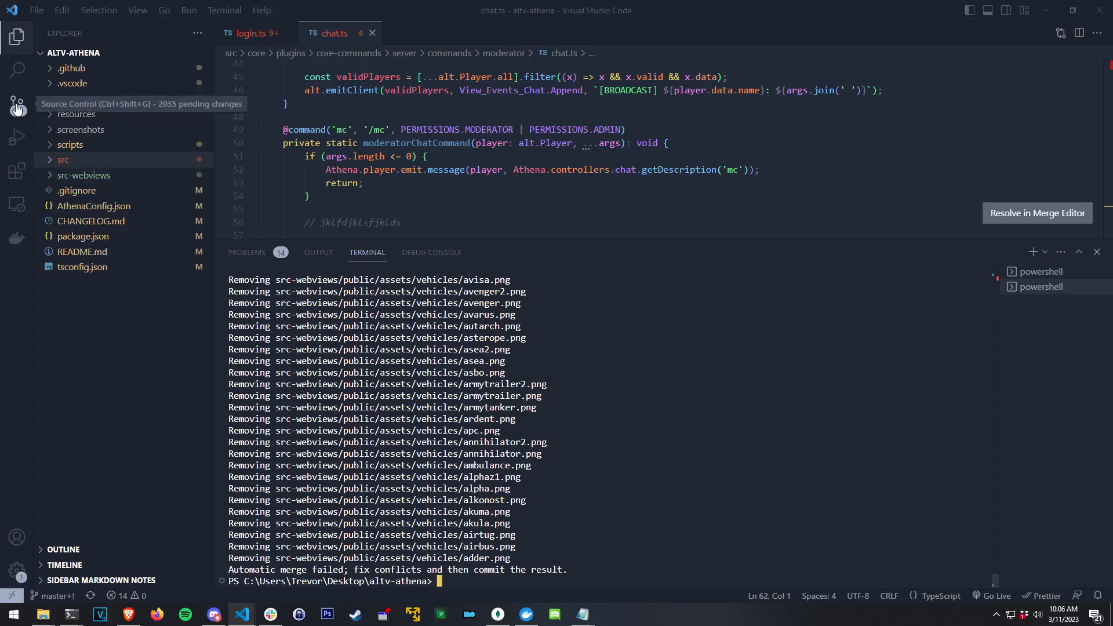
# Step: In Source Control, stage the conflicted chat.ts via its context menu to trigger the deleted/modified prompt
pyautogui.click(17, 105)
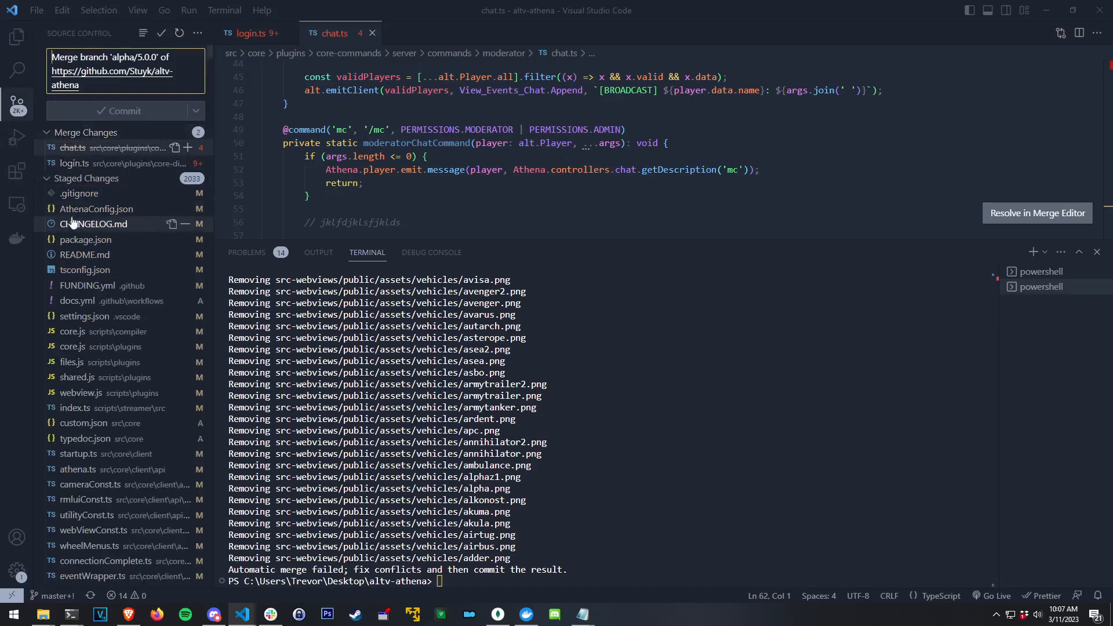
pyautogui.moveTo(49, 178)
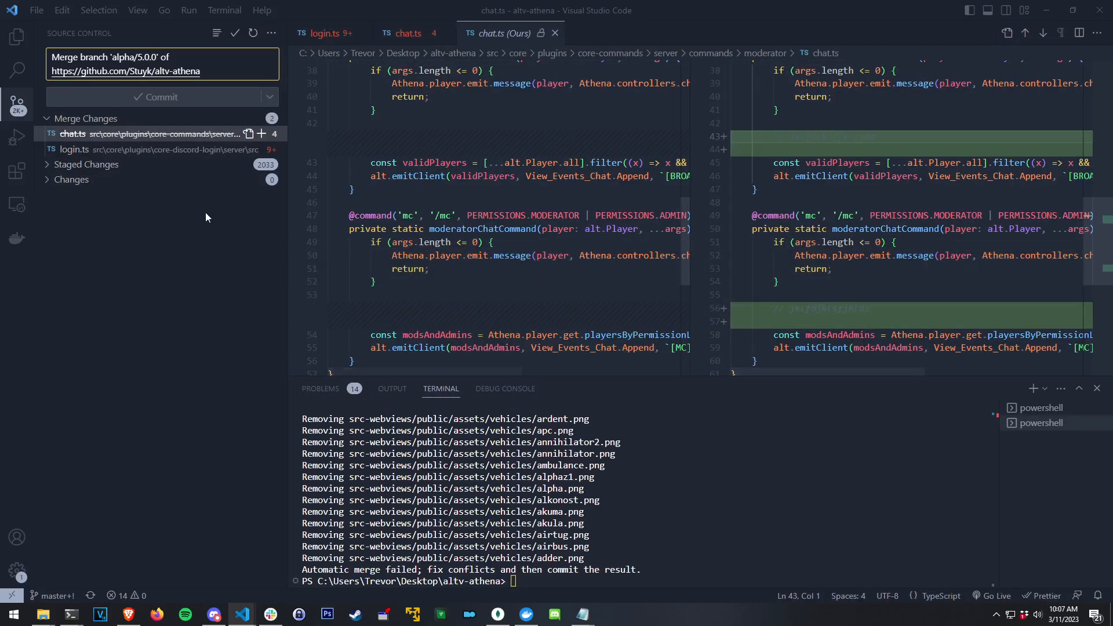
pyautogui.moveTo(166, 135)
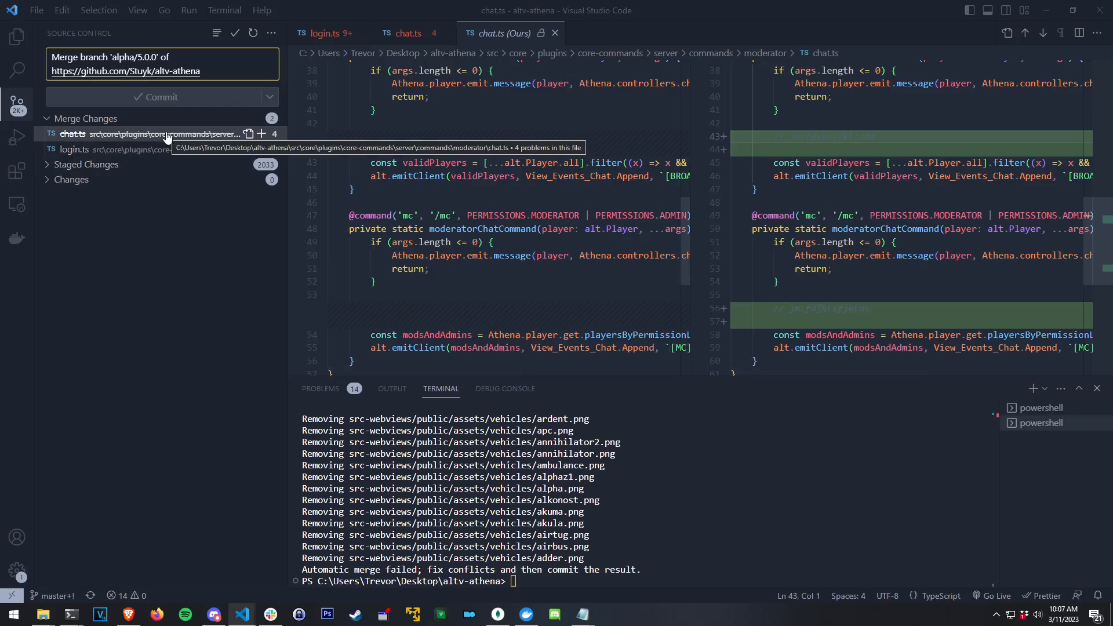
pyautogui.rightClick(142, 134)
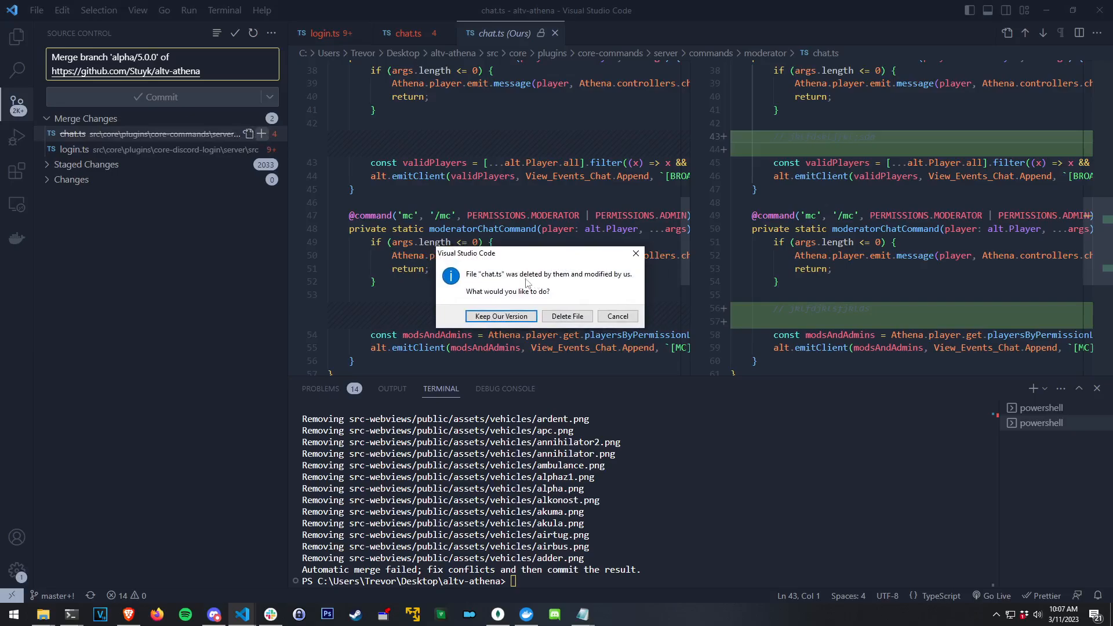
pyautogui.moveTo(587, 289)
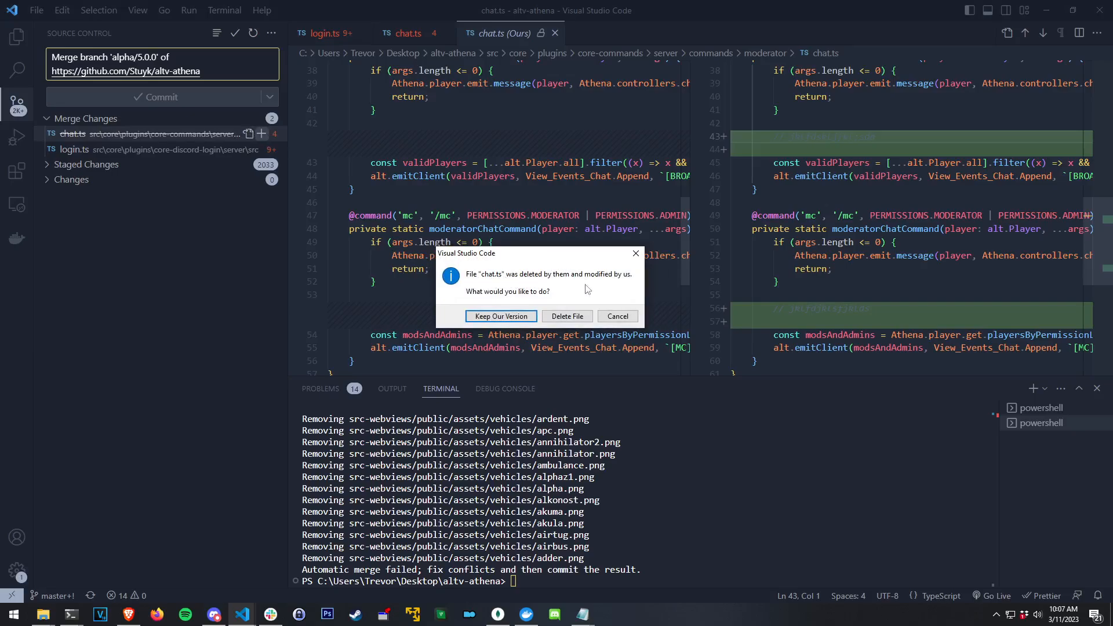
pyautogui.moveTo(524, 299)
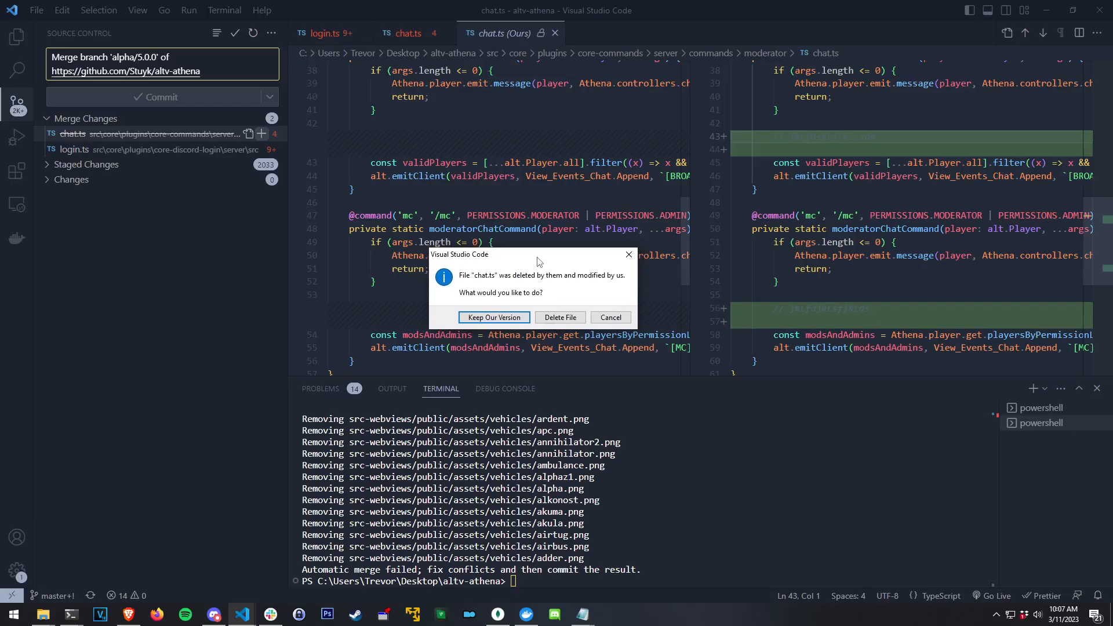
pyautogui.moveTo(560, 318)
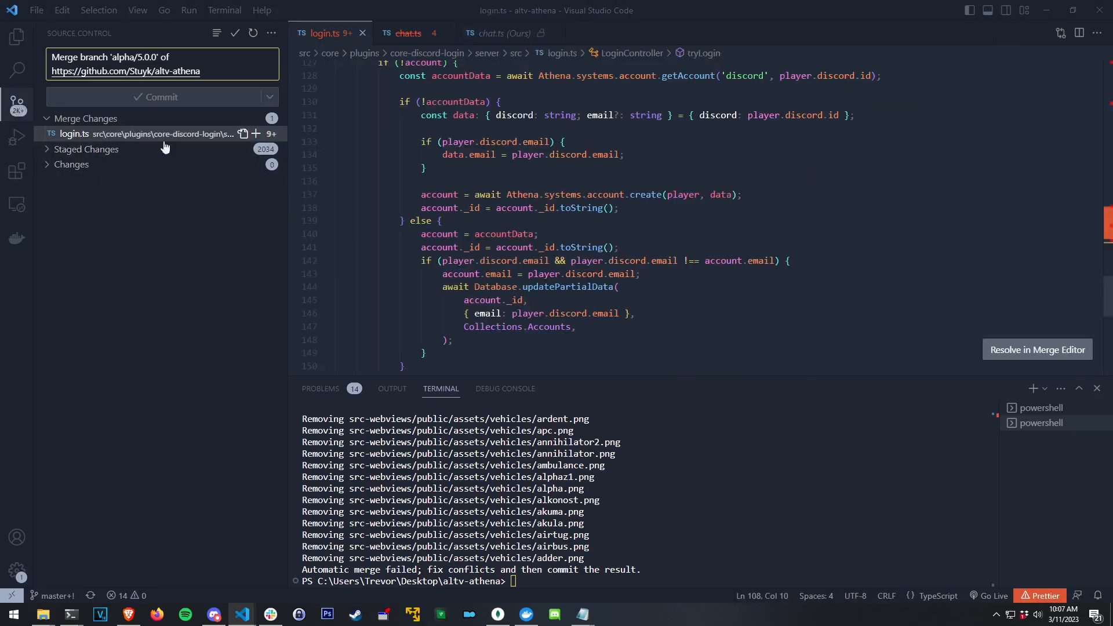
# Step: Scroll login.ts to the tryLogin conflict markers and accept the incoming upstream change
pyautogui.scroll(3)
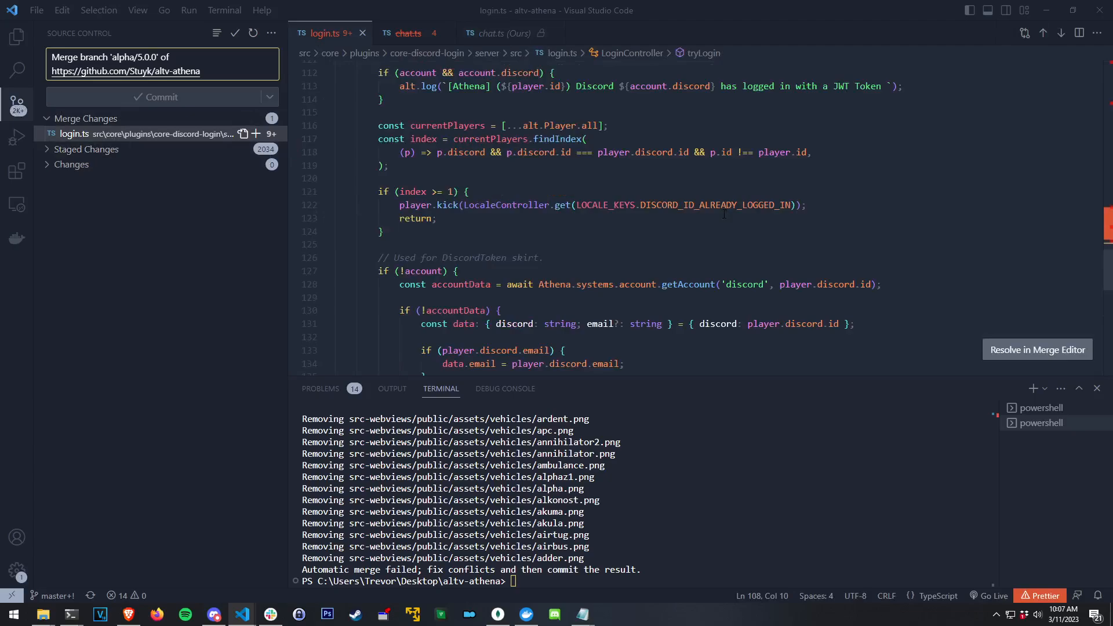
pyautogui.scroll(3)
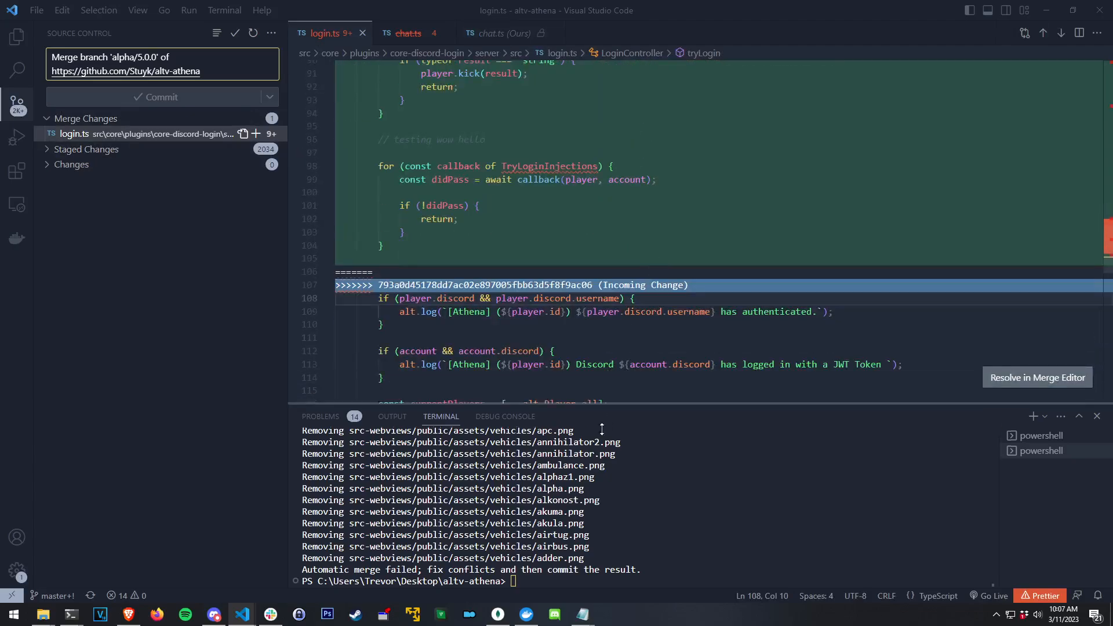
pyautogui.scroll(3)
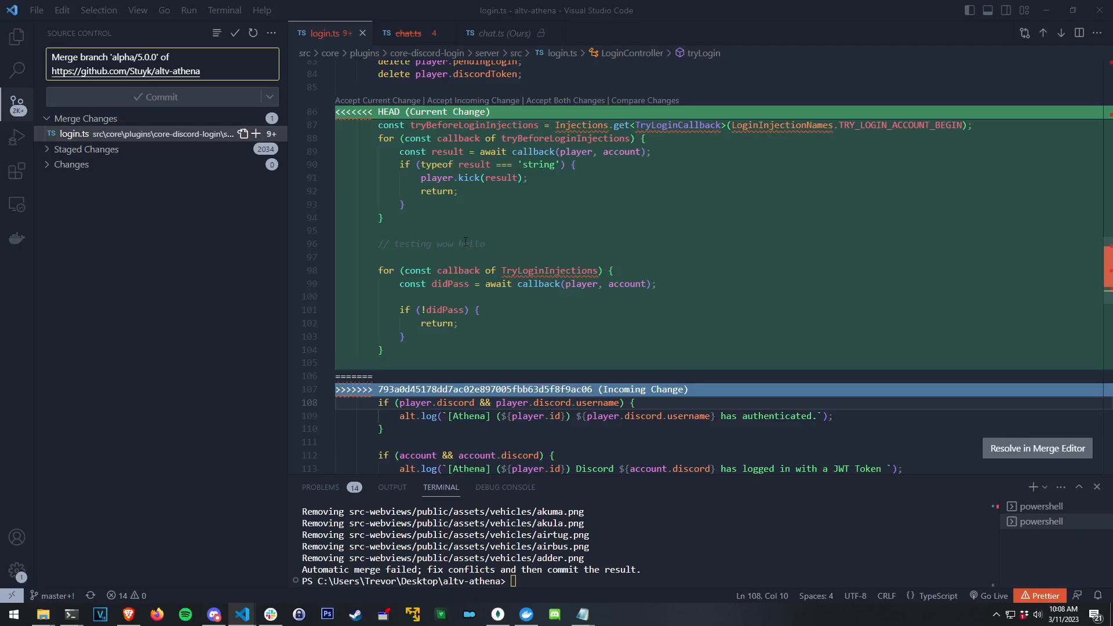
pyautogui.moveTo(600, 159)
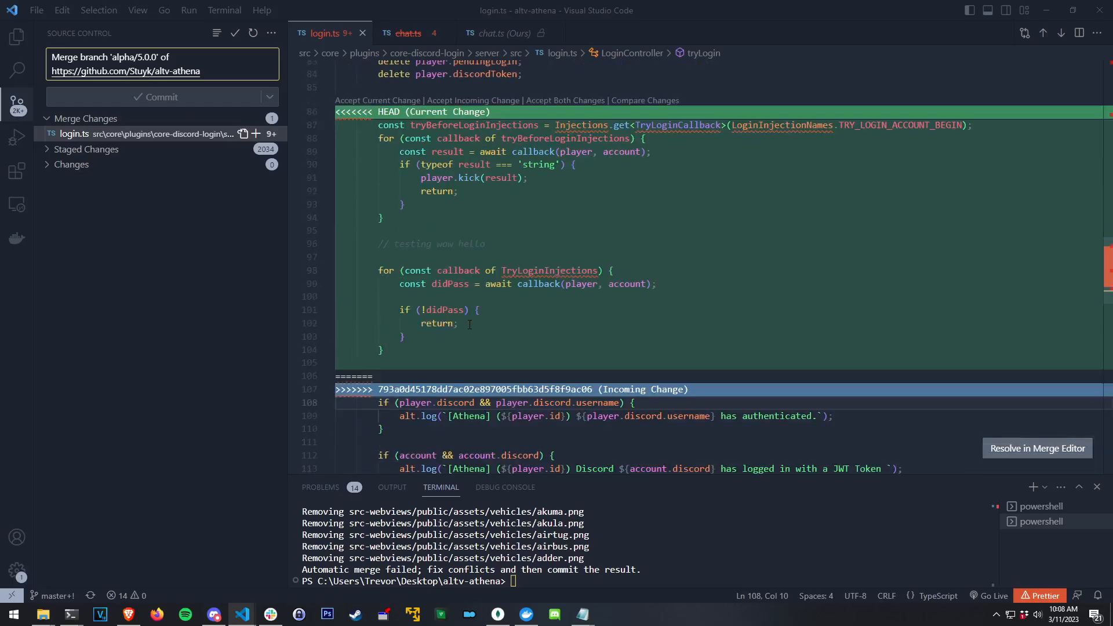
pyautogui.scroll(3)
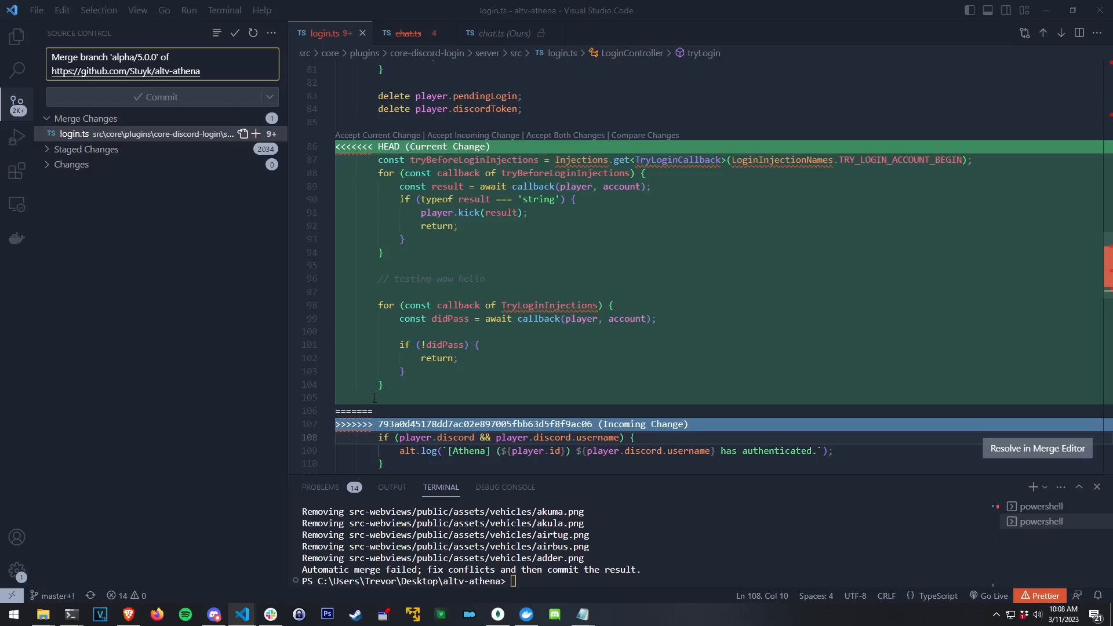
pyautogui.scroll(-3)
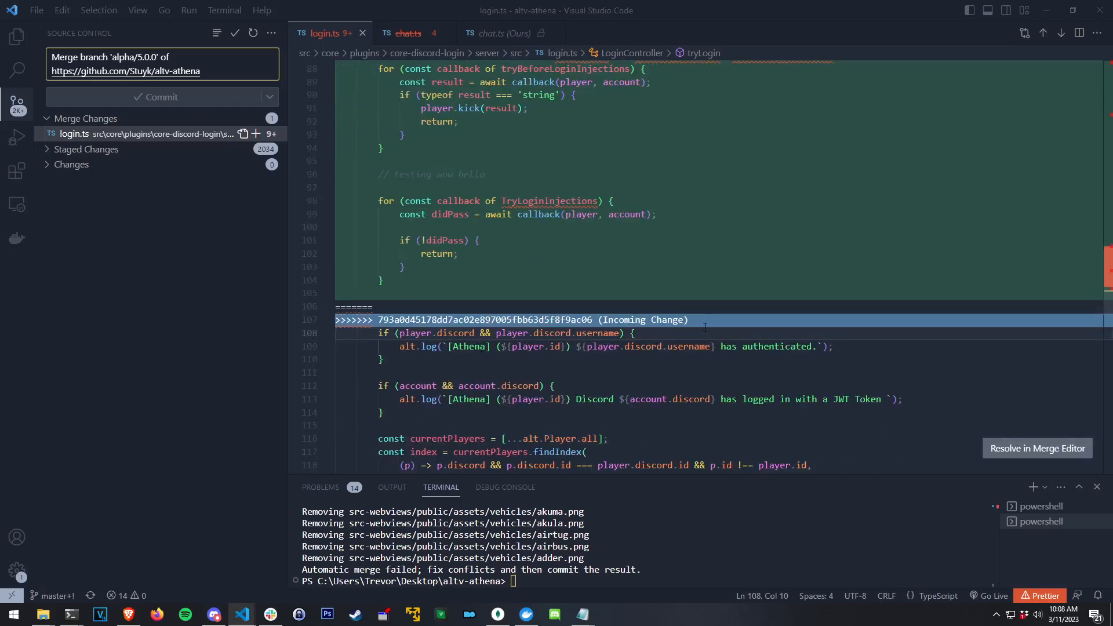
pyautogui.scroll(3)
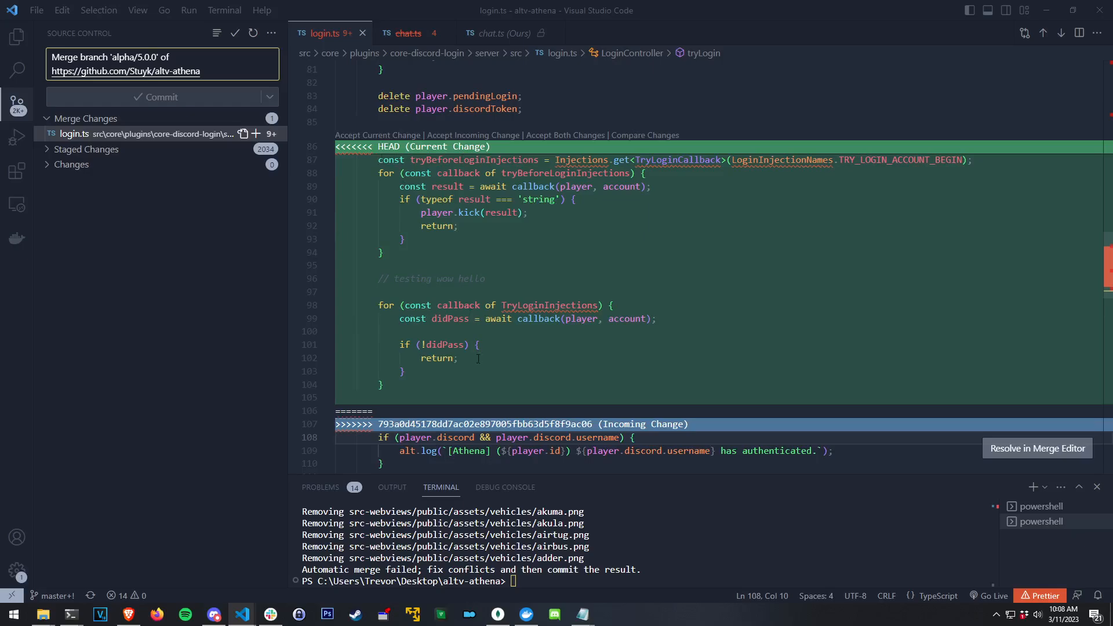
pyautogui.scroll(3)
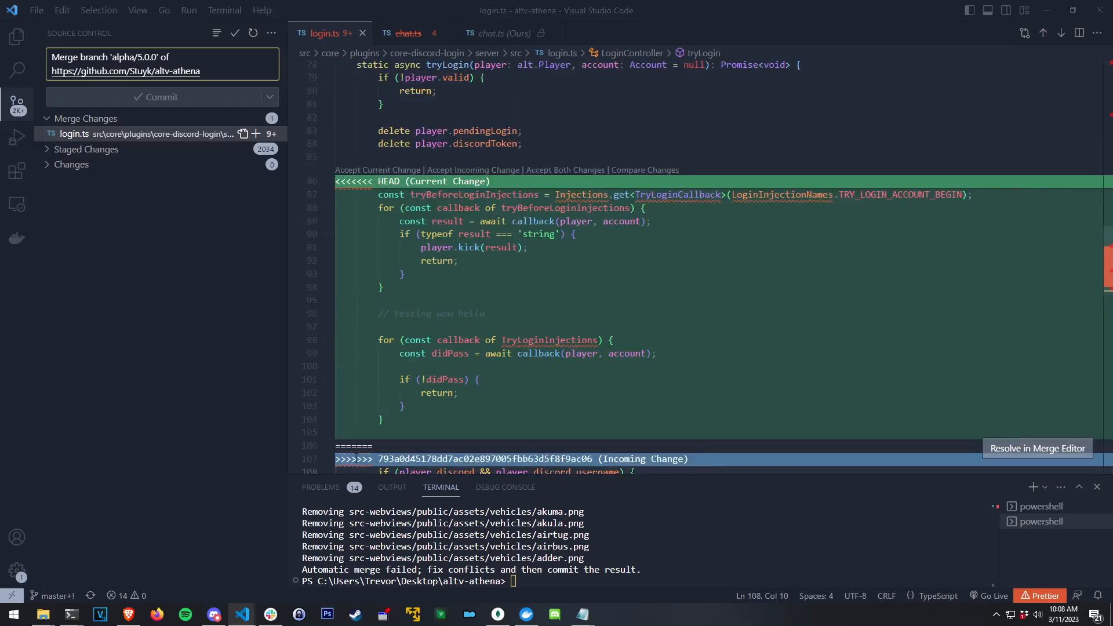
pyautogui.moveTo(474, 169)
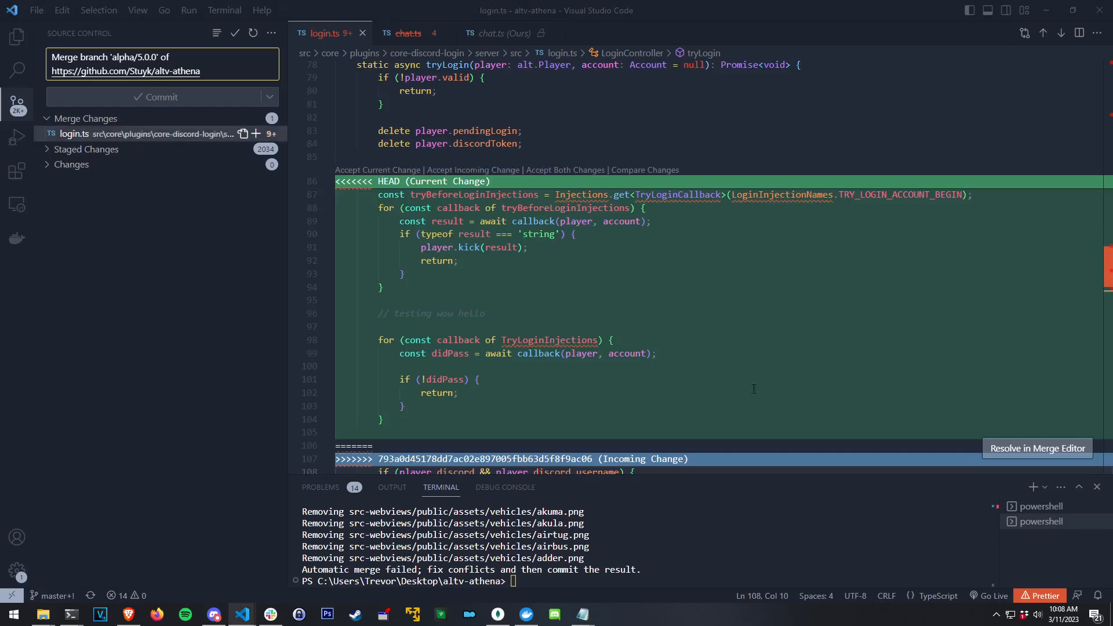
pyautogui.moveTo(473, 169)
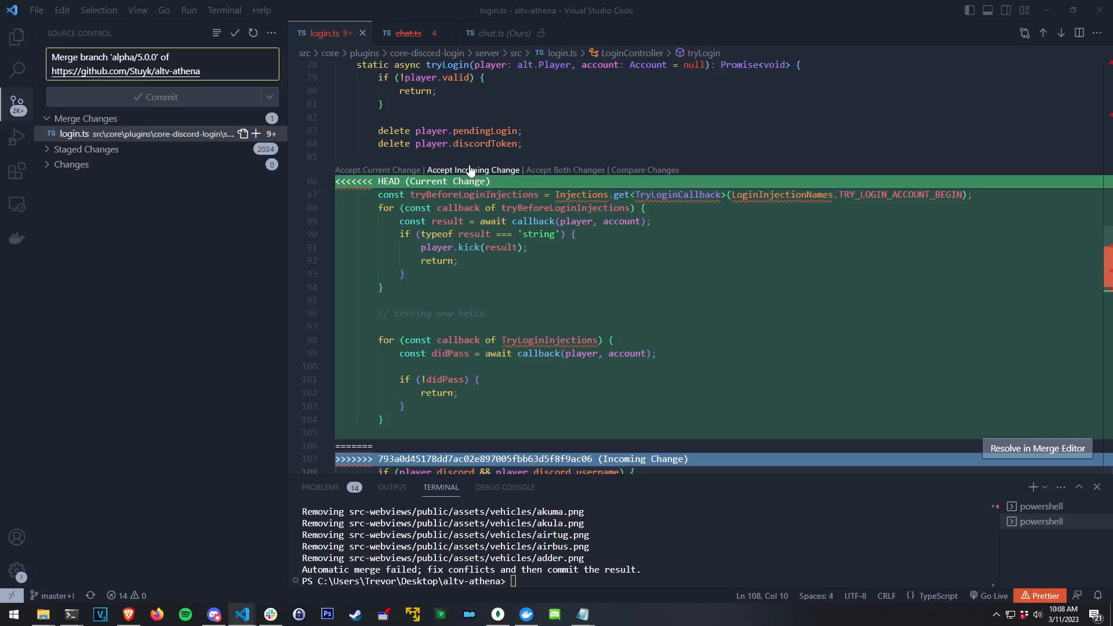
pyautogui.moveTo(565, 169)
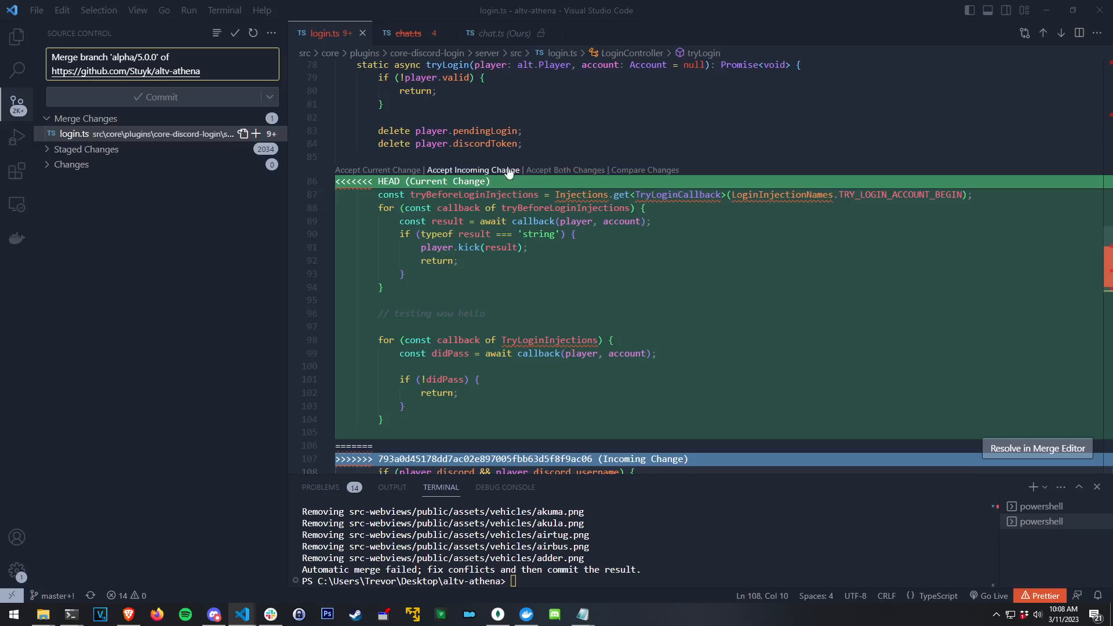
pyautogui.moveTo(535, 181)
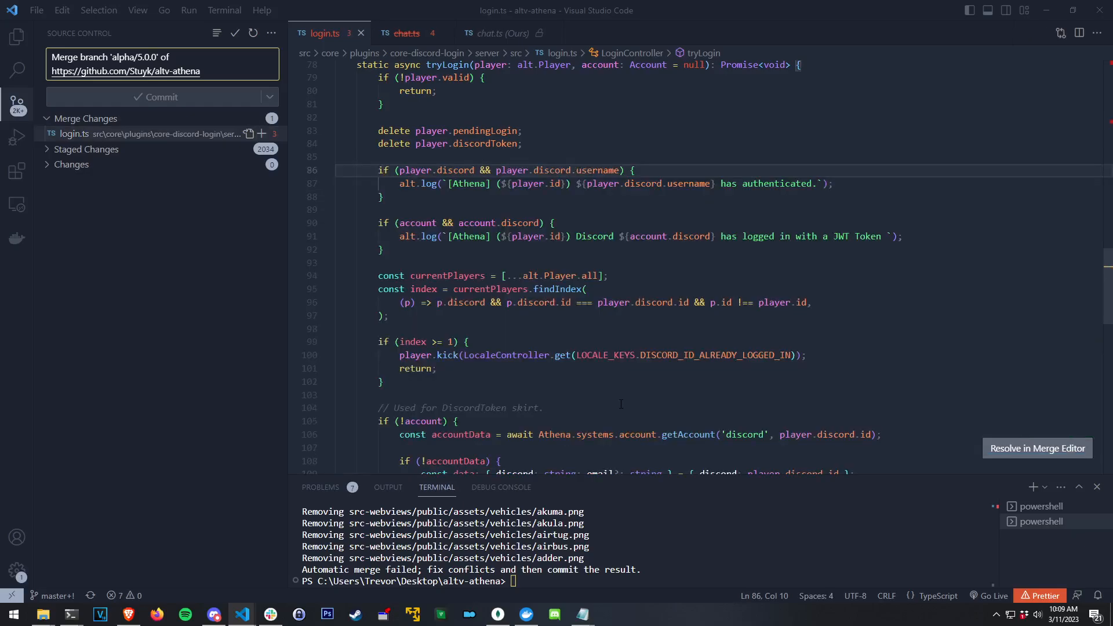
pyautogui.click(348, 210)
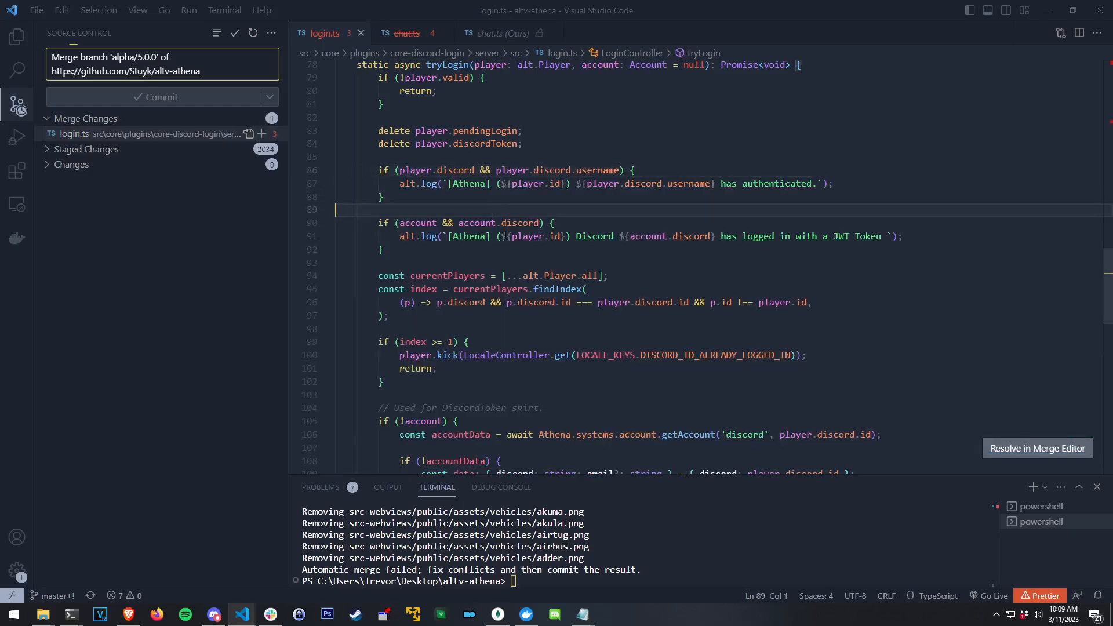
pyautogui.moveTo(428, 210)
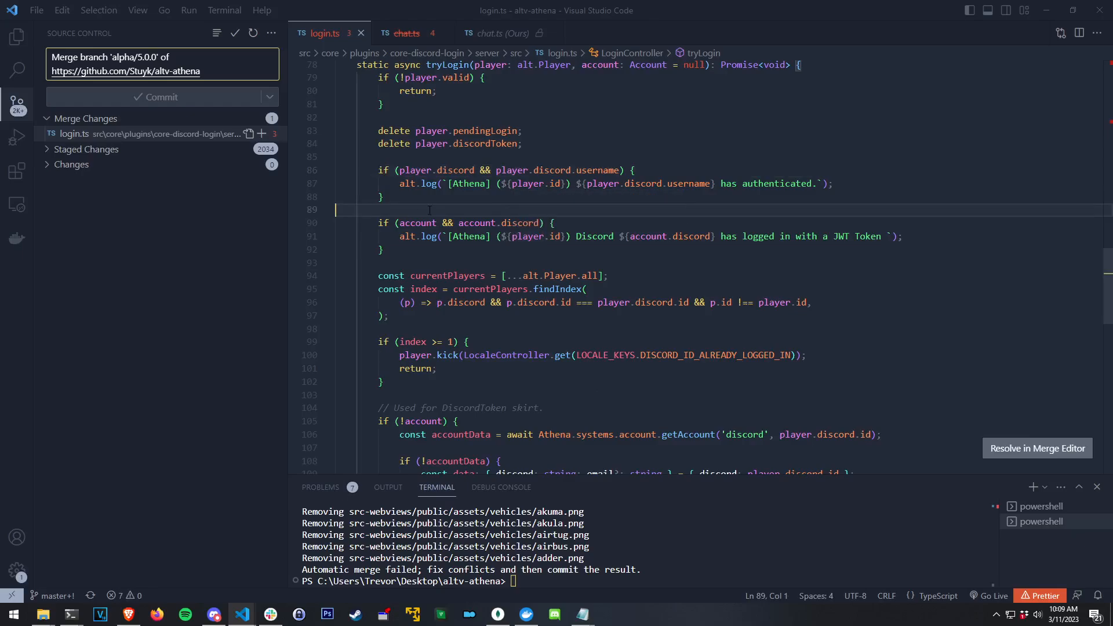
pyautogui.moveTo(238, 135)
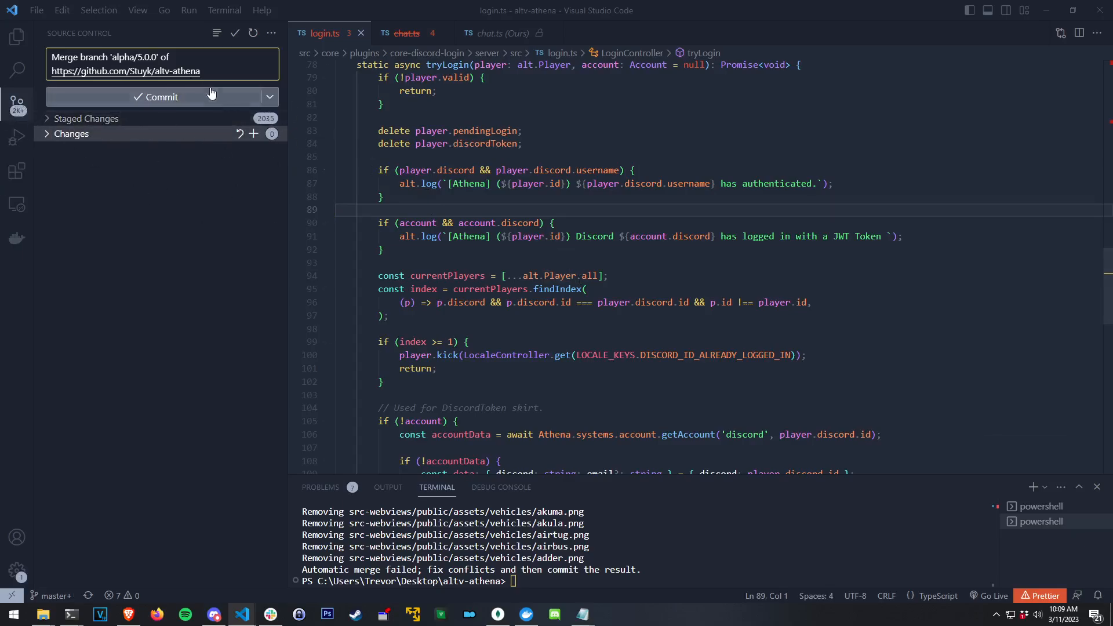
pyautogui.moveTo(156, 103)
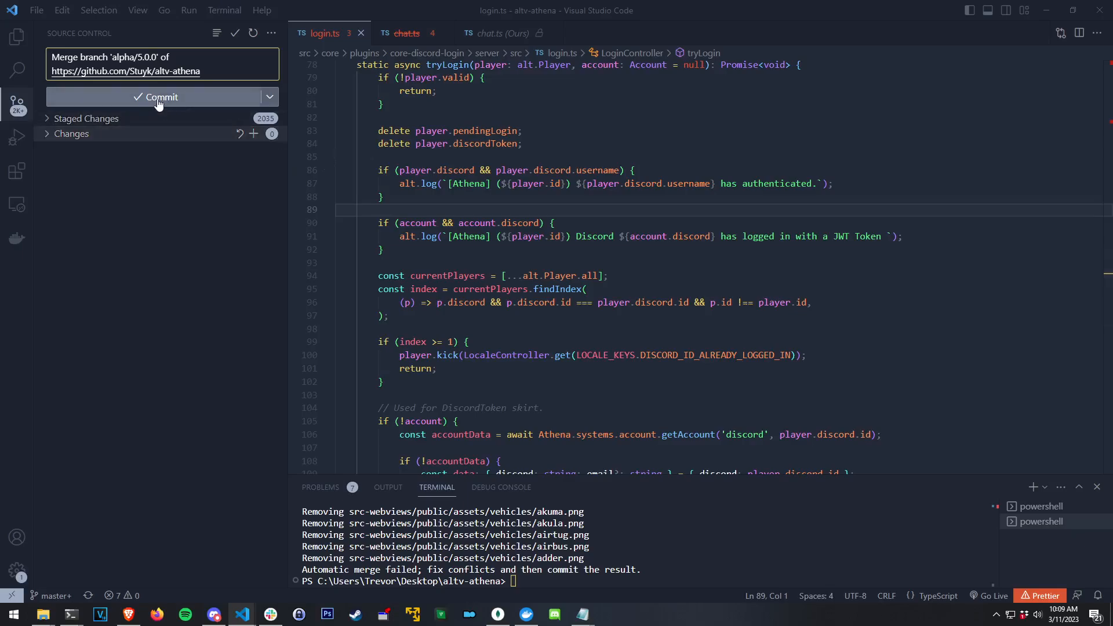
# Step: Commit the staged merge using the prefilled merge message
pyautogui.click(160, 96)
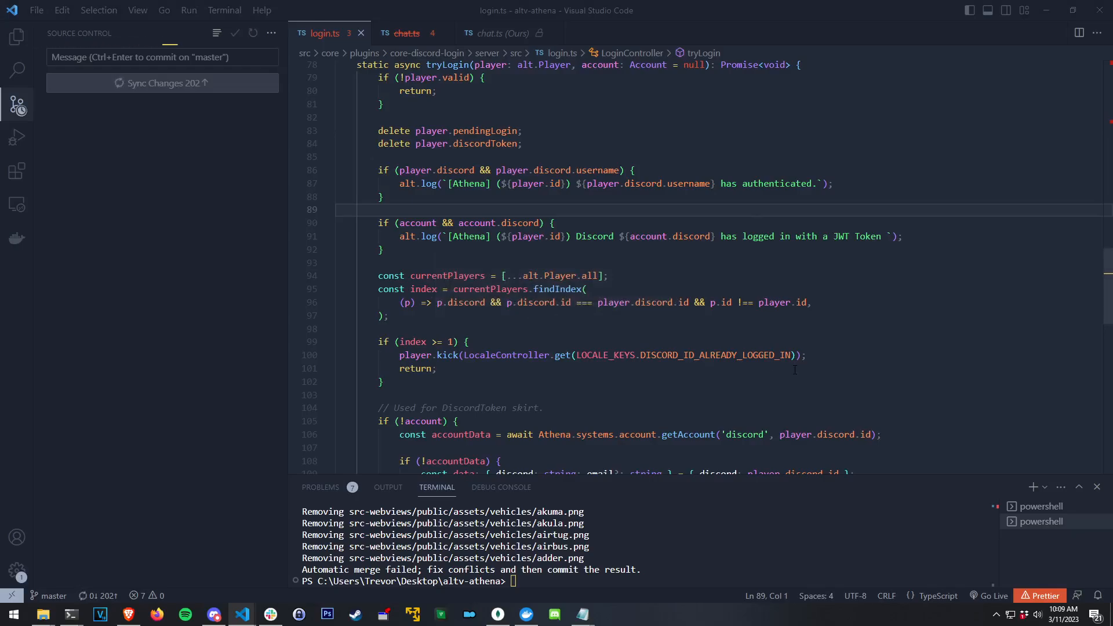
pyautogui.moveTo(759, 333)
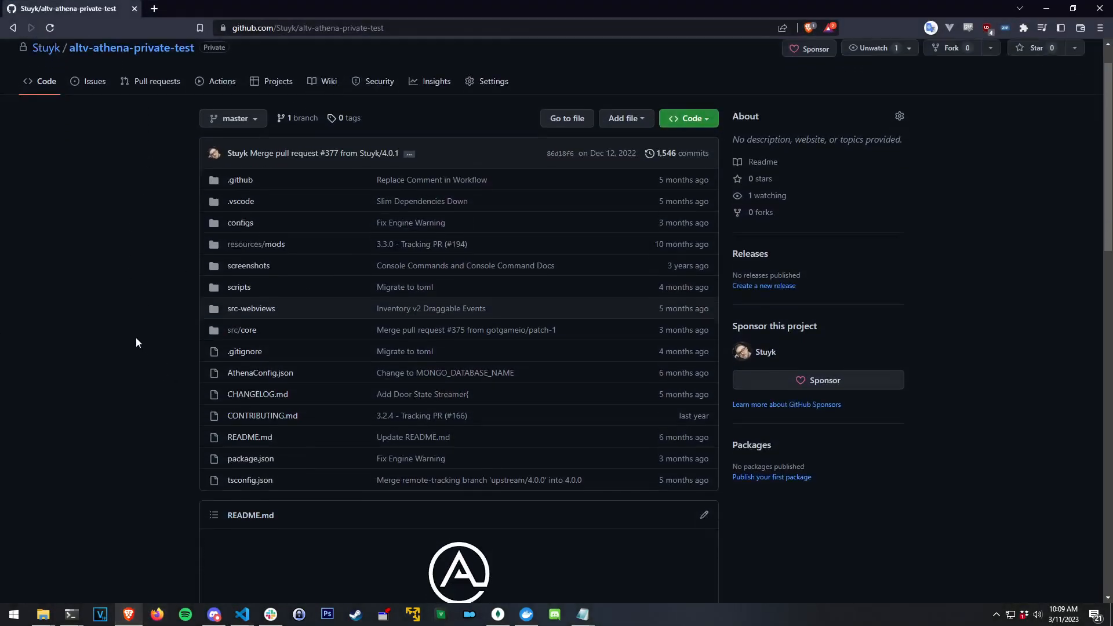
# Step: Reload the fork on GitHub and view package.json to check it reports version 5.0.0
pyautogui.click(50, 27)
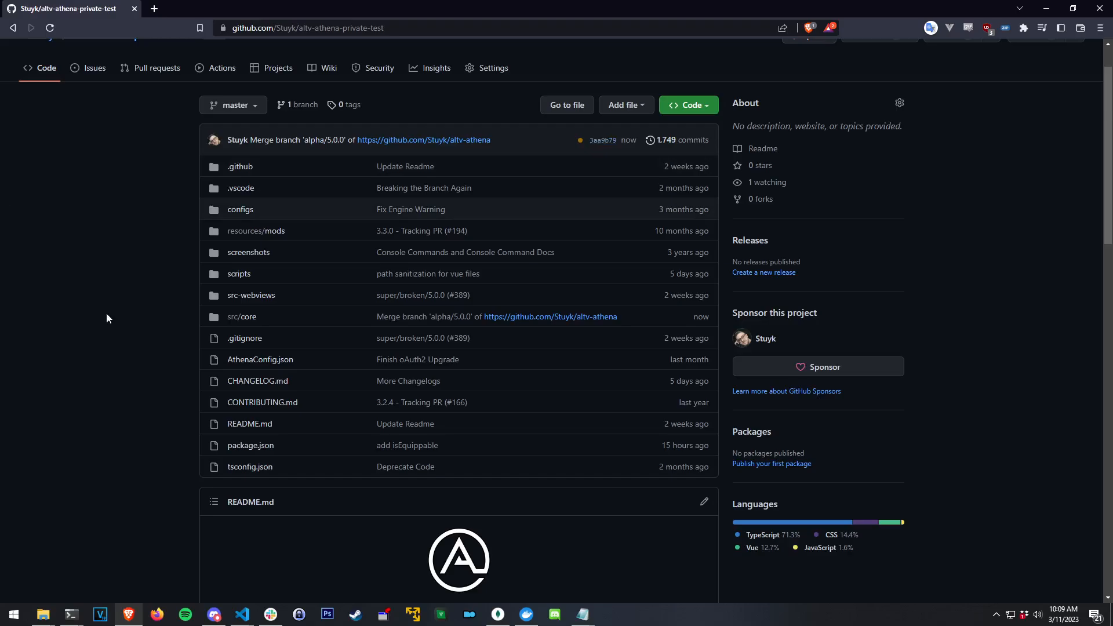
pyautogui.moveTo(268, 488)
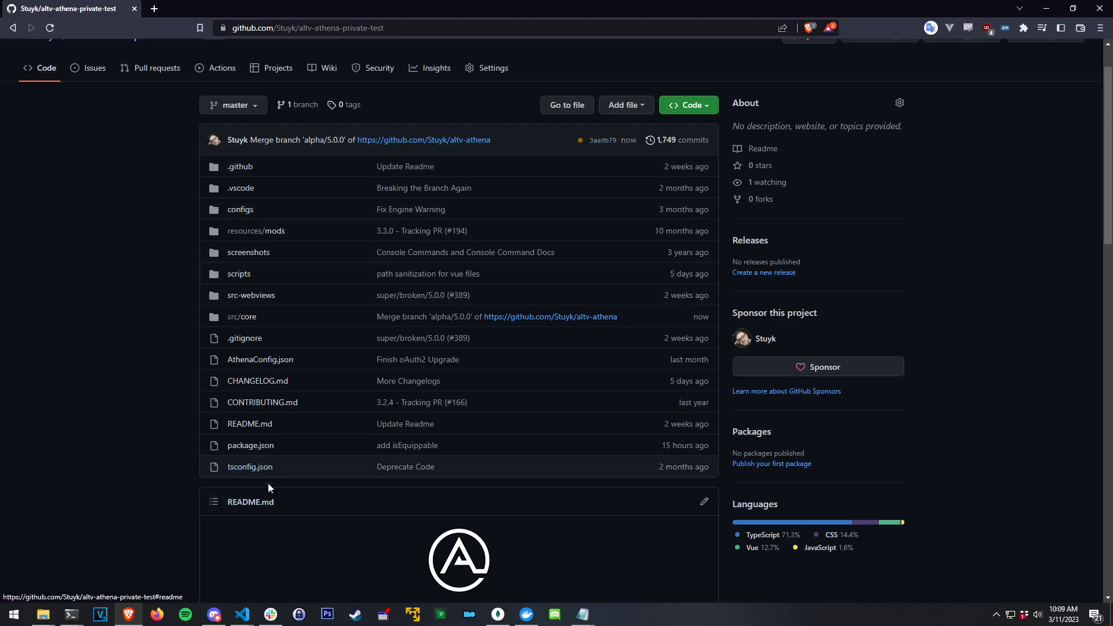
pyautogui.click(250, 445)
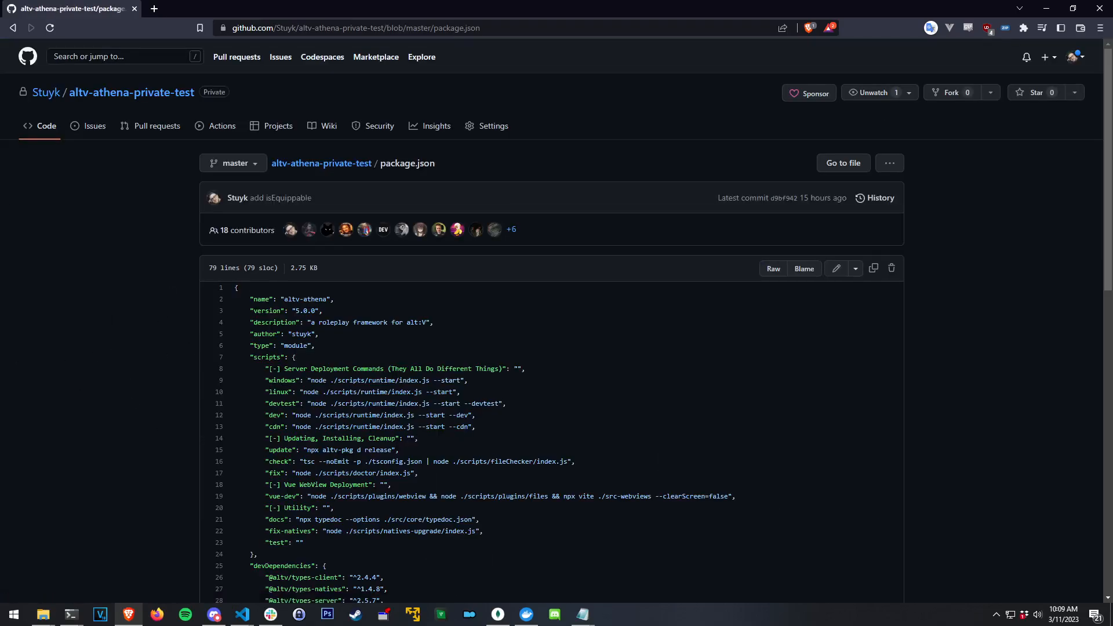
pyautogui.moveTo(130, 356)
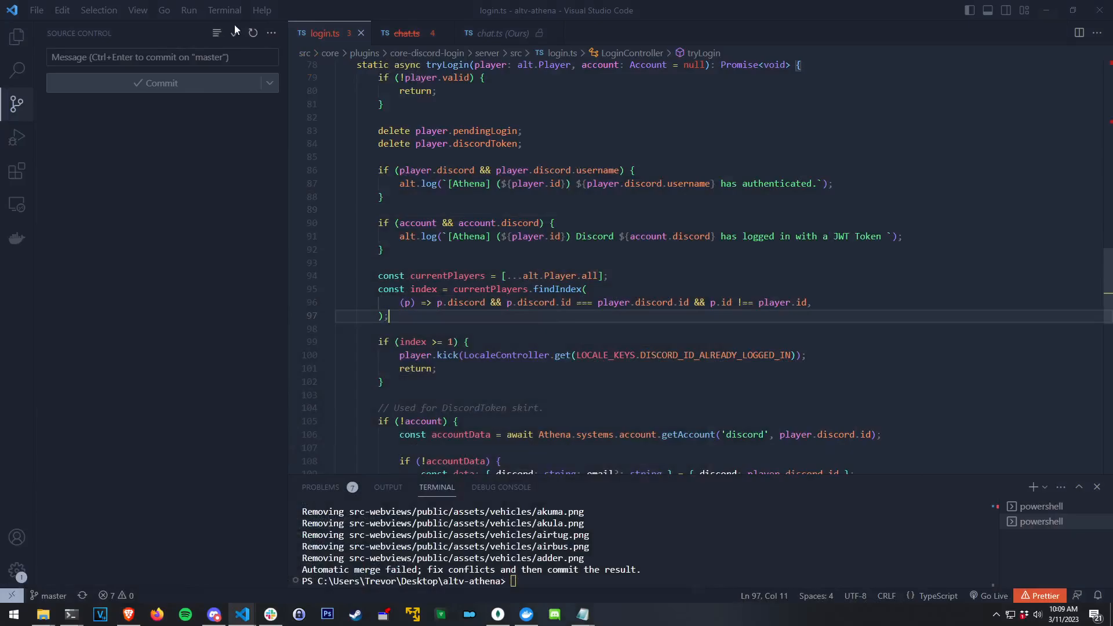
# Step: Return to the Explorer and install the project's packages with npm i
pyautogui.click(17, 37)
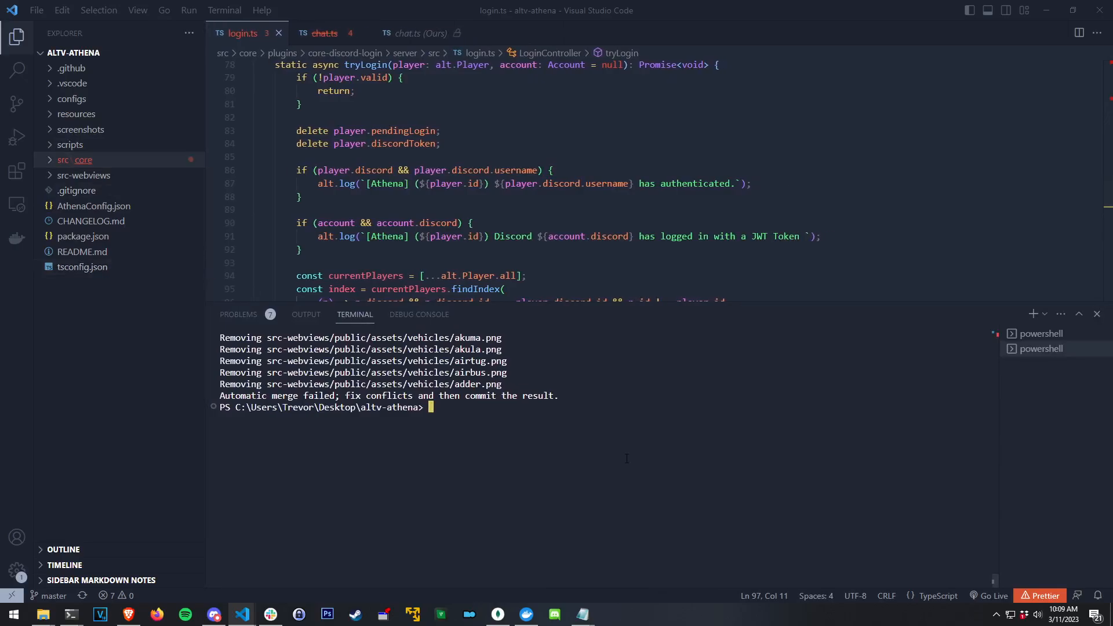
pyautogui.write('npm i')
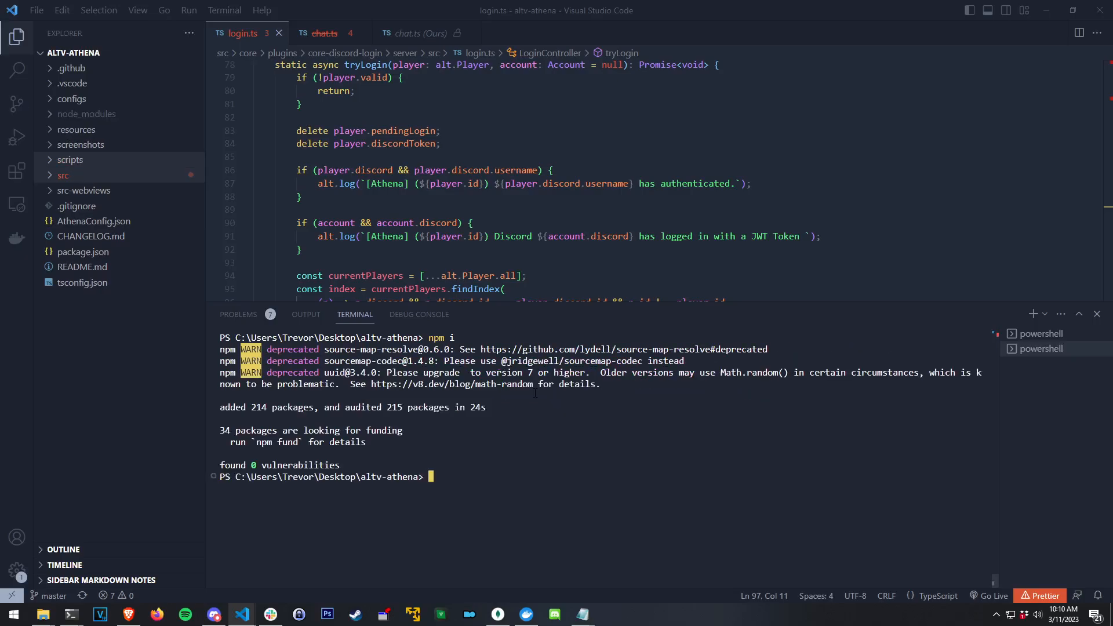
# Step: Run npm run update in the terminal to download the alt:V server files
pyautogui.write('npm run up')
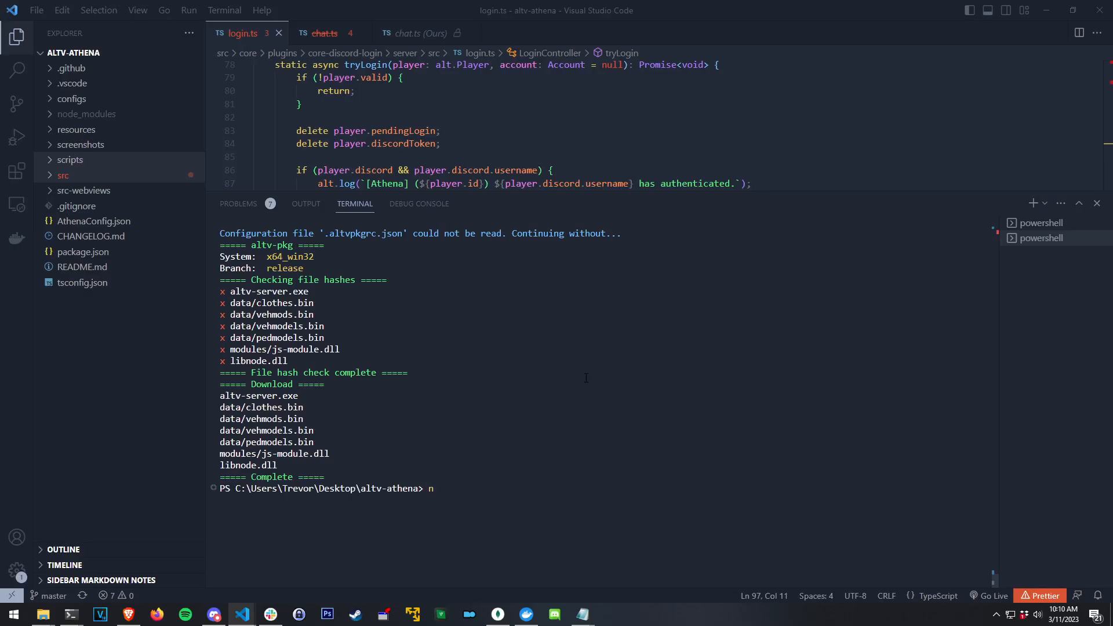
pyautogui.press('Backspace')
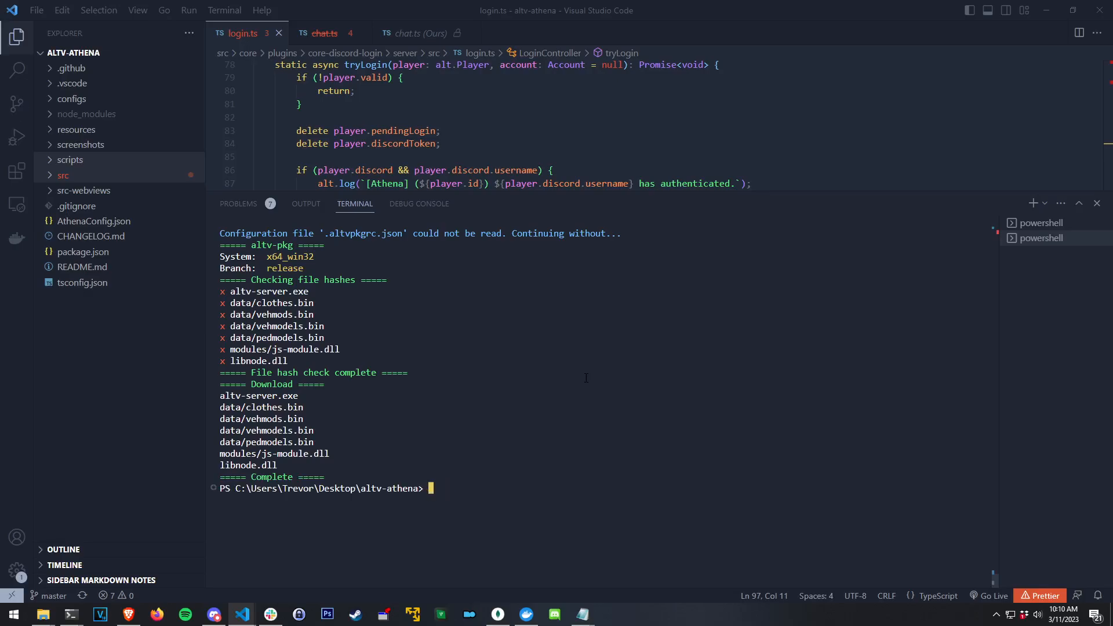
pyautogui.write('npm run')
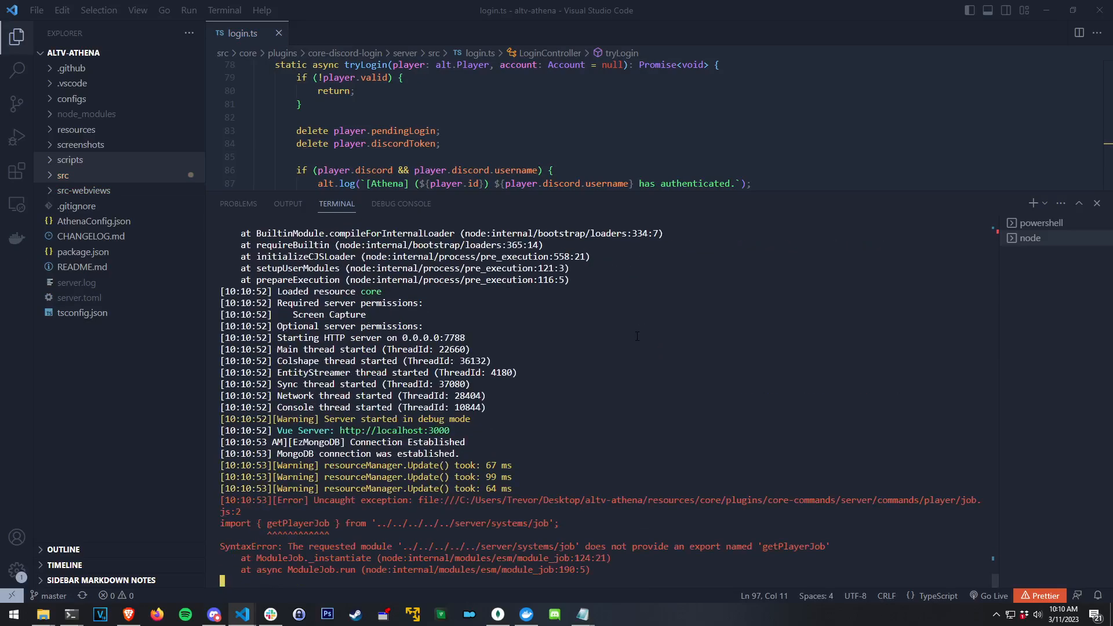
# Step: Browse src/core, looking through its server and plugins client folders for the failing import
pyautogui.click(63, 175)
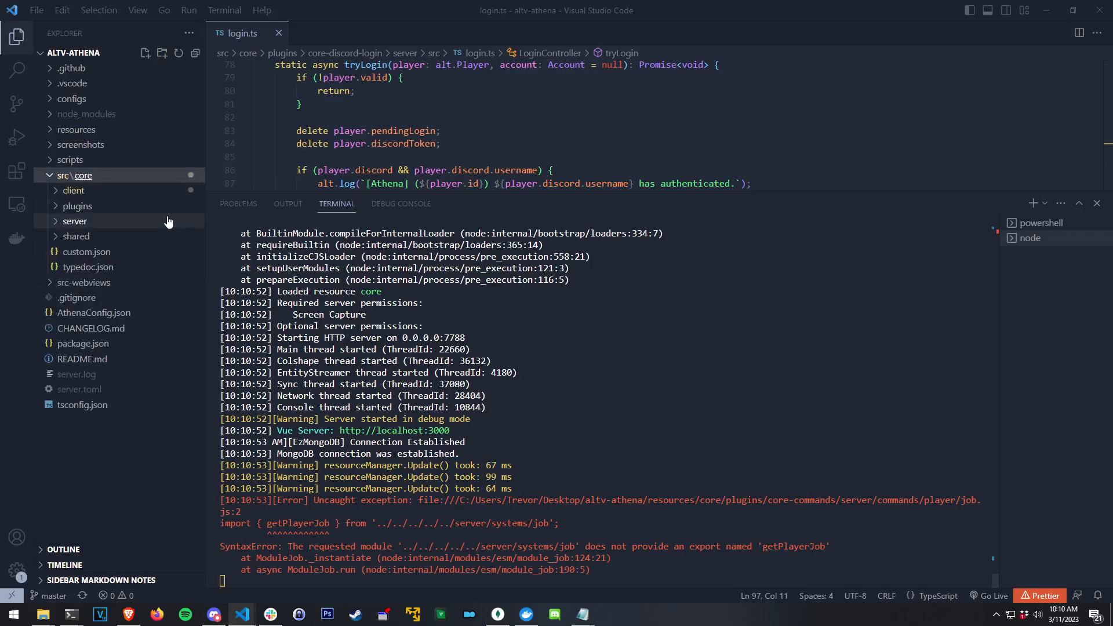
pyautogui.click(84, 281)
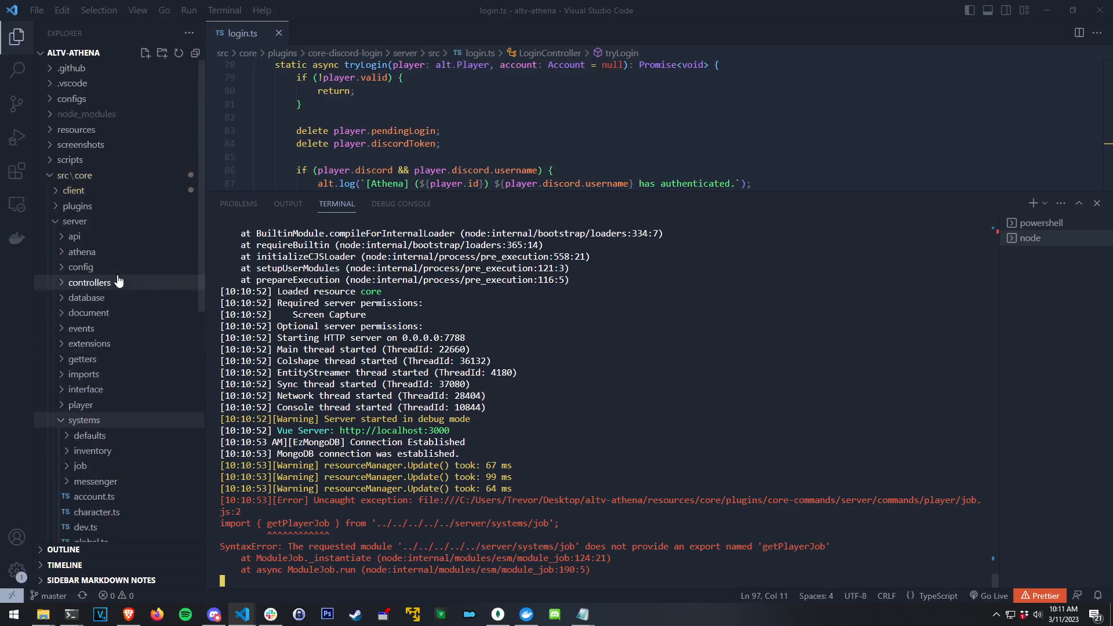
pyautogui.click(74, 221)
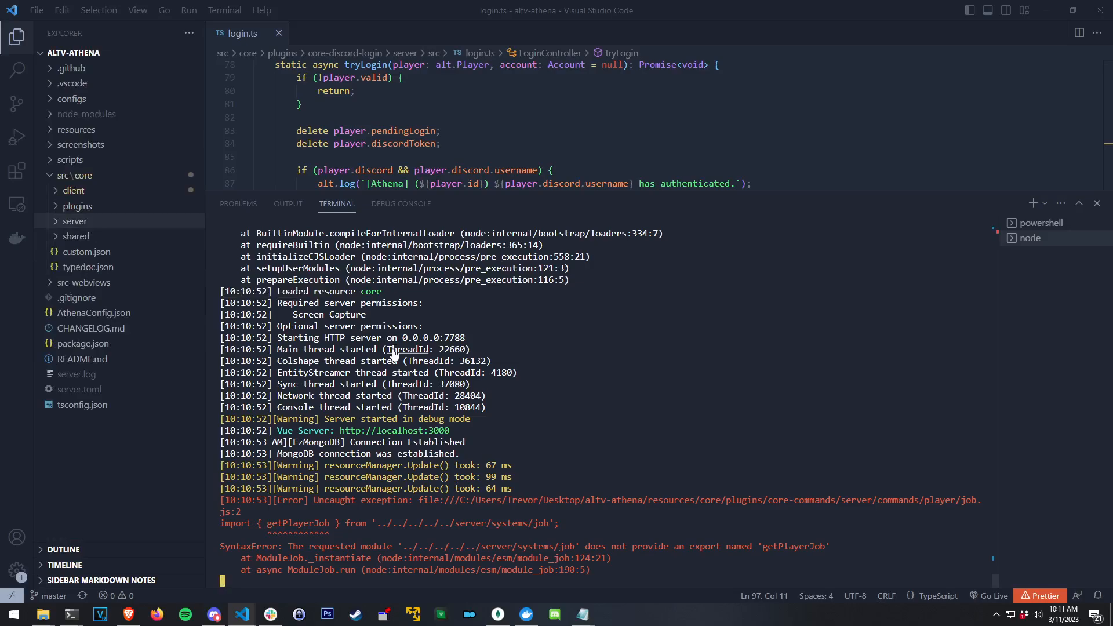
pyautogui.click(77, 206)
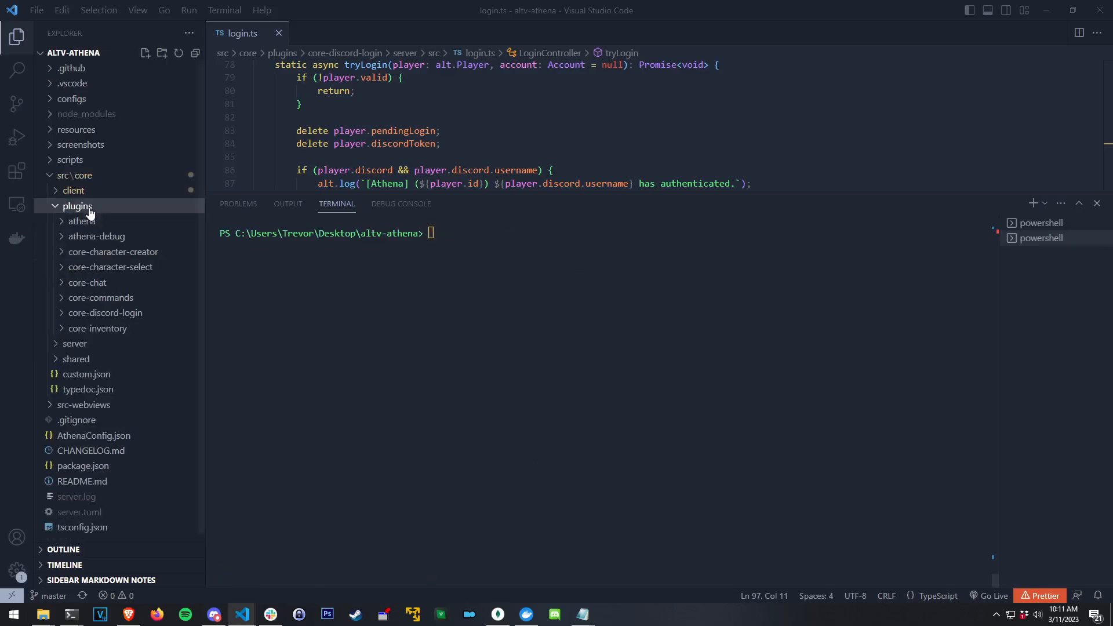
pyautogui.click(73, 190)
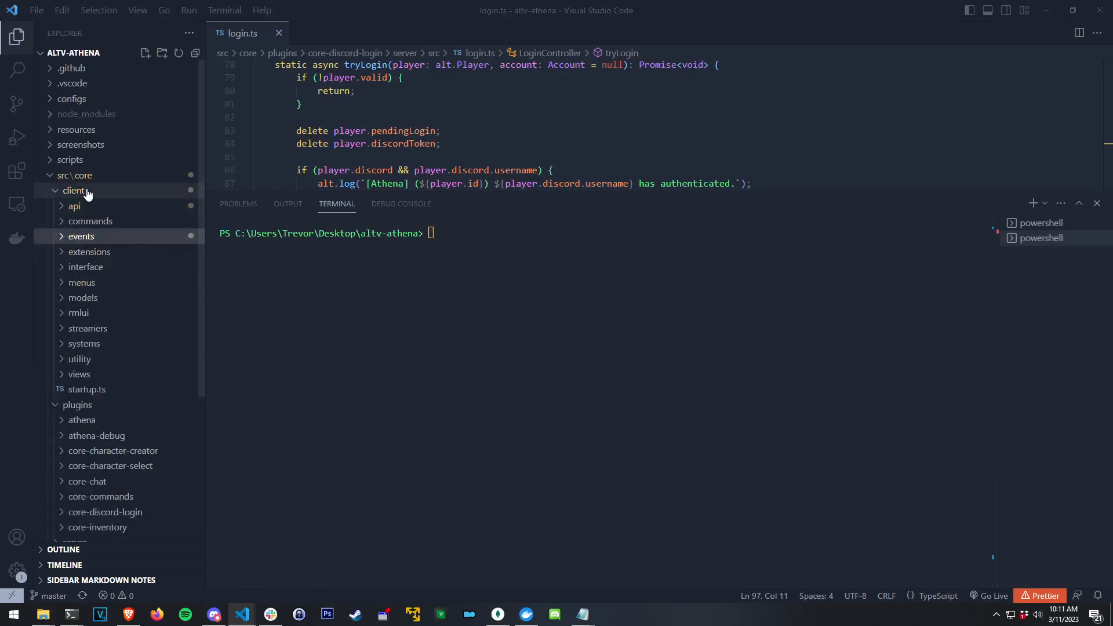
pyautogui.moveTo(101, 242)
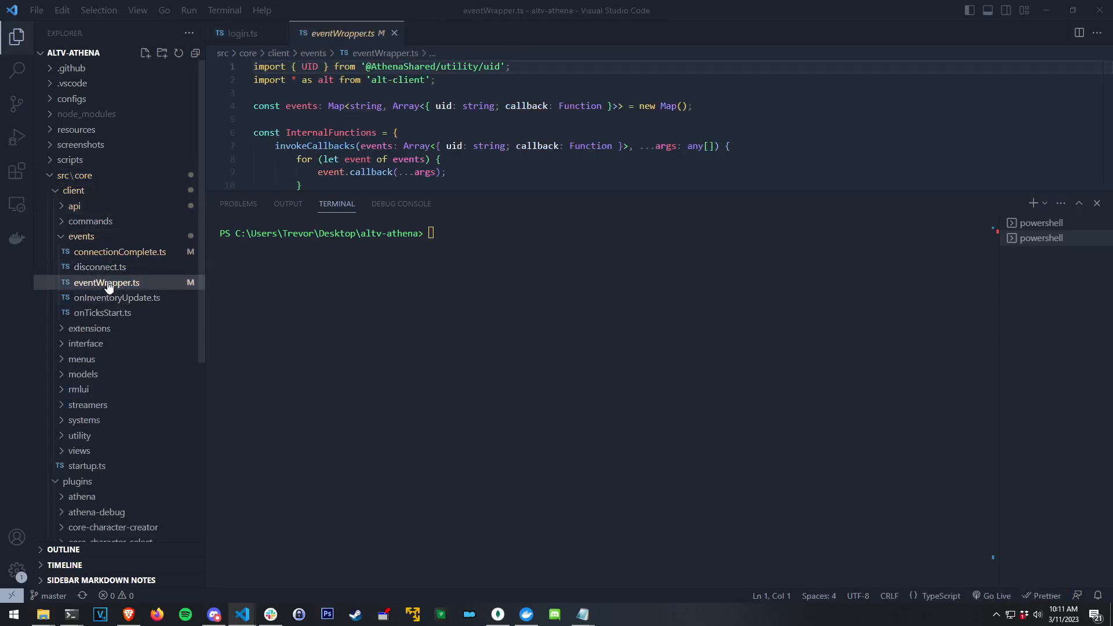
pyautogui.click(74, 176)
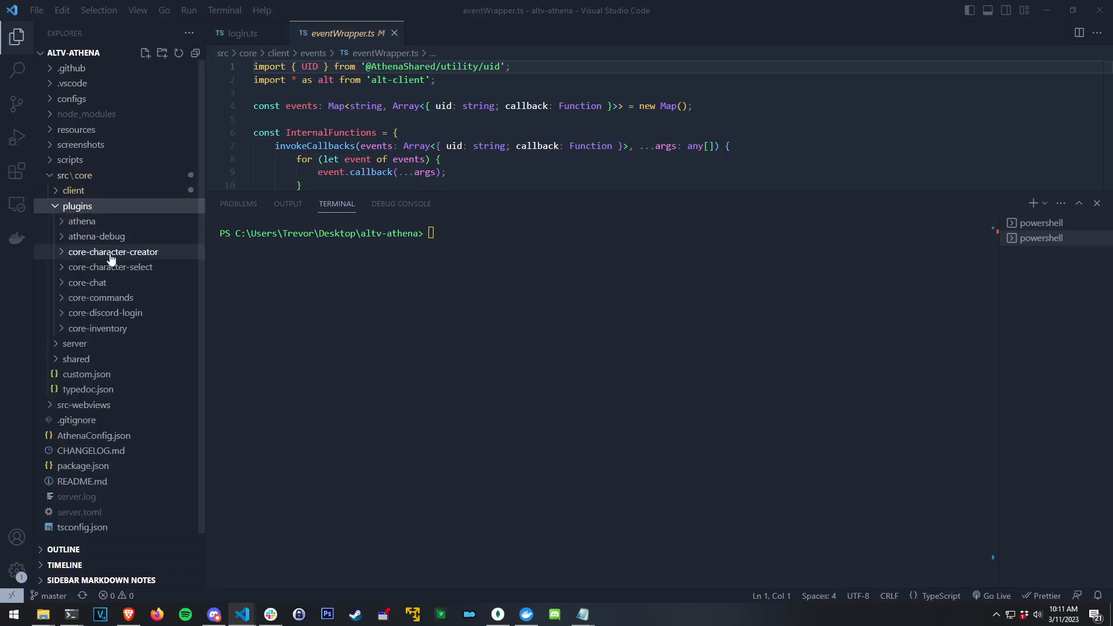
# Step: Expand the core-commands plugin down to its server commands folder
pyautogui.click(101, 298)
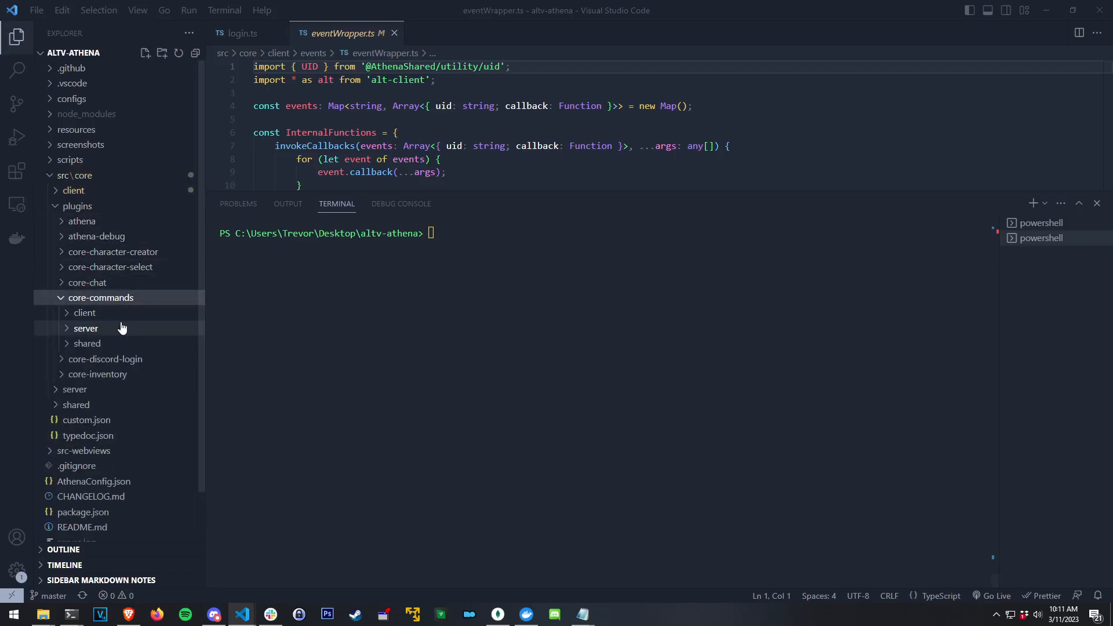
pyautogui.click(86, 328)
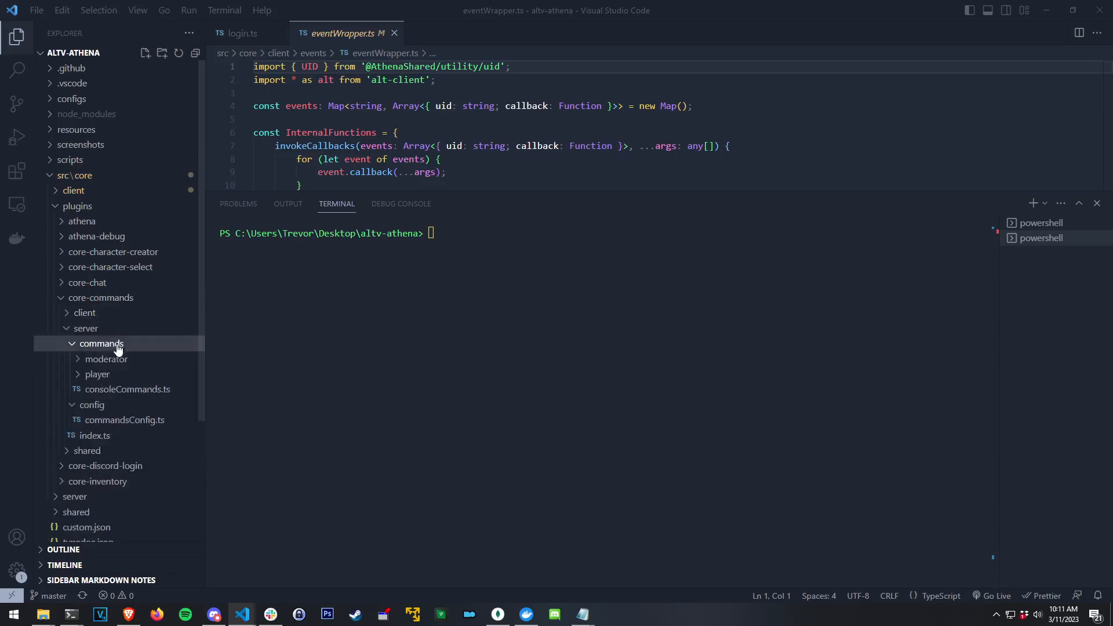
pyautogui.click(106, 358)
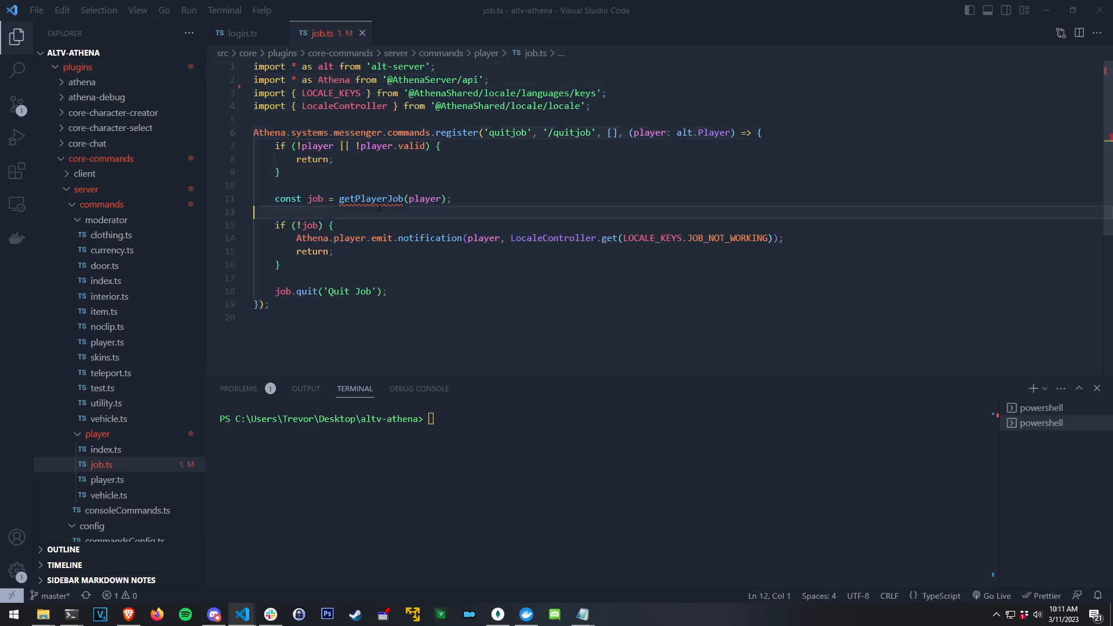
# Step: Replace getPlayerJob in quitjob with Athena.systems.job.instance.get(player) and restart the server
pyautogui.doubleClick(371, 198)
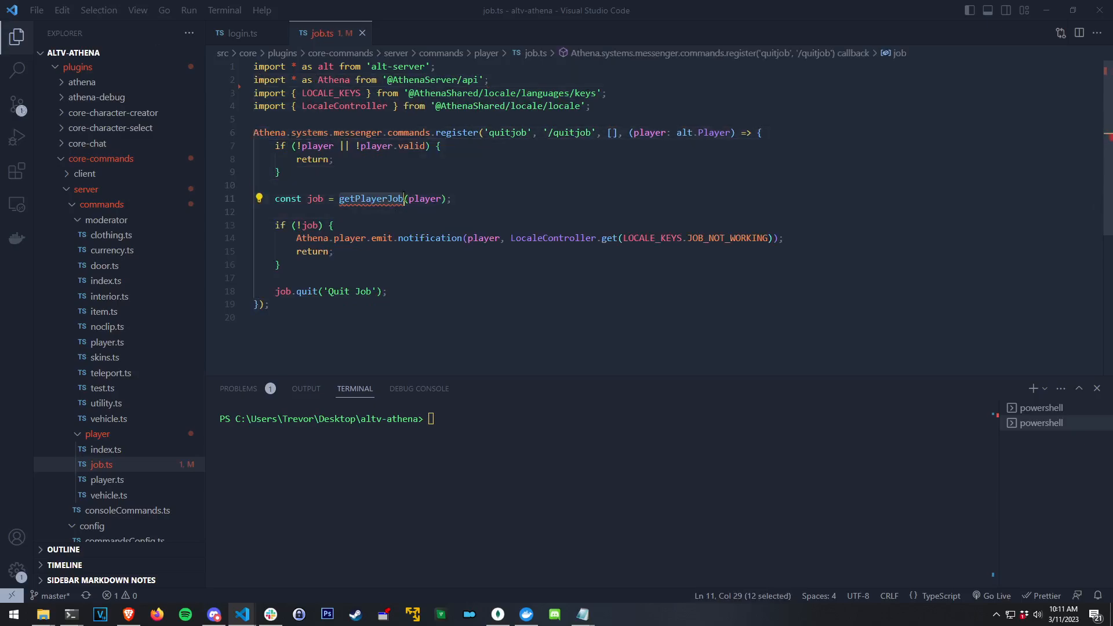
pyautogui.write('Athena.sys')
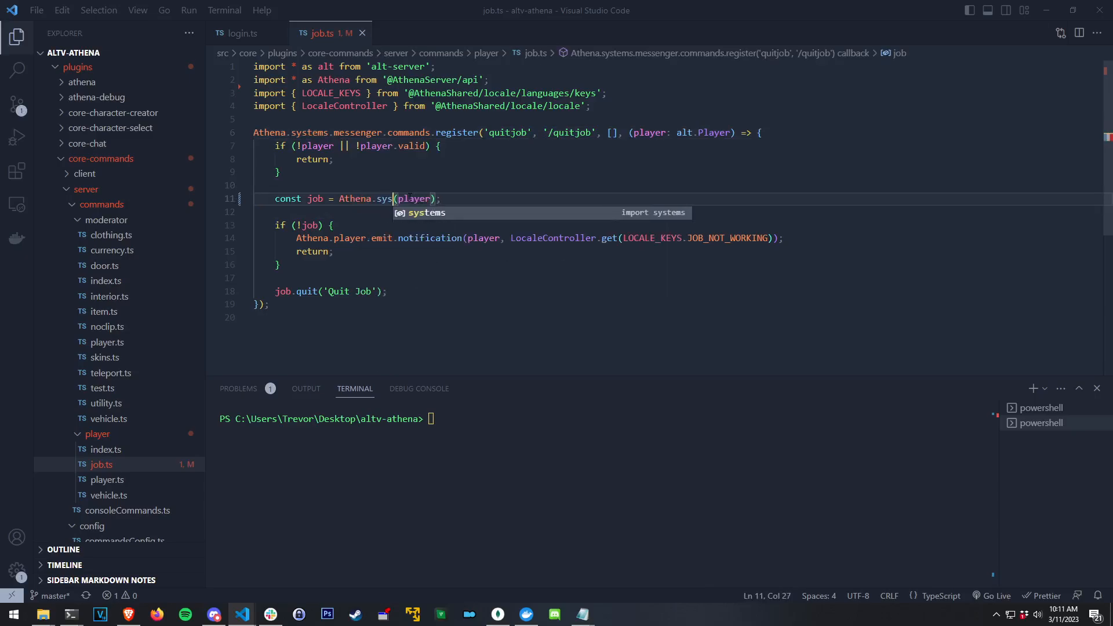
pyautogui.write('tems.job.instance')
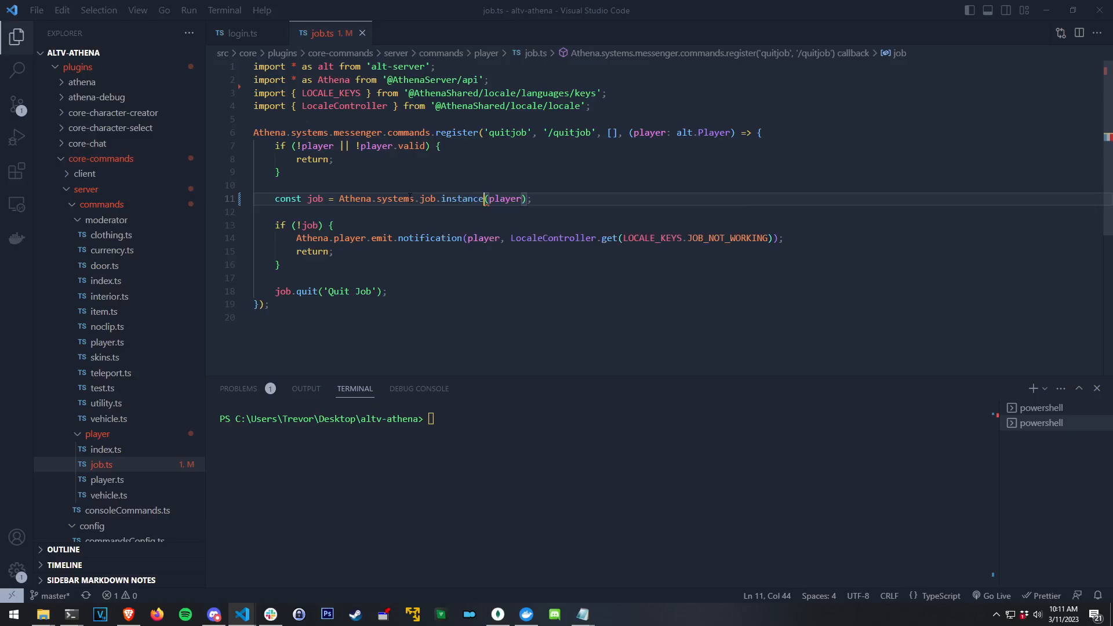
pyautogui.write('.')
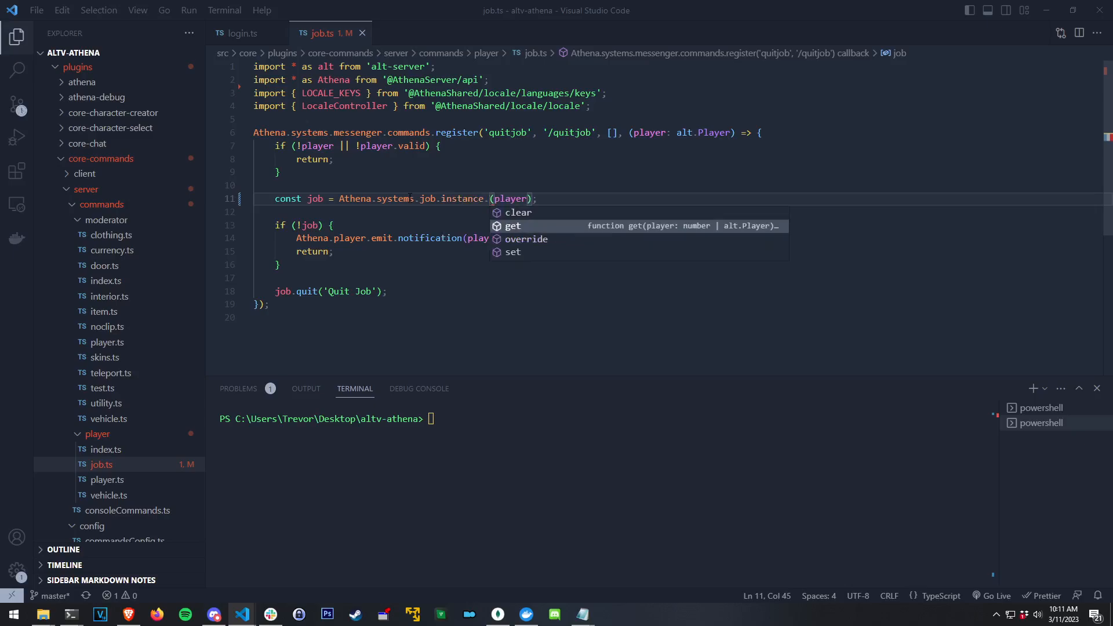
pyautogui.rightClick(504, 354)
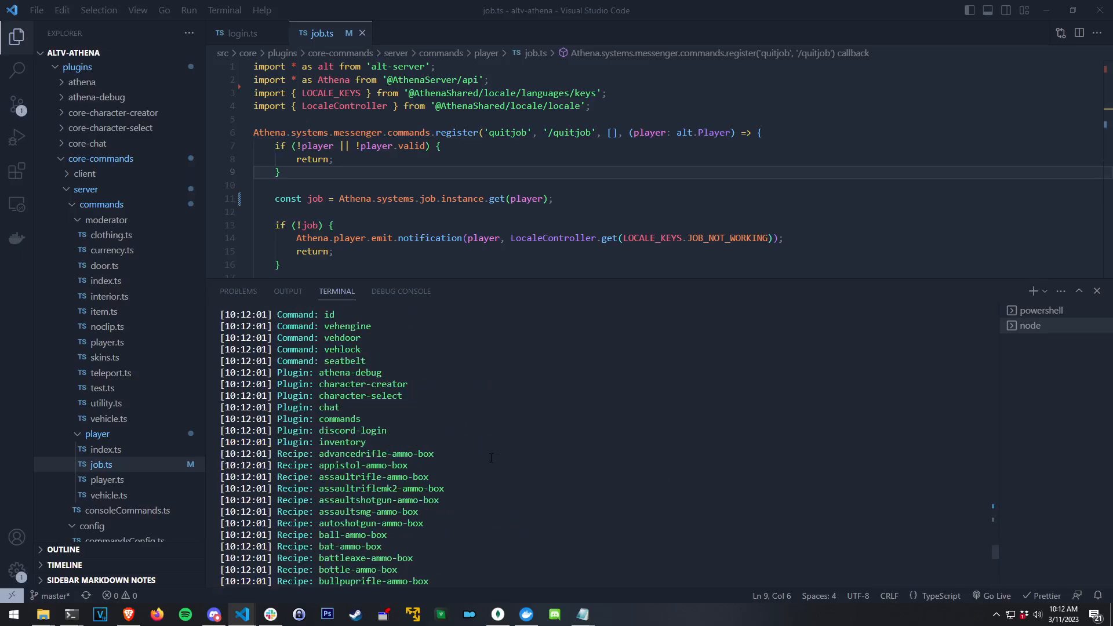
pyautogui.scroll(-3)
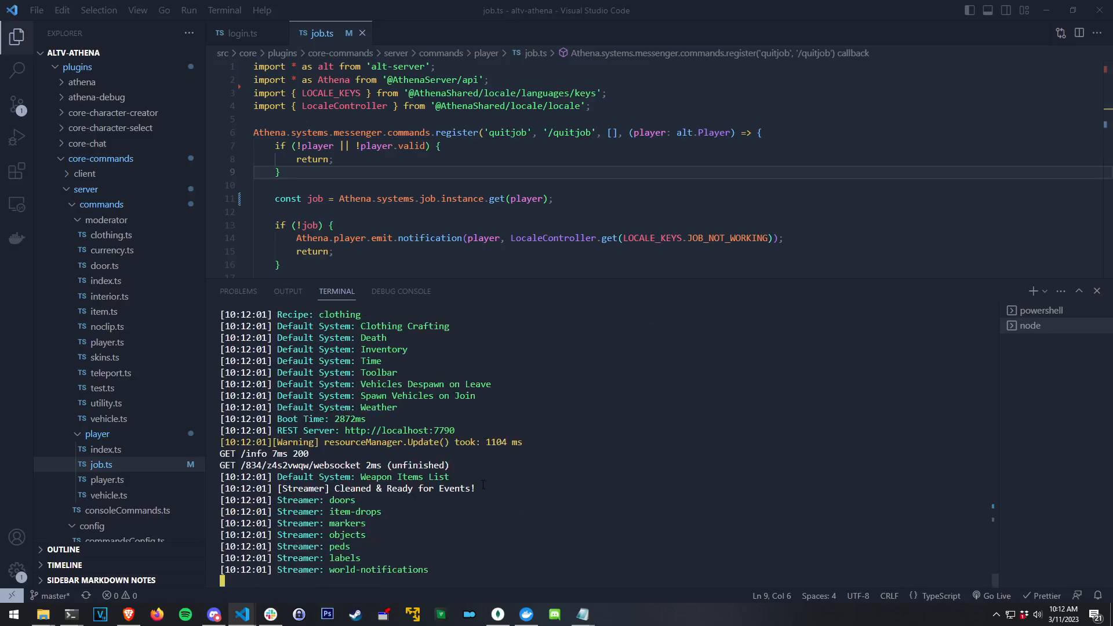
pyautogui.moveTo(1017, 500)
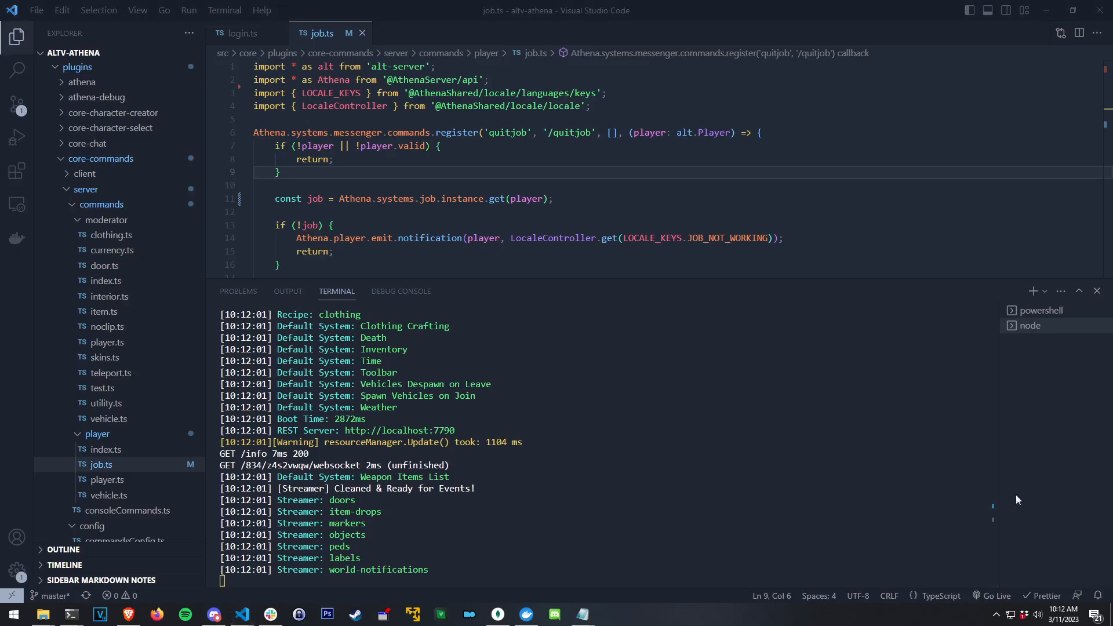